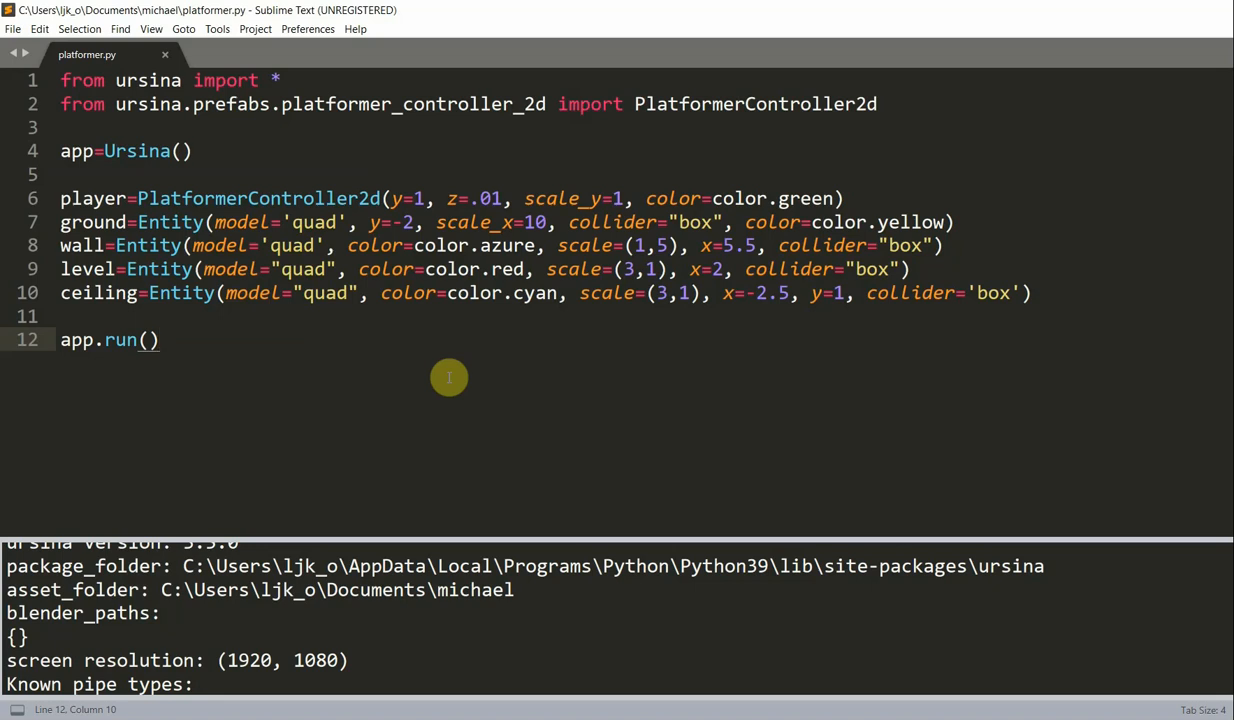
Run platformer.py to preview the game, then close the game window.
left_click(160, 340)
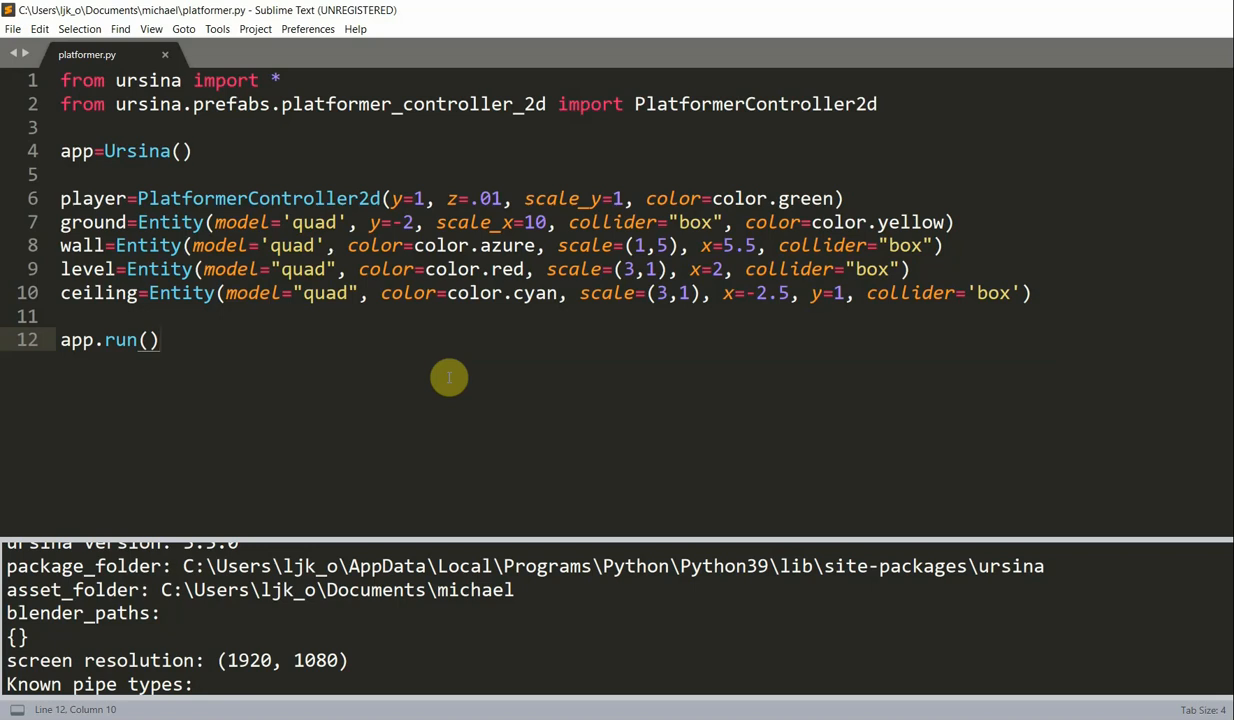
left_click(160, 340)
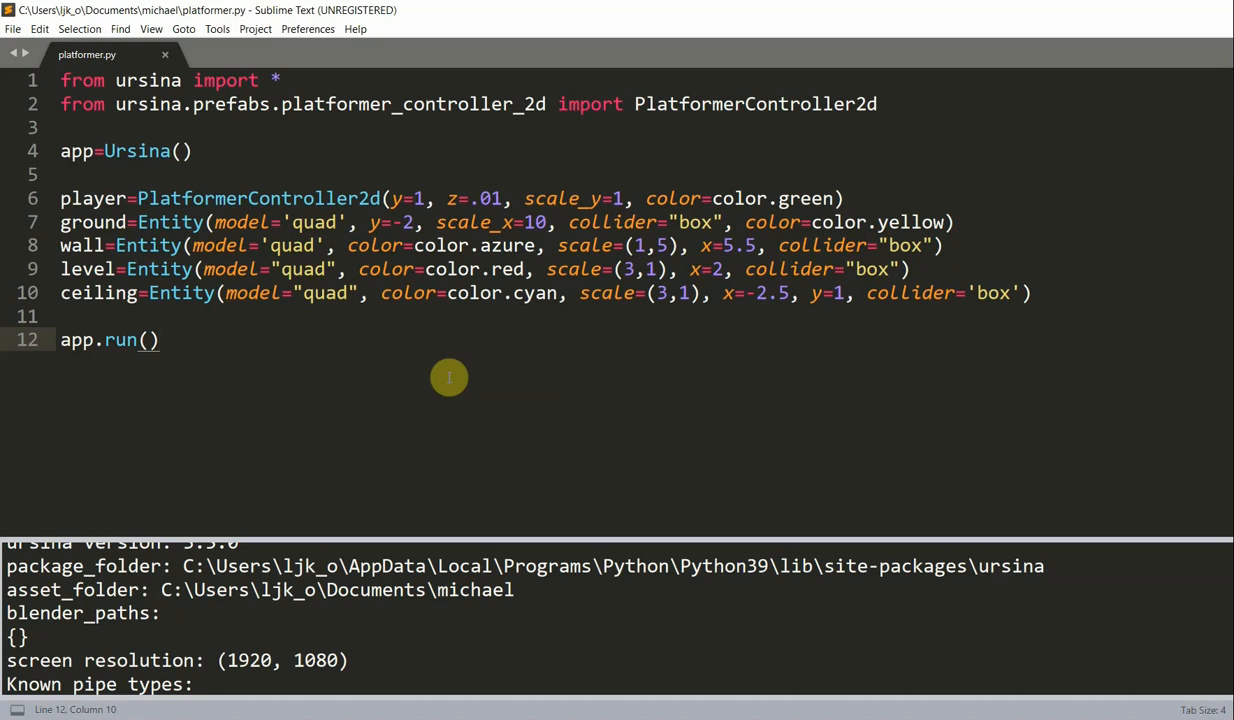
left_click(158, 340)
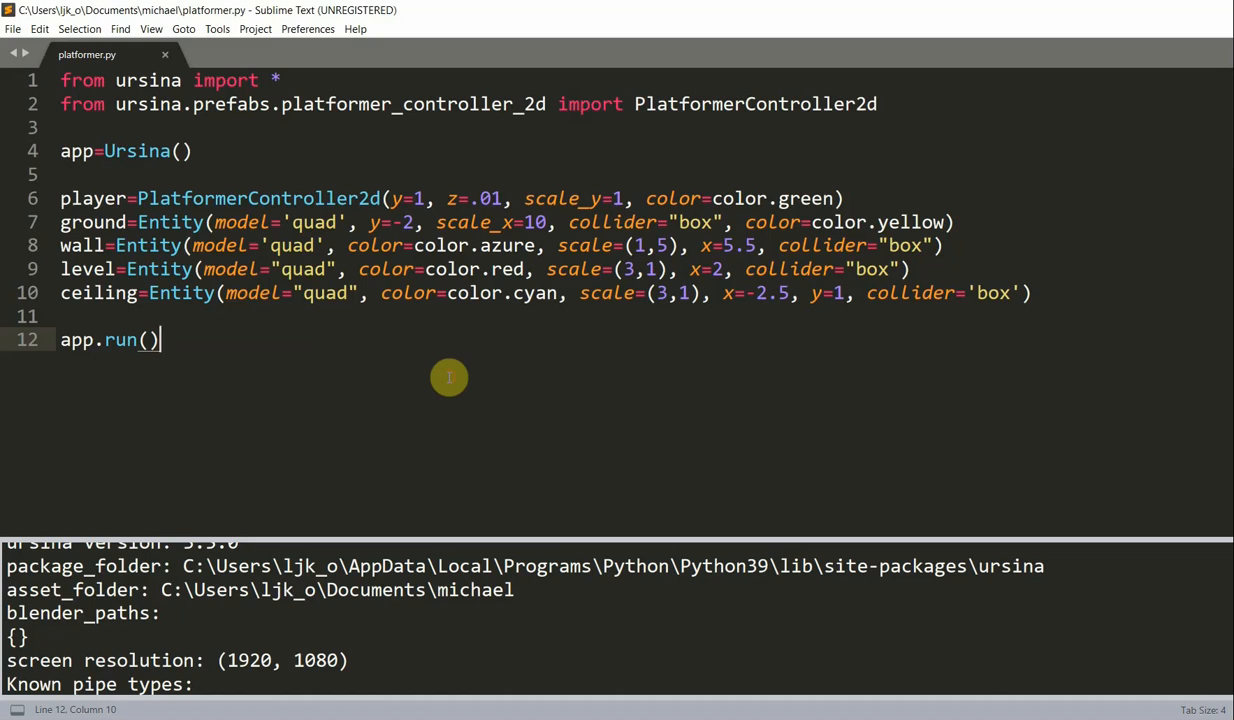
key("ctrl+b")
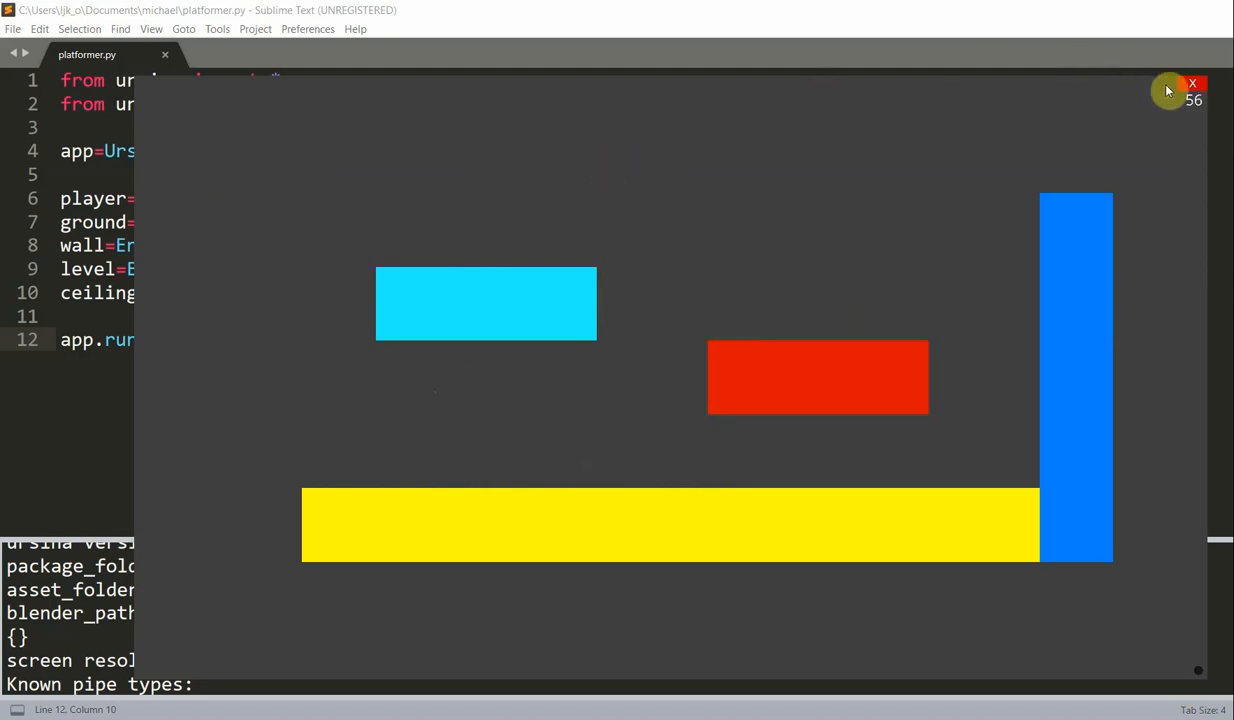
left_click(1192, 84)
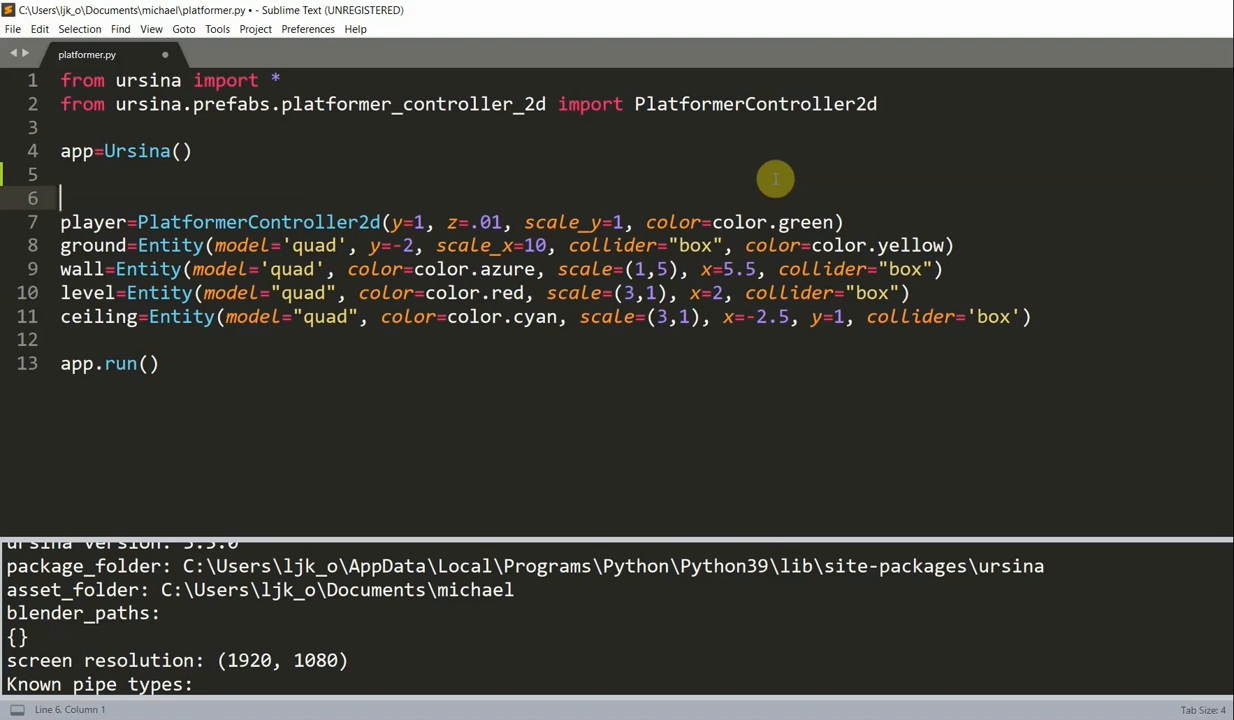
Begin the bg quad entity with model "quad" and scale (13, 6).
key("ctrl+s")
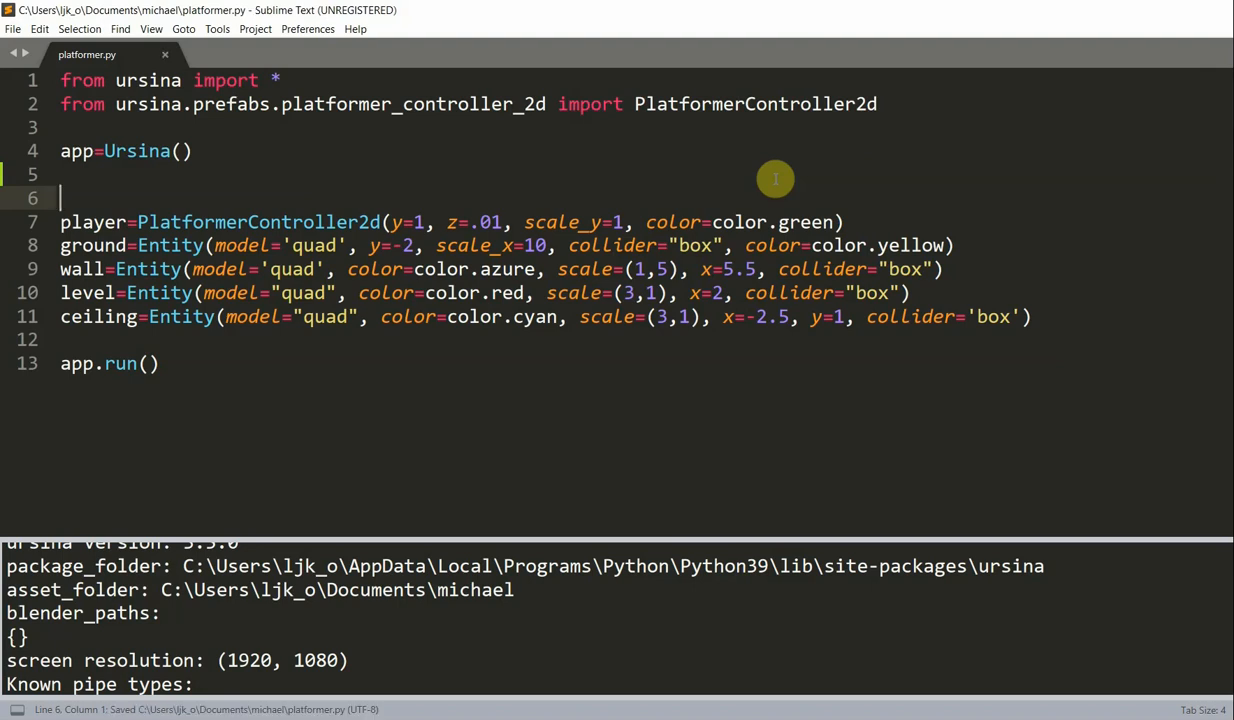
type("bg=")
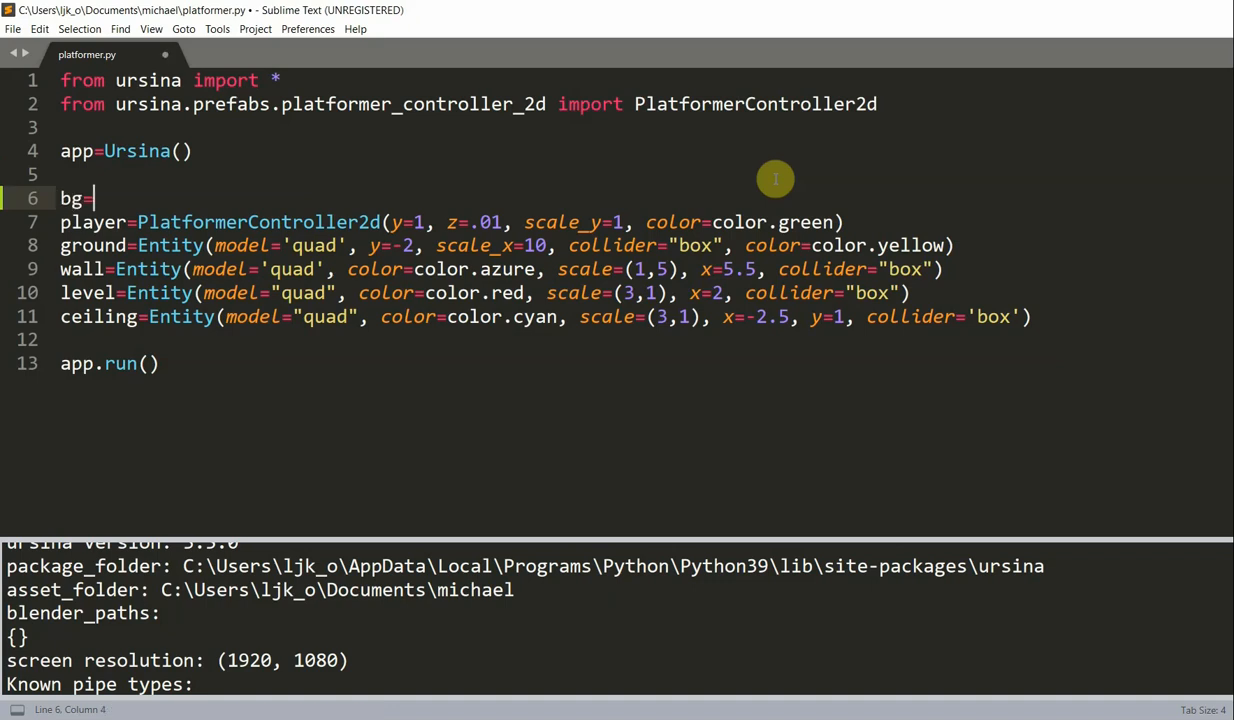
type("Entity()")
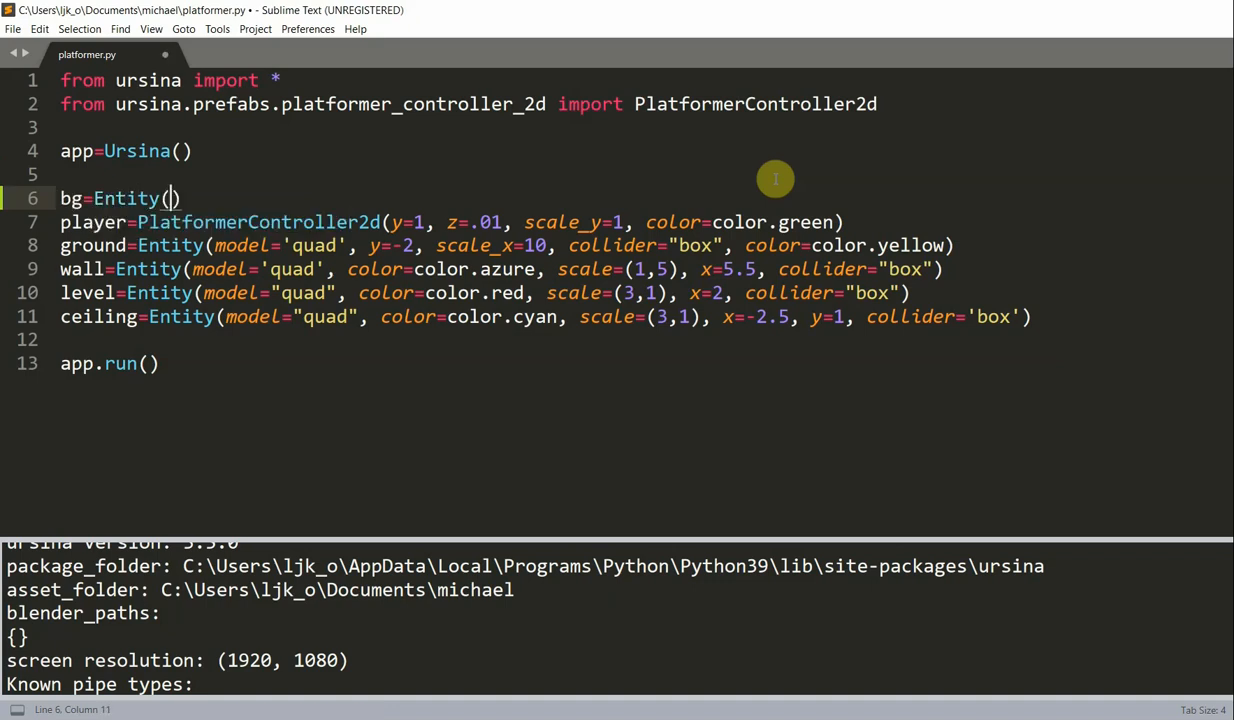
type("model=")
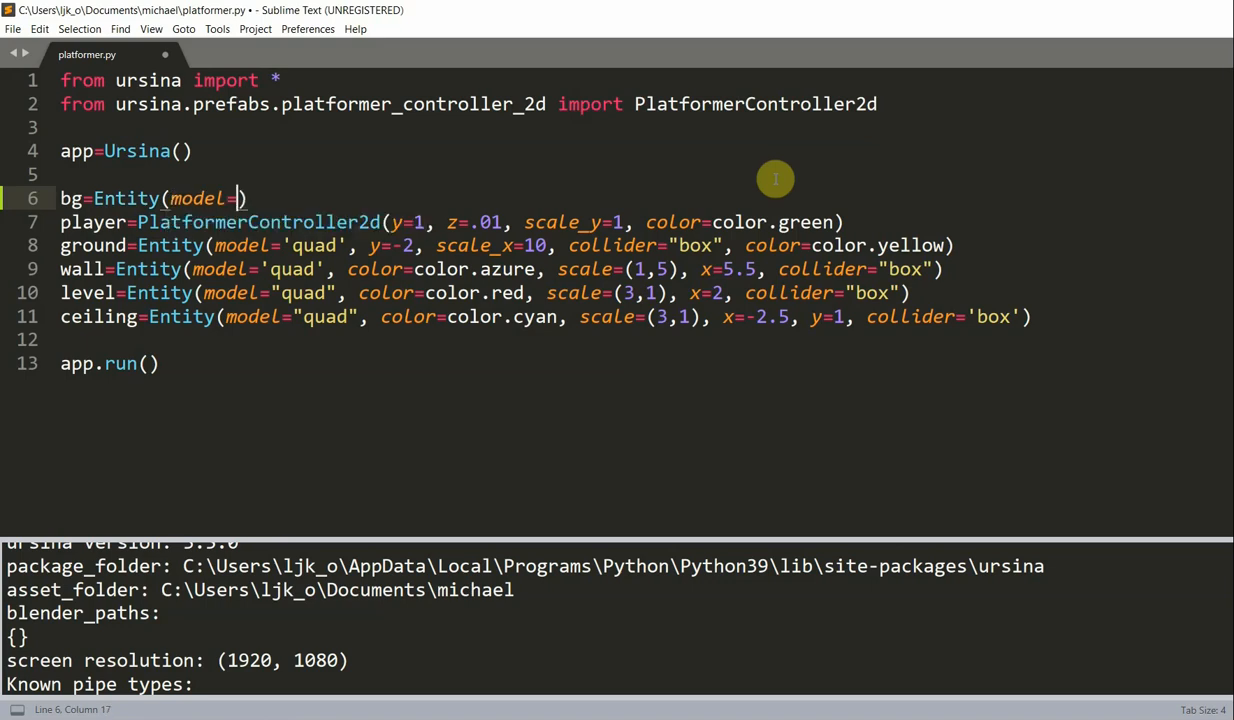
type("\"quad\",")
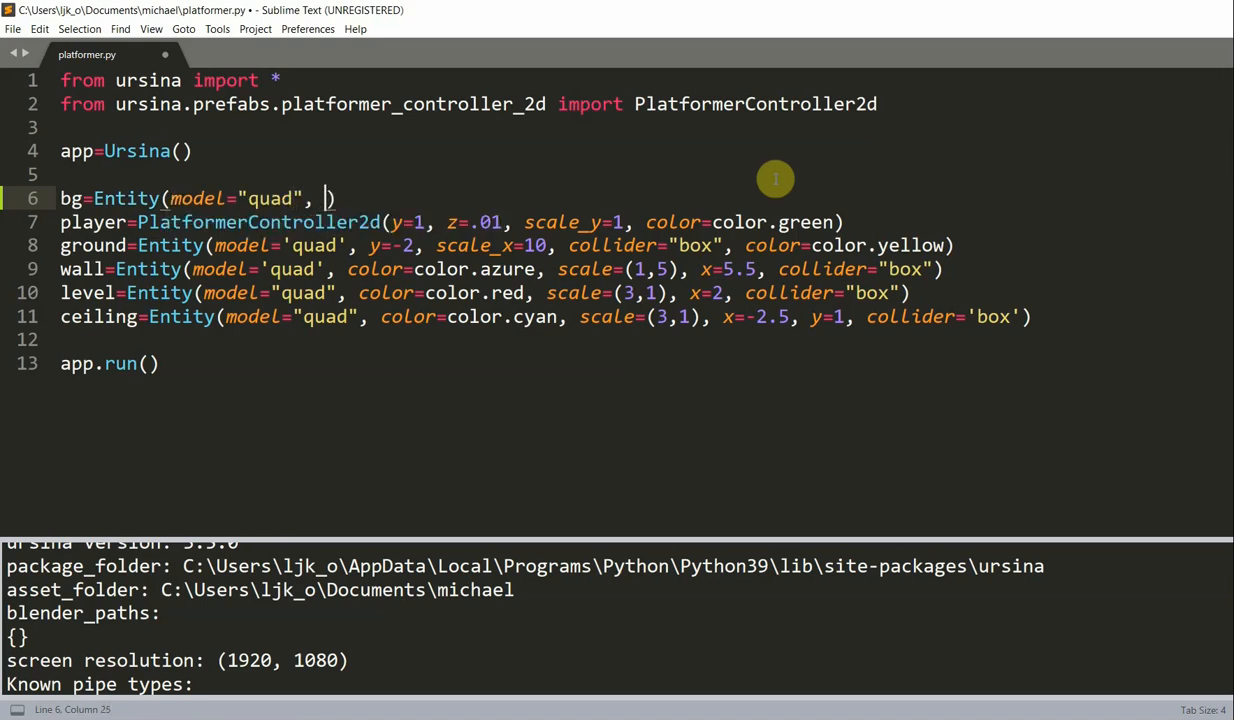
type("scale=(")
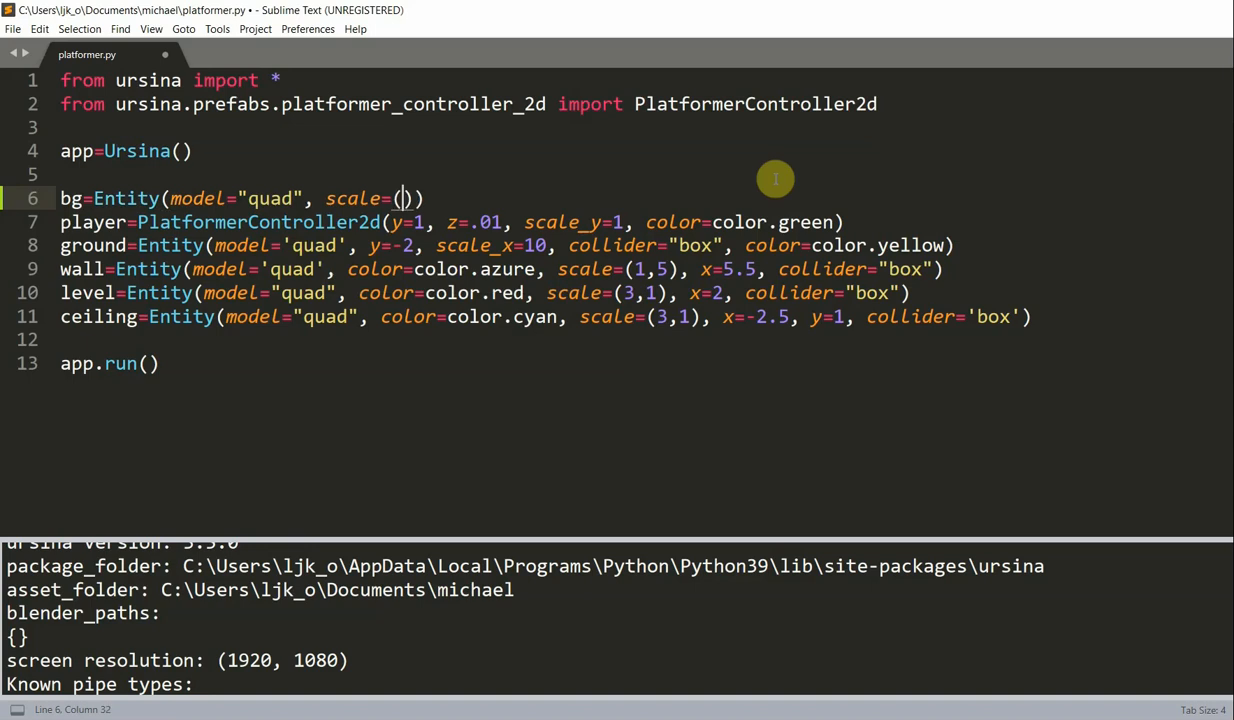
type("13")
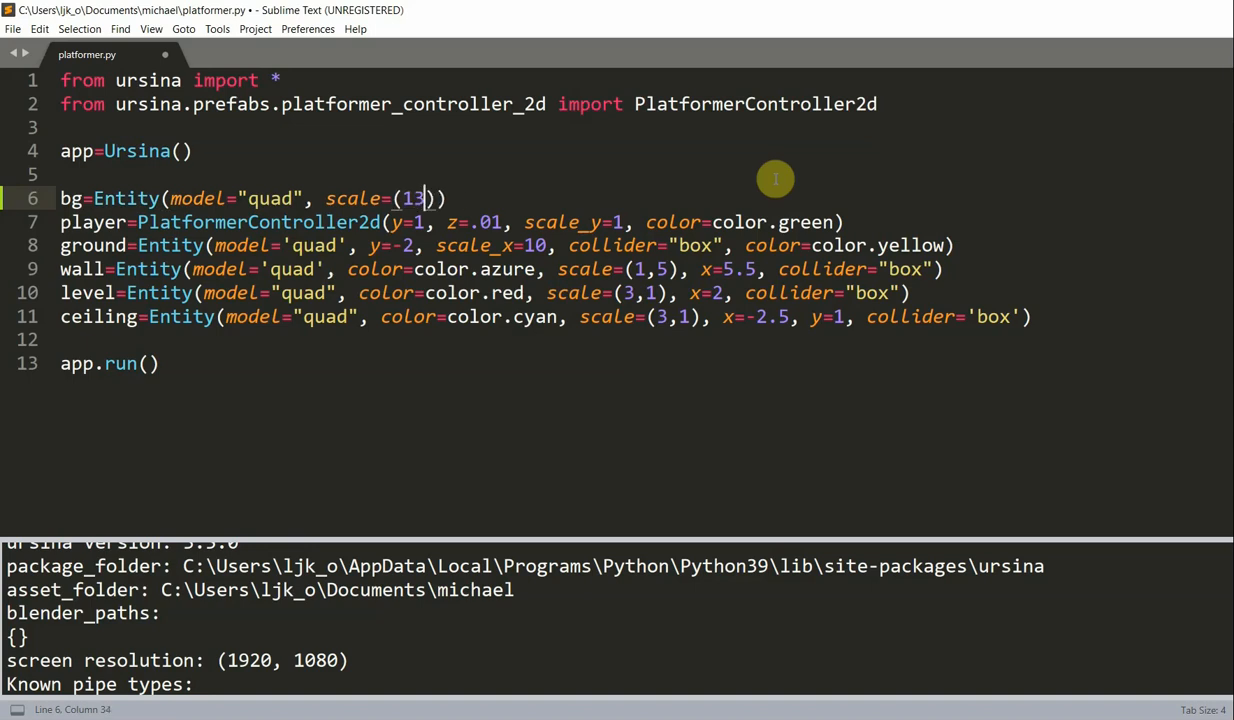
type(", 6")
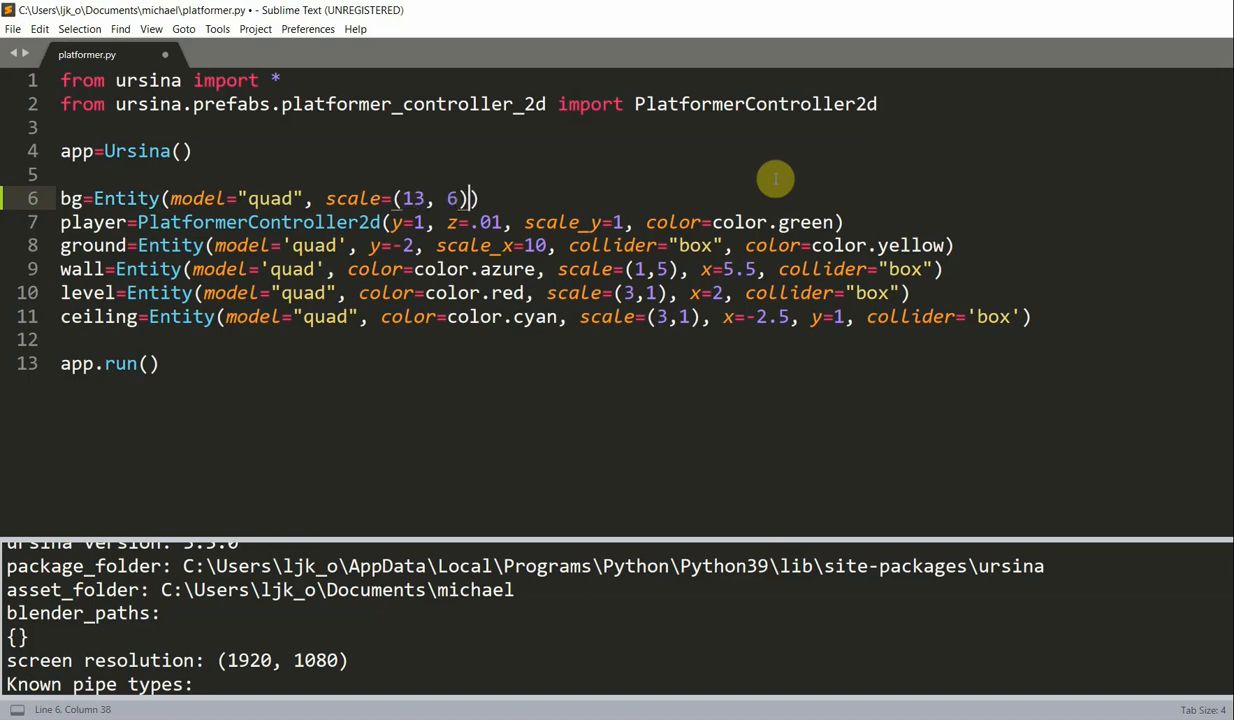
Finish bg with texture "assets/sky_cloud" and z=1, save and run the game.
type(", tex")
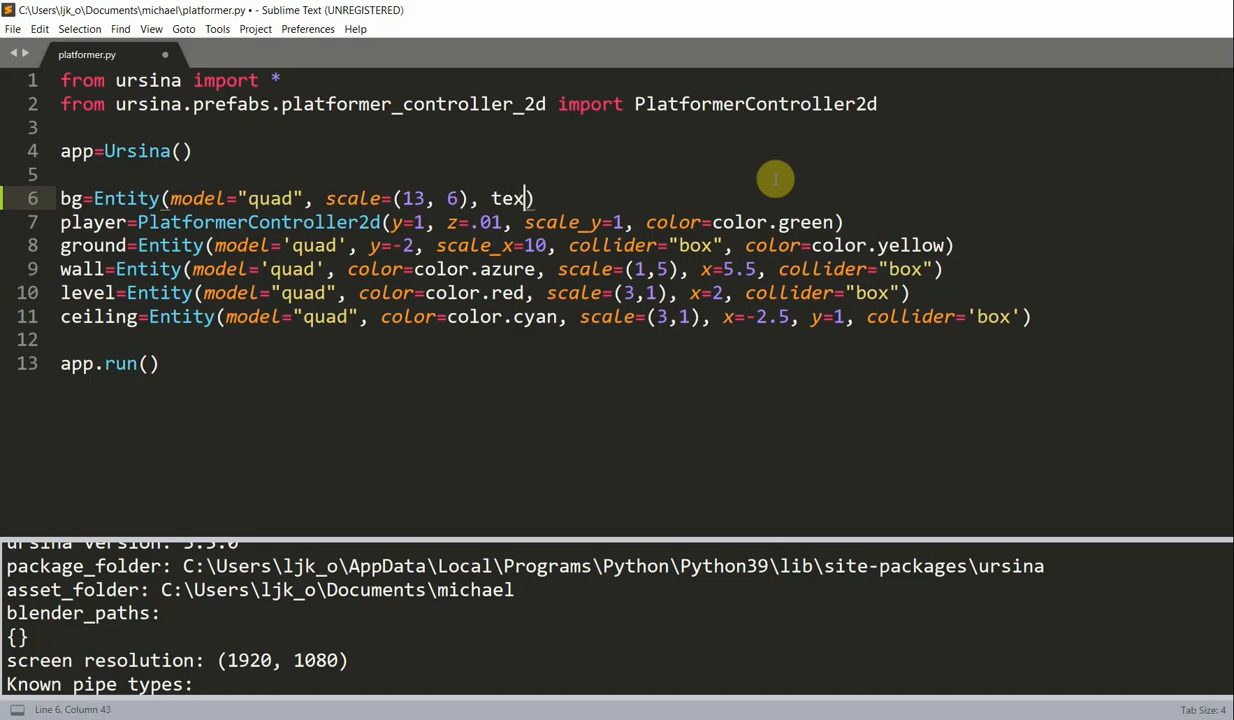
type("ture=\"asset\"")
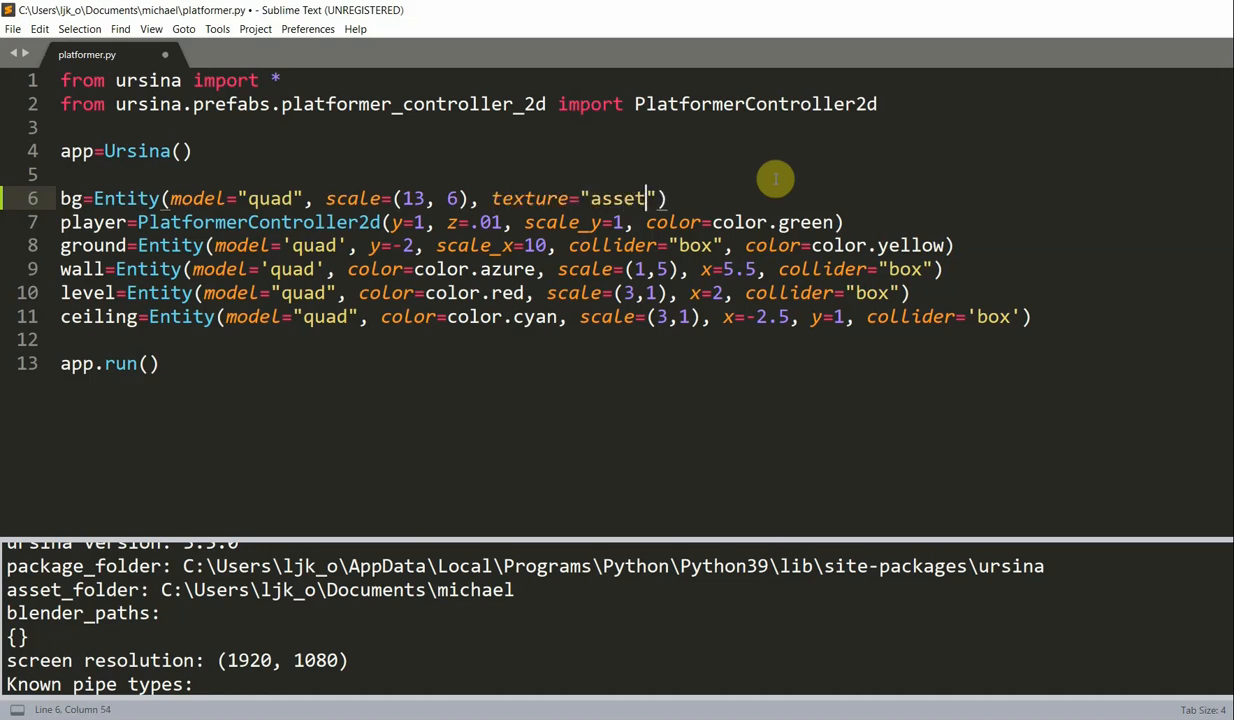
type("s/")
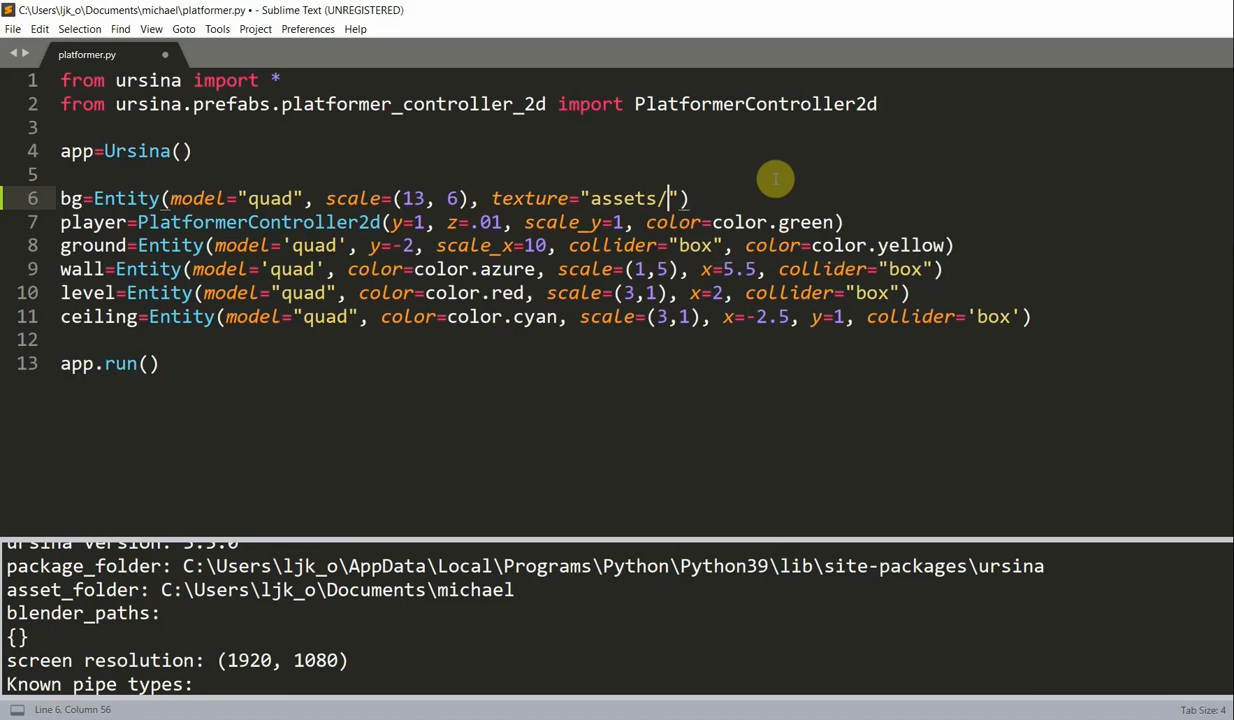
type("sky_cloud")
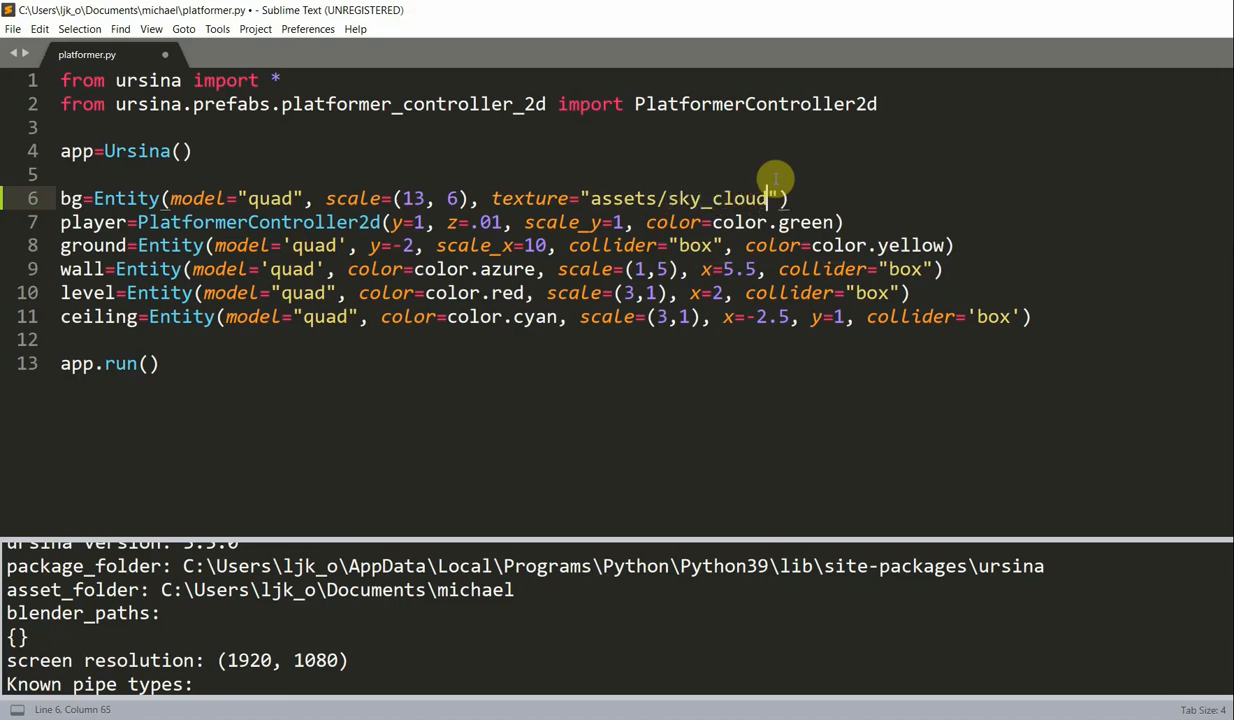
key("Right")
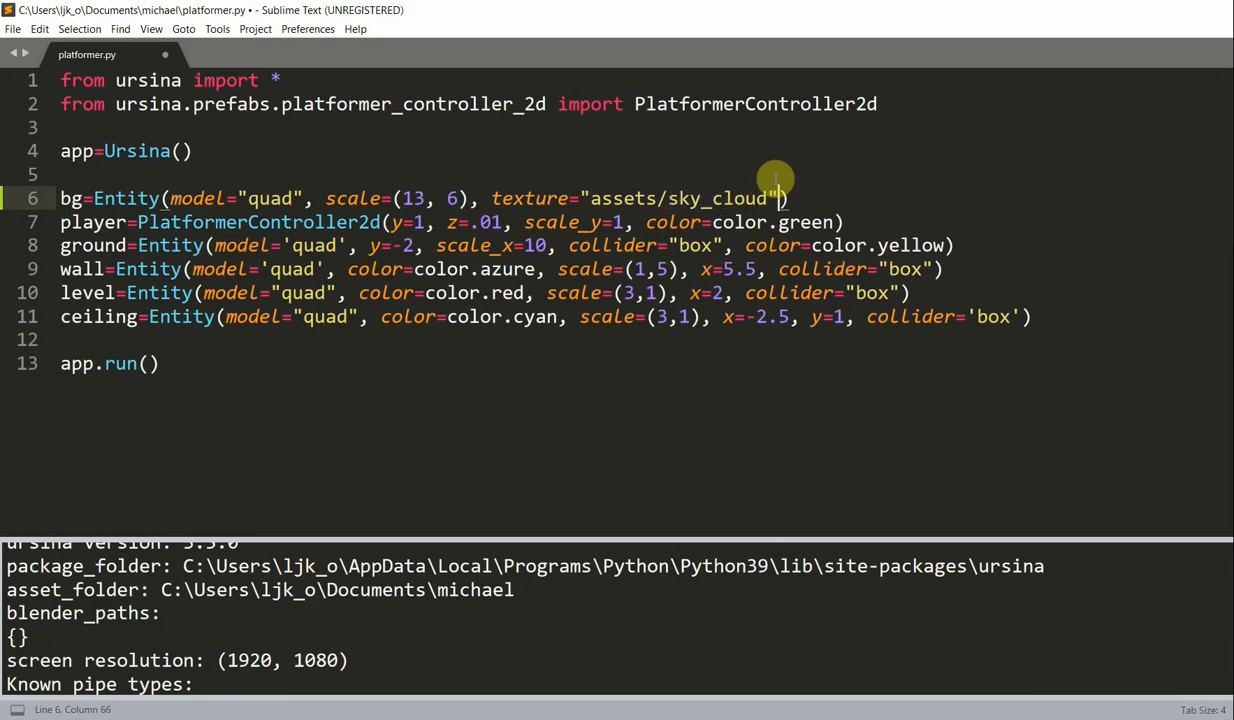
type(", z=1")
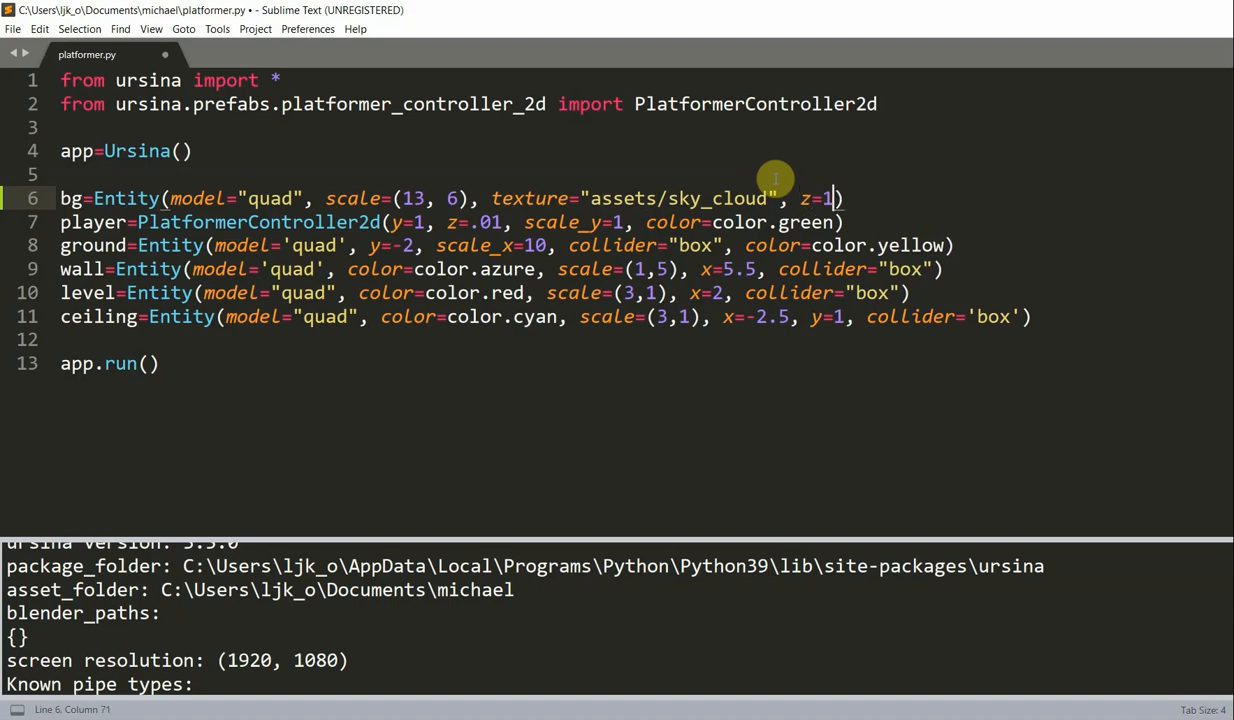
key("ctrl+s")
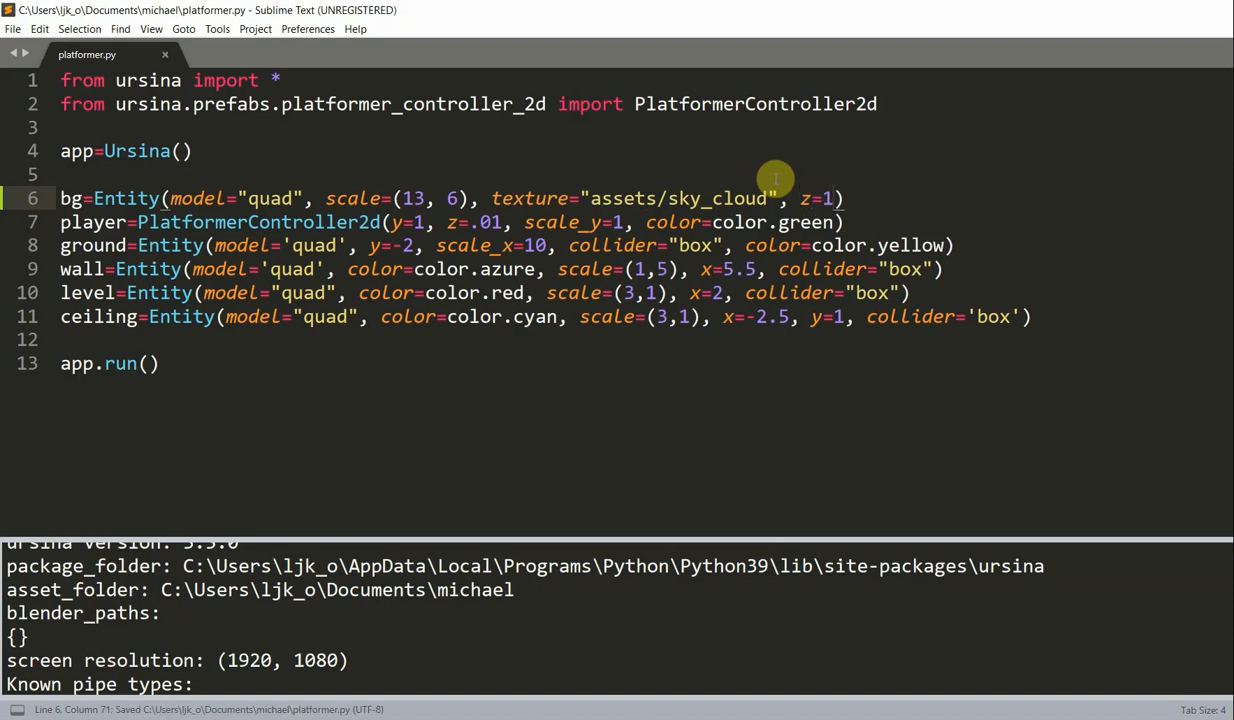
key("ctrl+b")
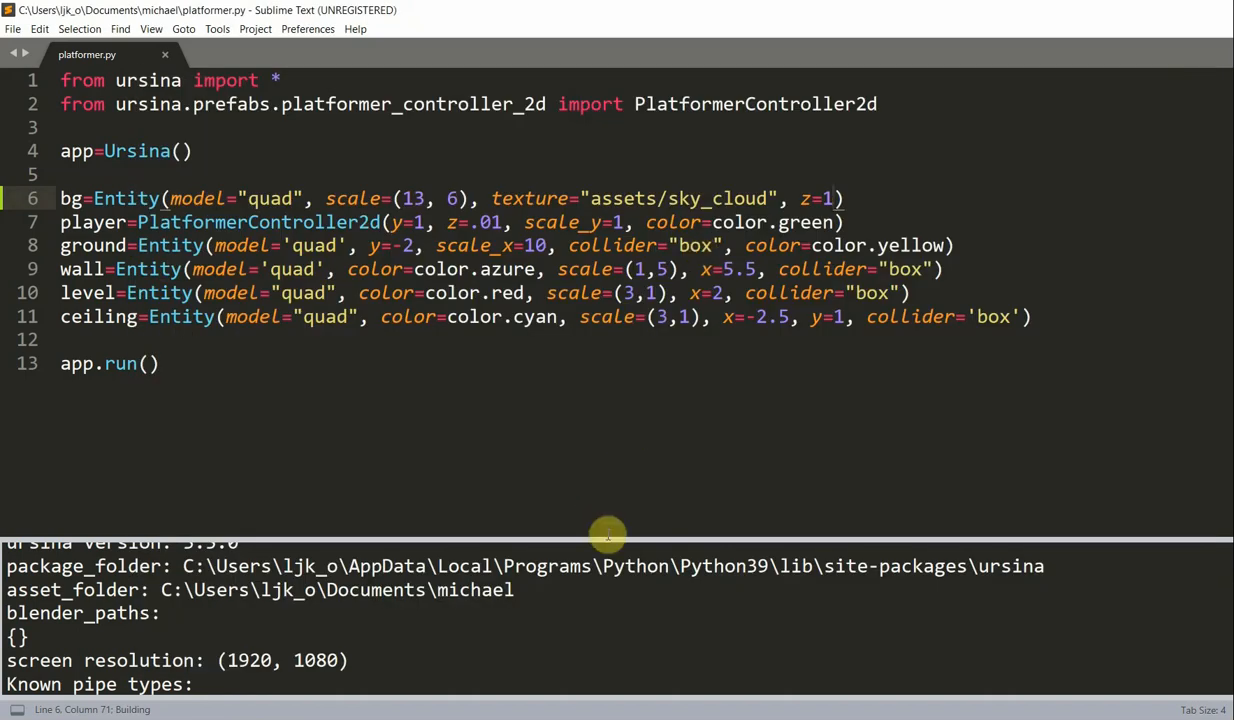
key("ctrl+b")
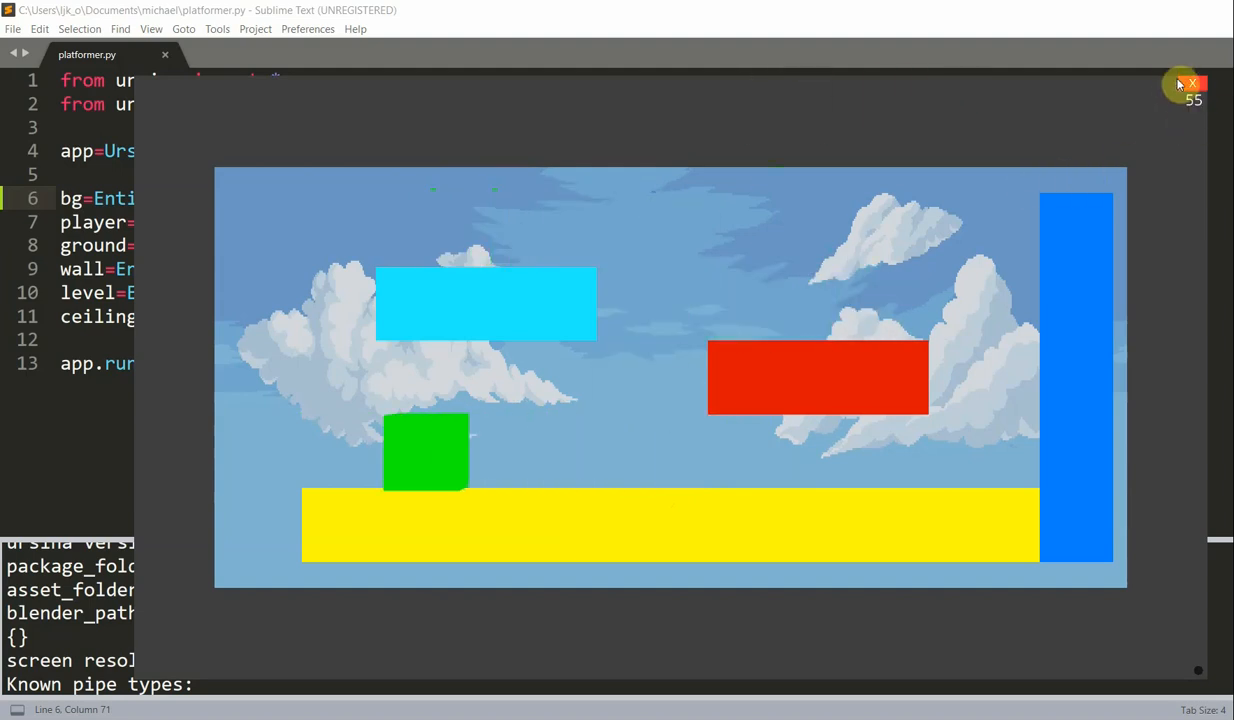
left_click(1192, 84)
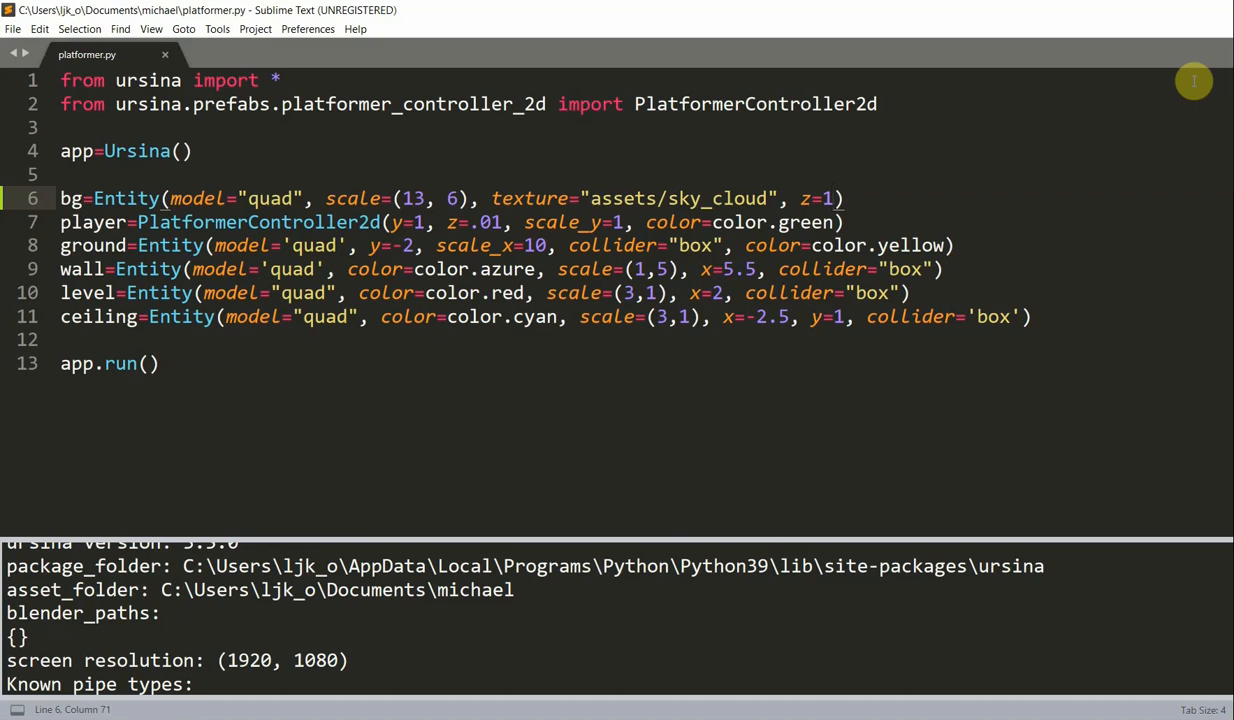
mouse_move(950, 82)
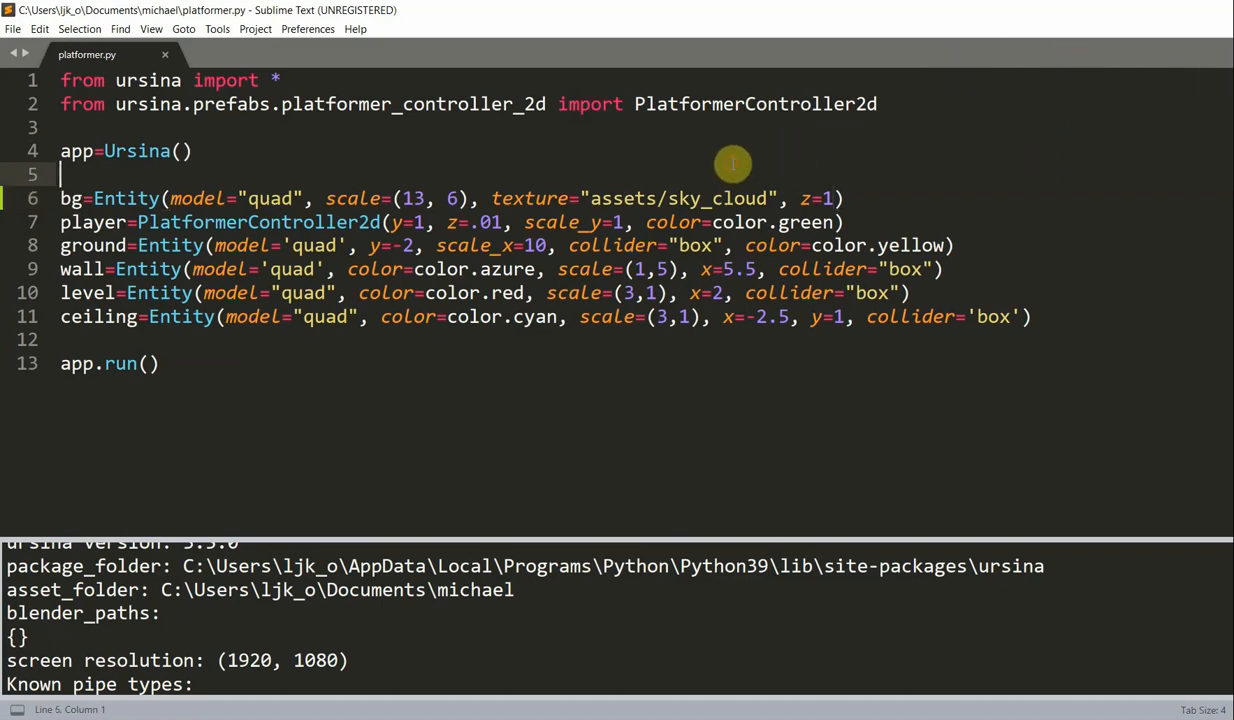
Add size = 13 and use size as the bg scale width, then save.
type("sz")
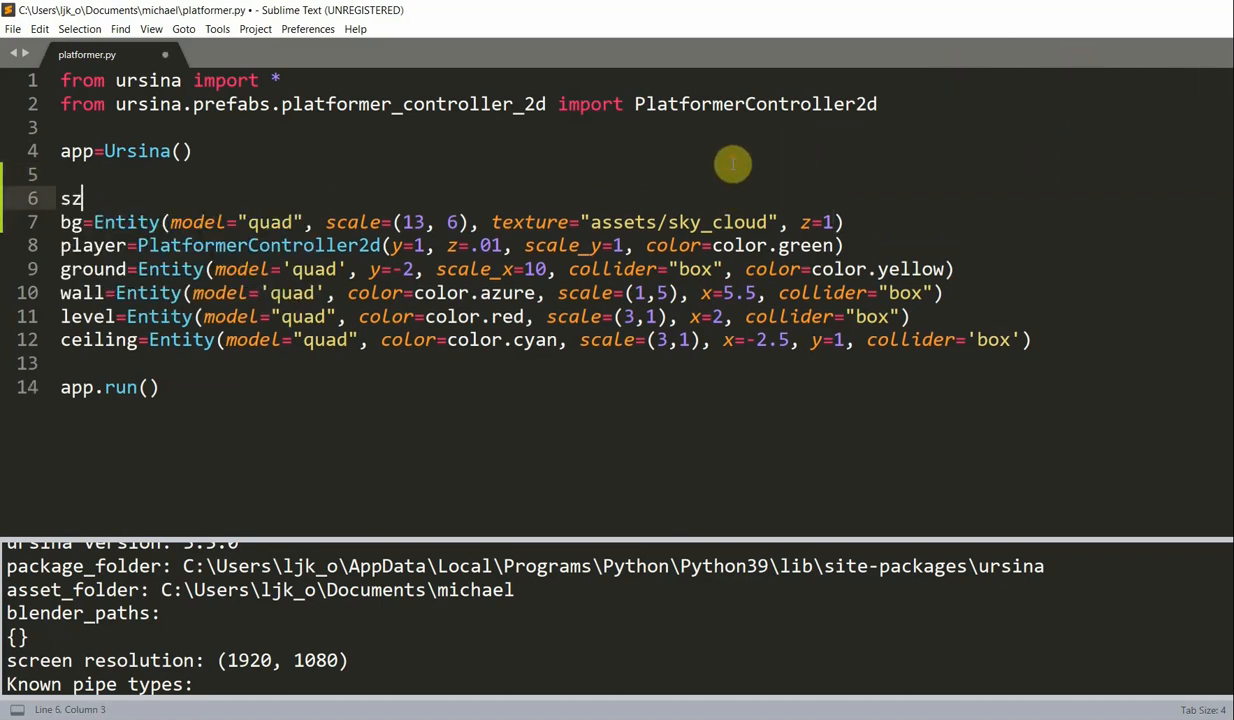
type("ize =")
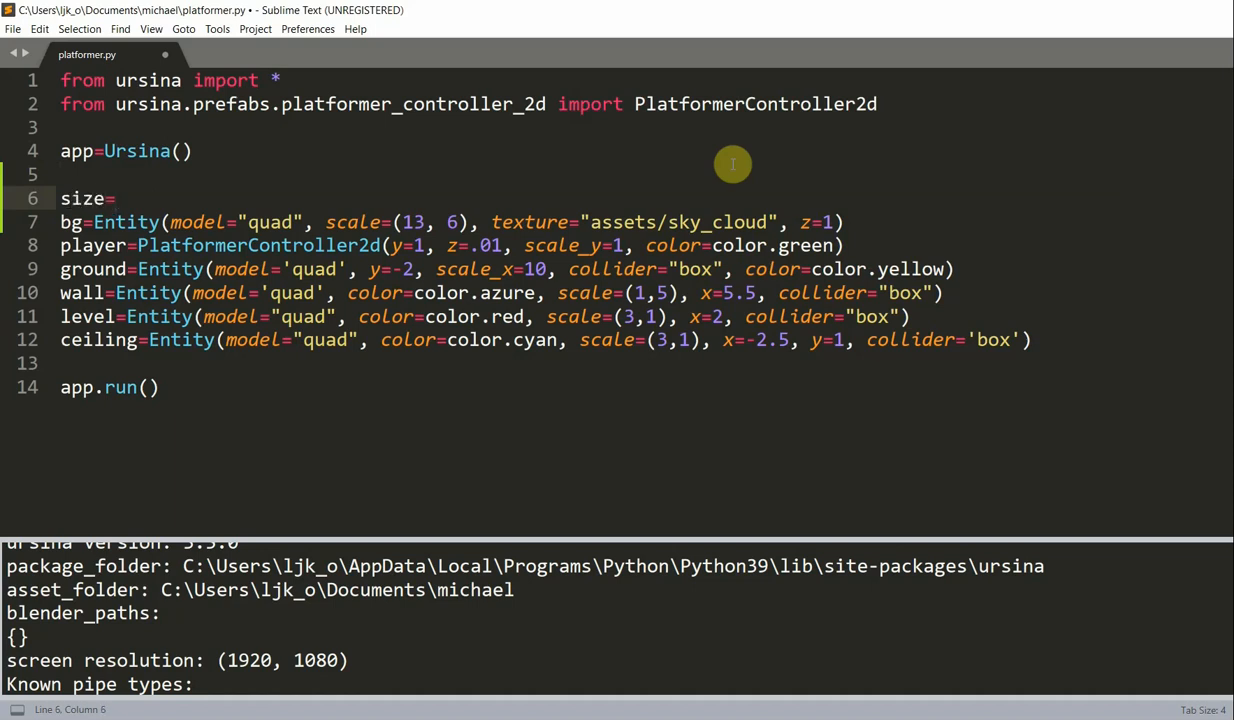
type("13")
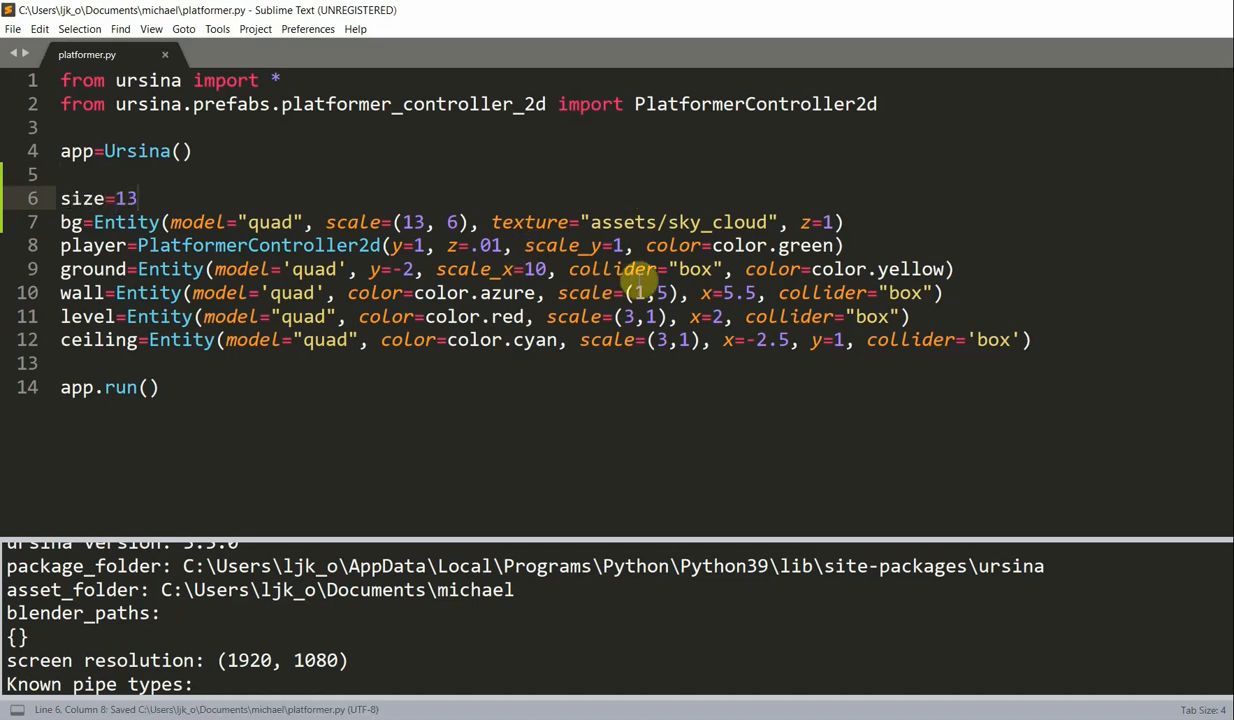
left_click(422, 222)
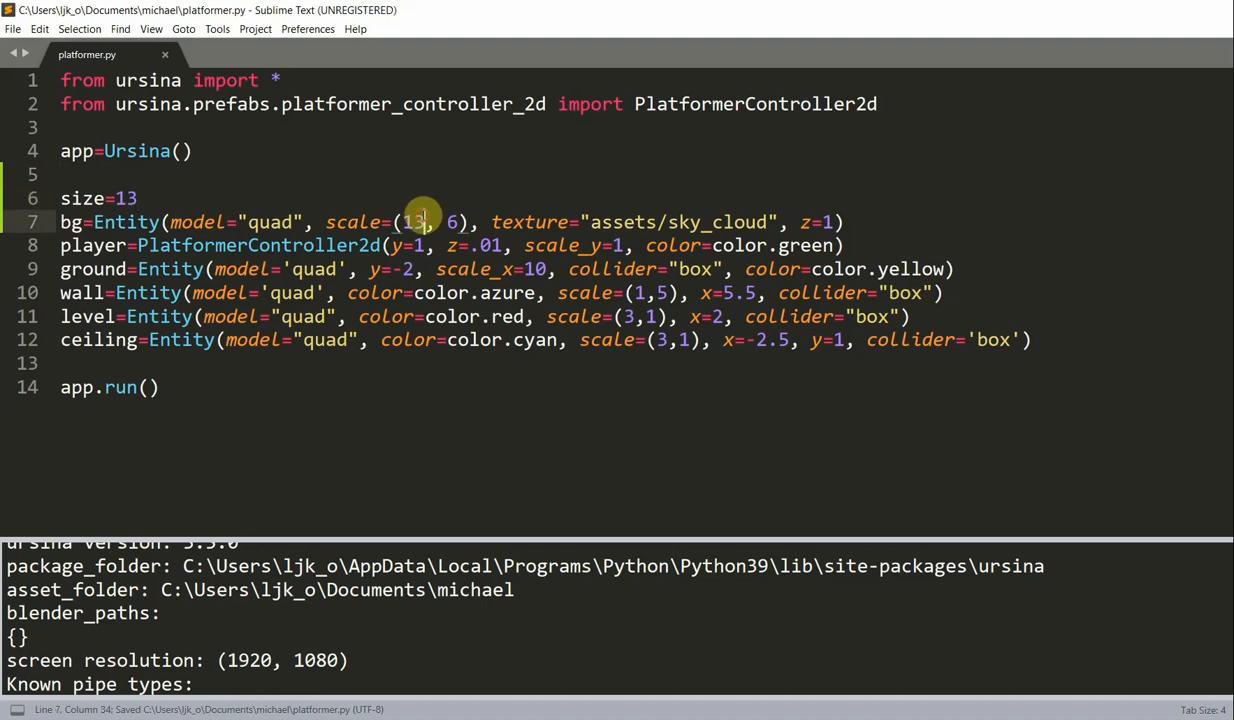
type("size")
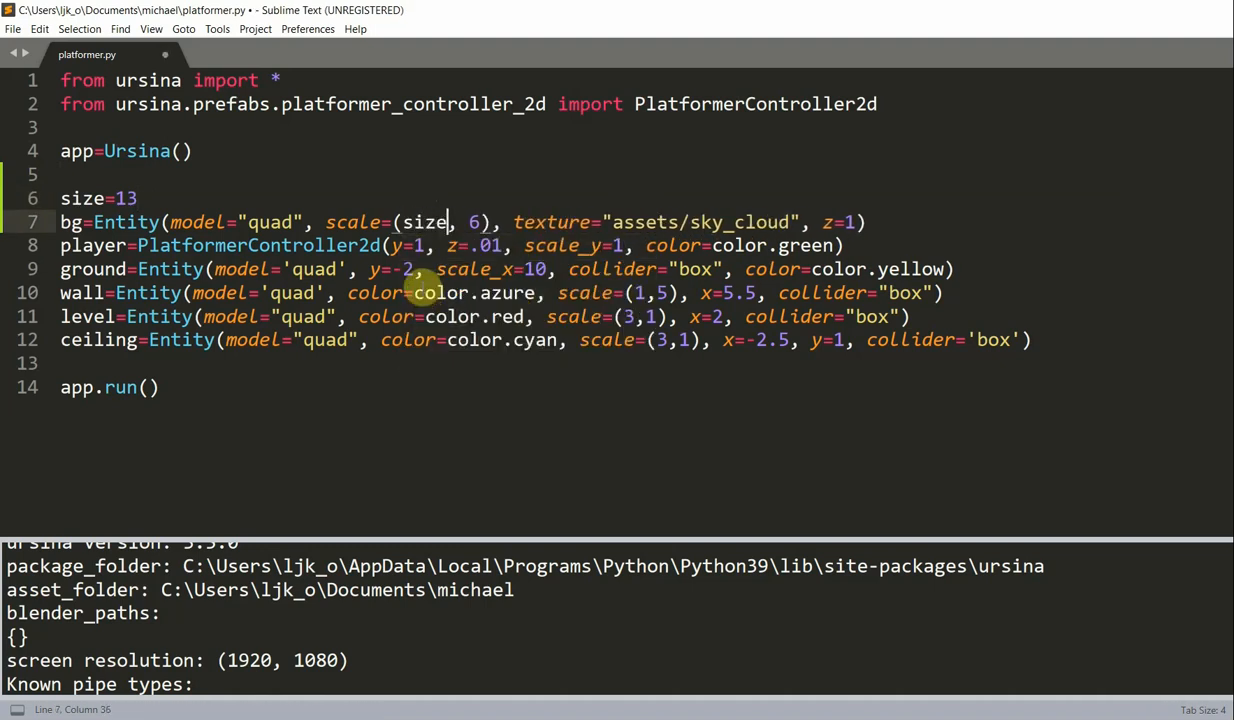
key("ctrl+s")
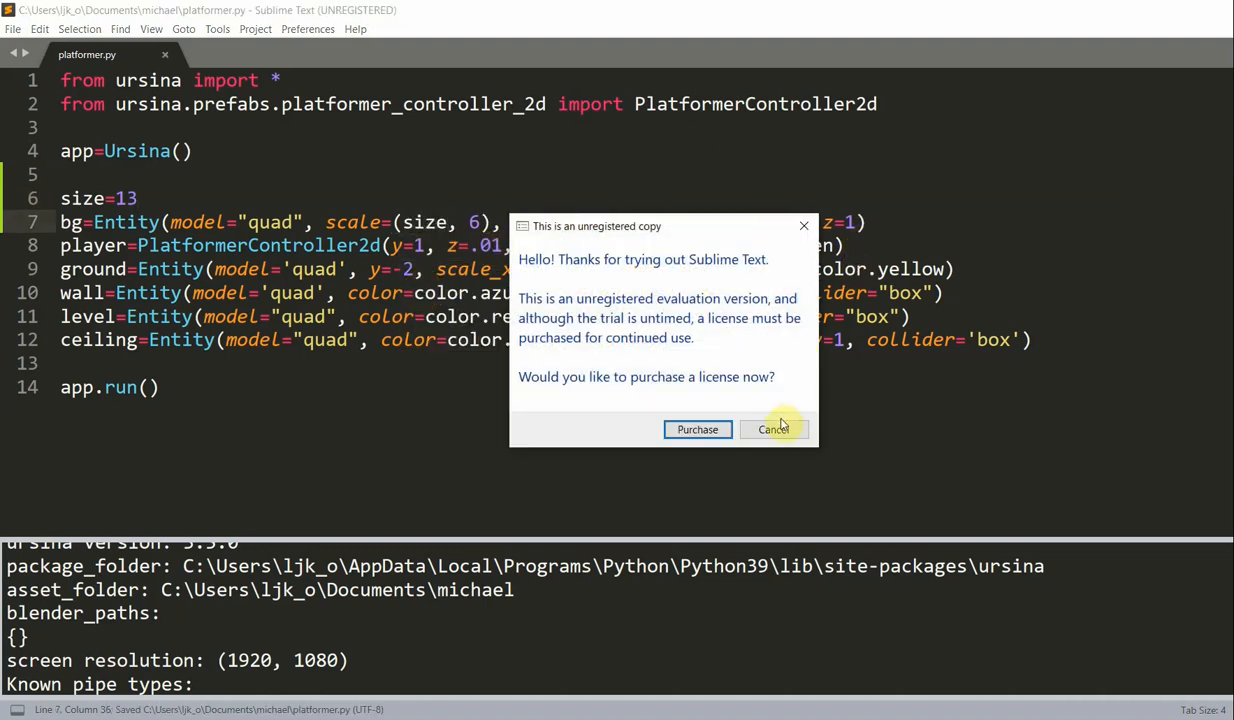
left_click(772, 428)
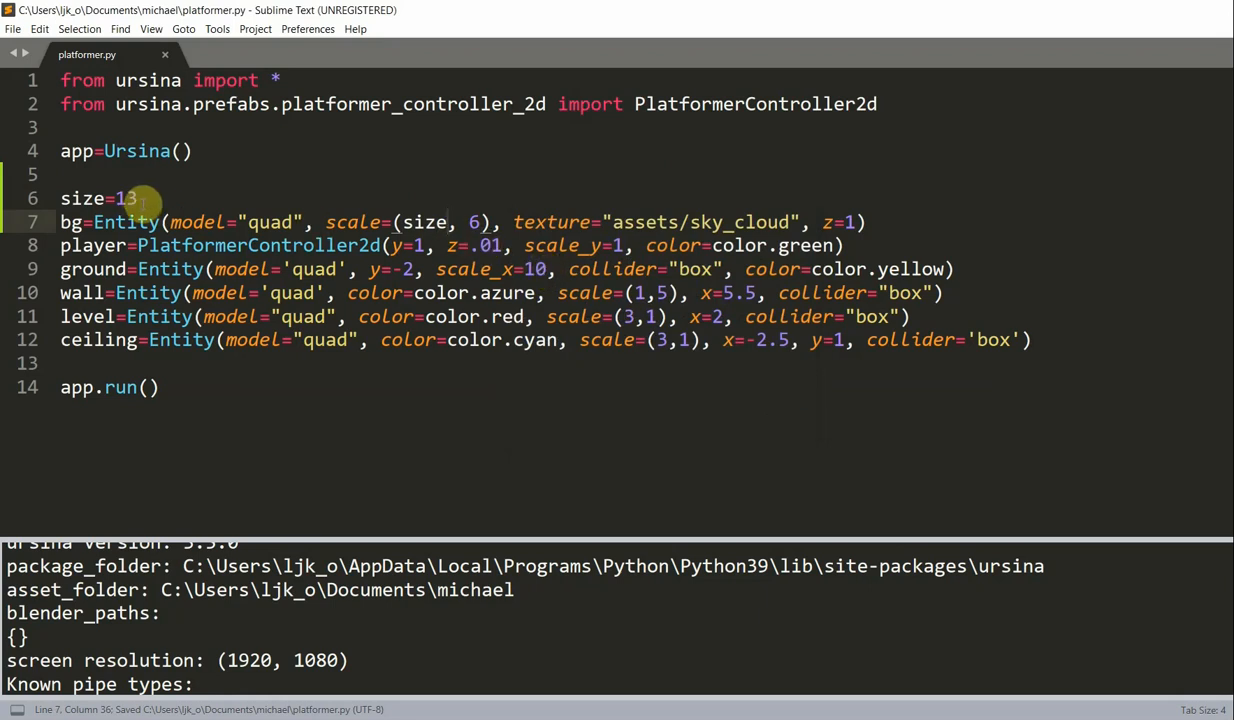
left_click(448, 222)
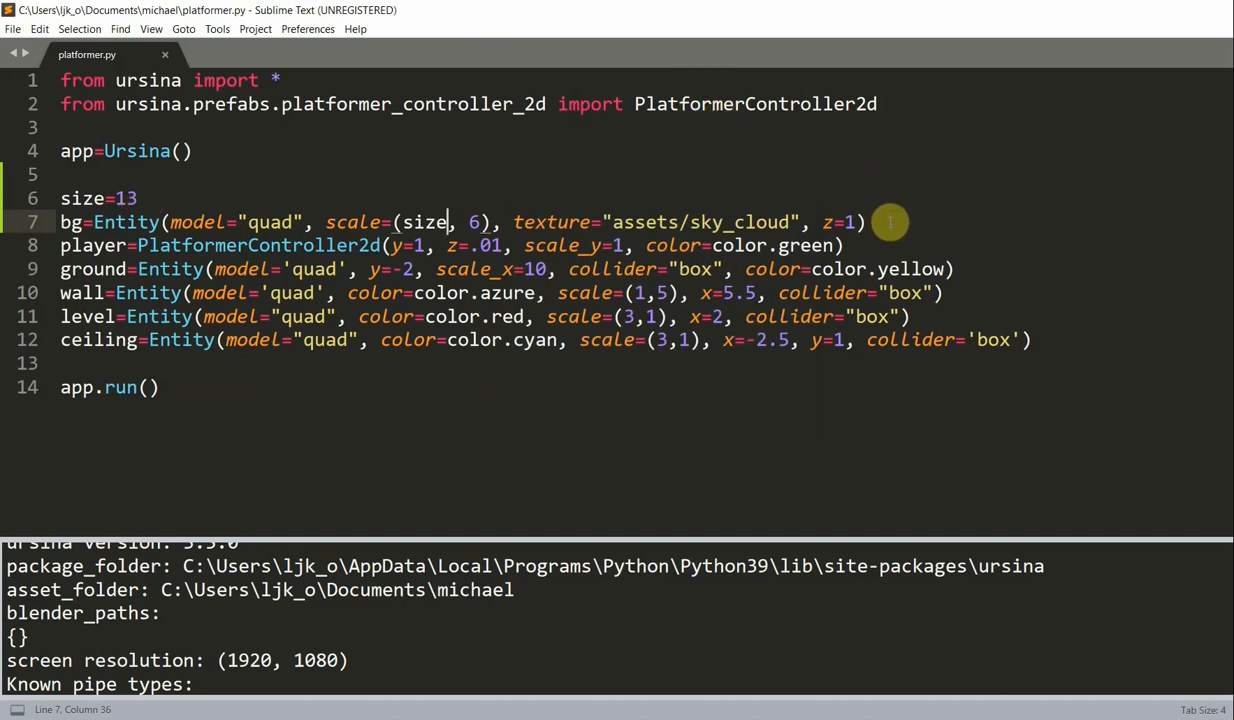
Write duplicate(bg, x=size) below bg, run the game and close it.
key("enter")
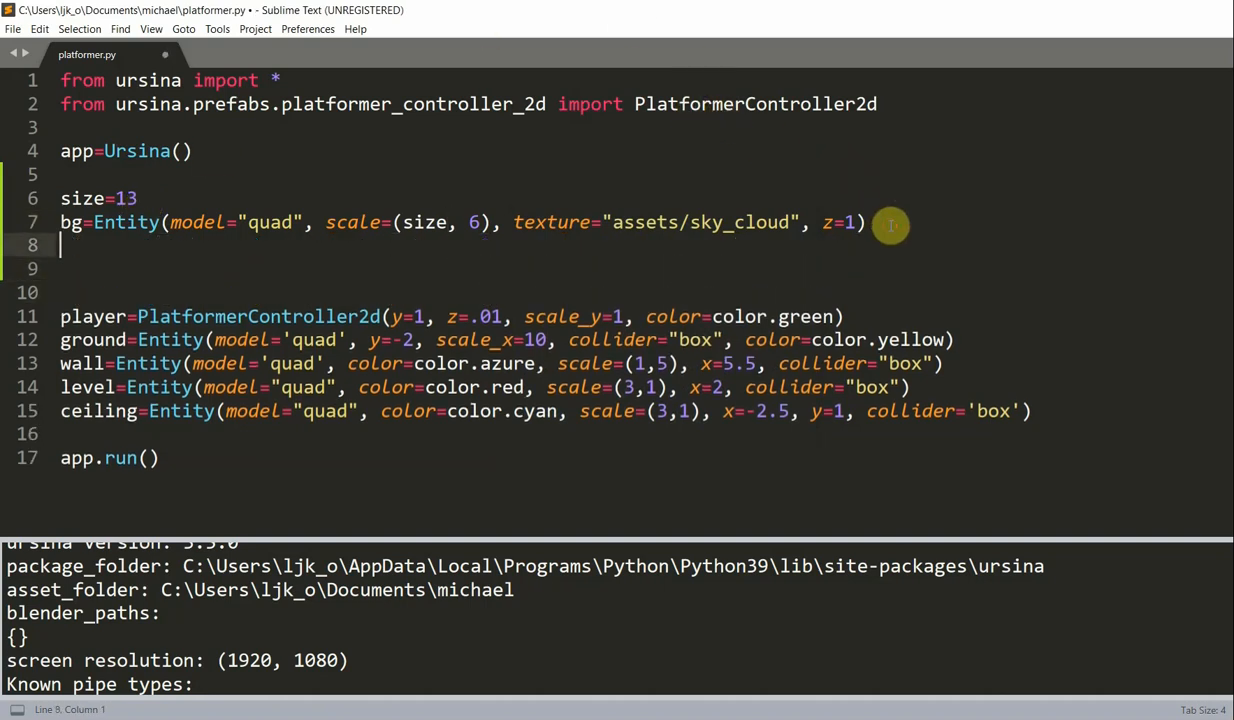
type("dup")
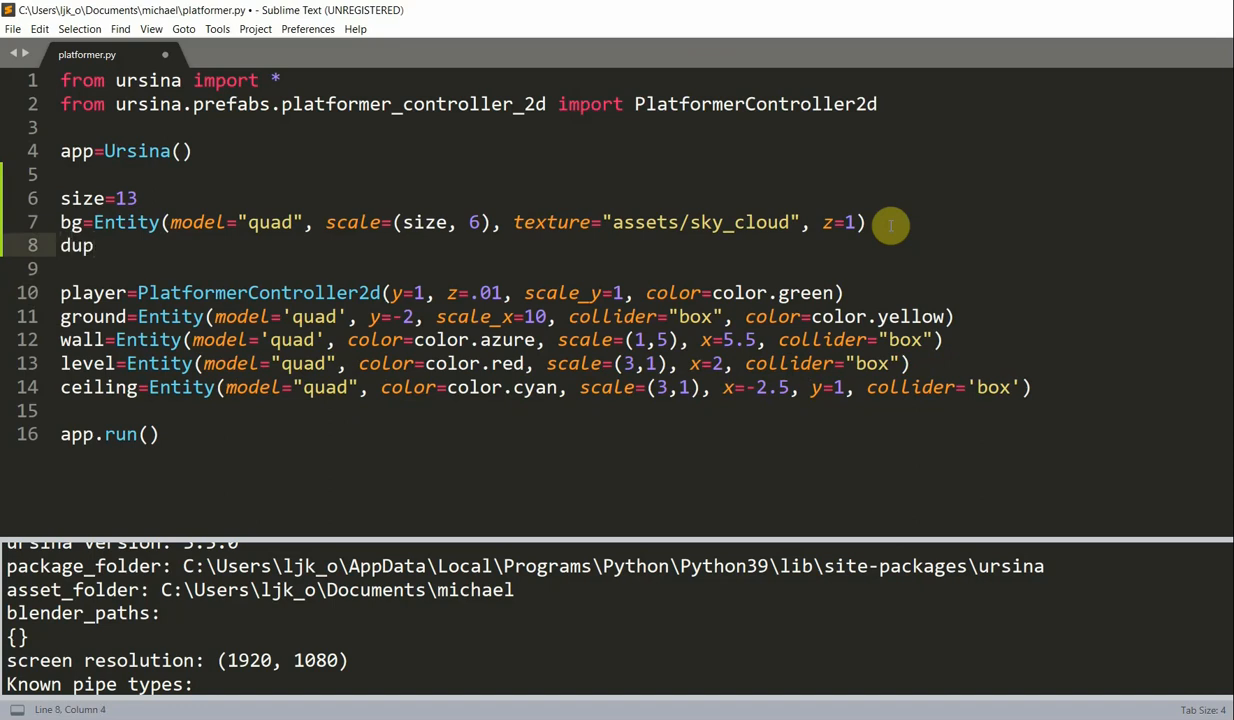
type("licate")
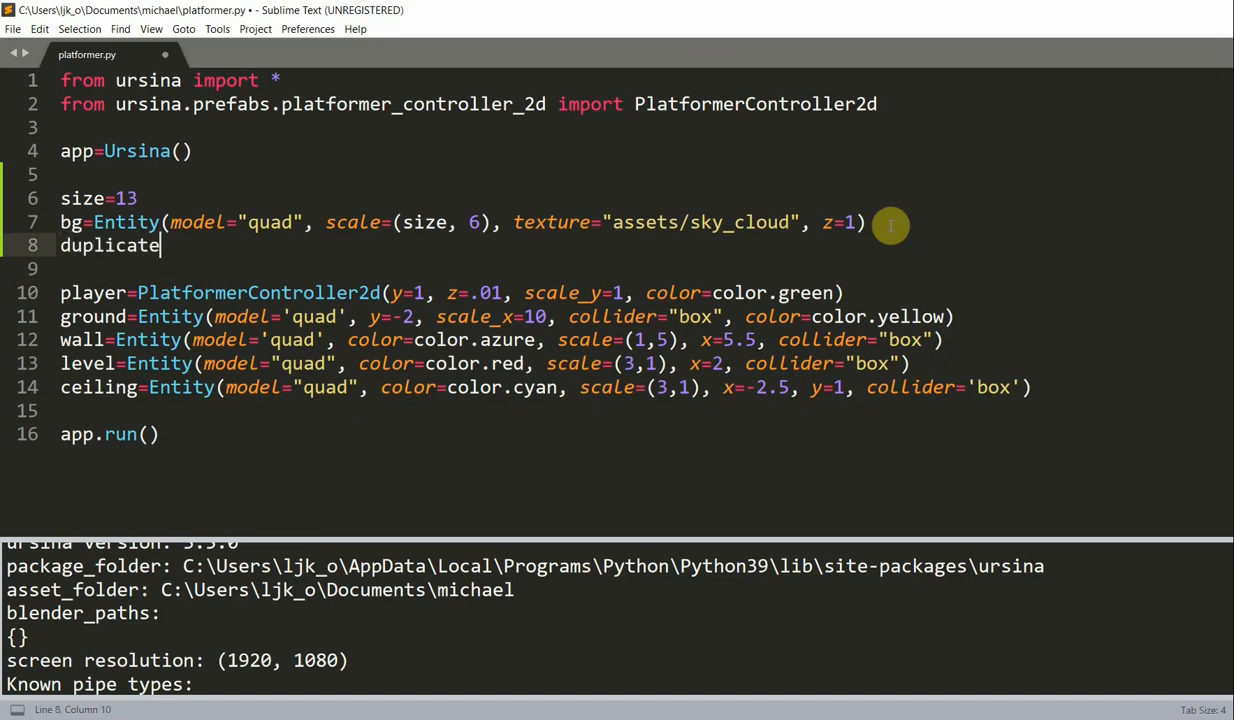
type("(bg)")
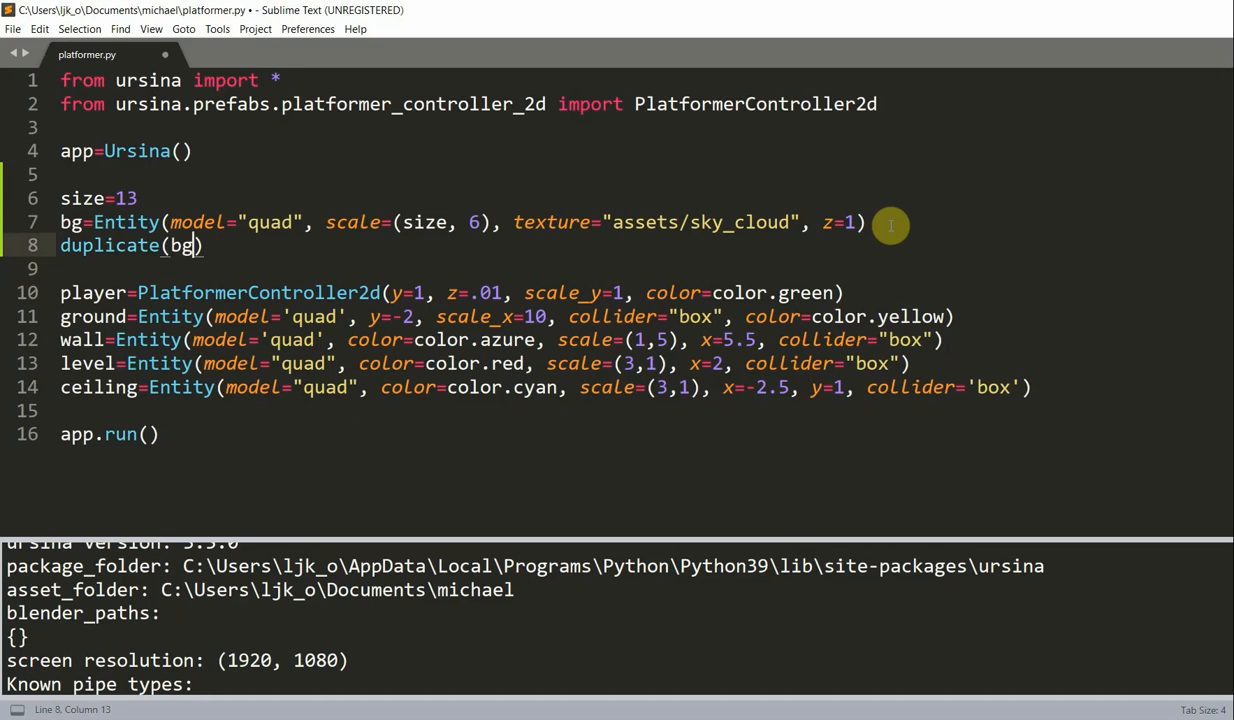
type(", x=size")
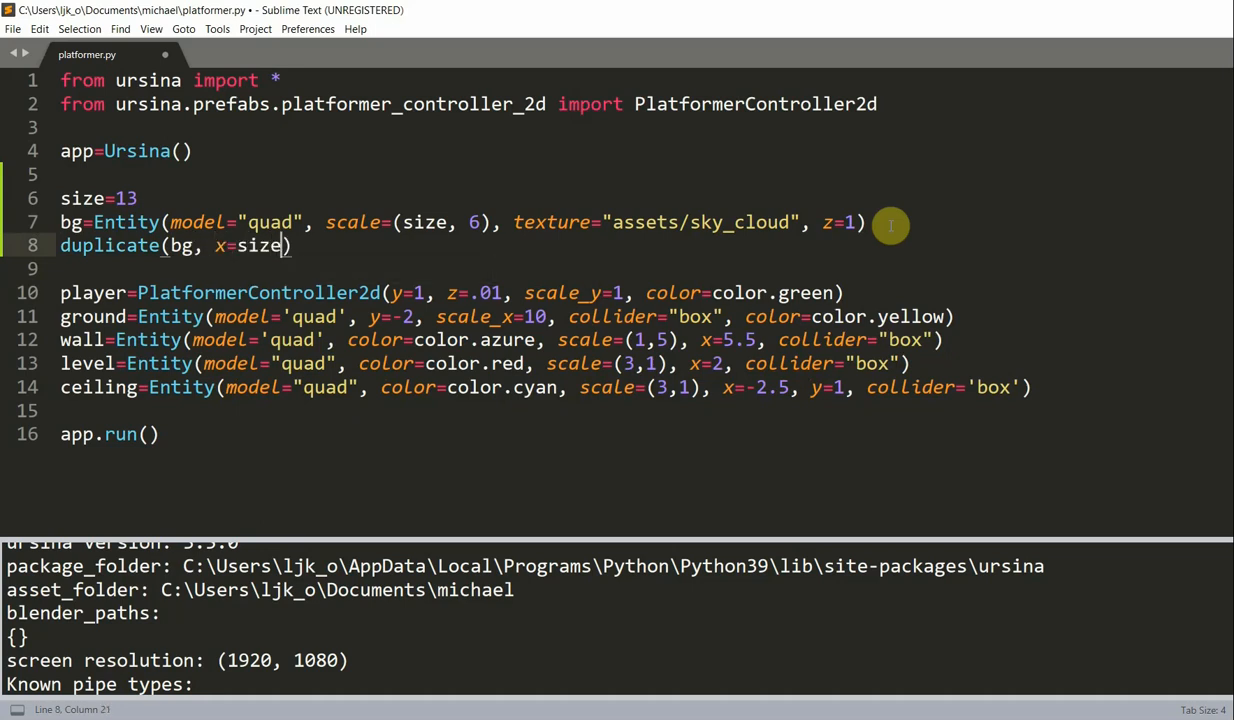
key("ctrl+b")
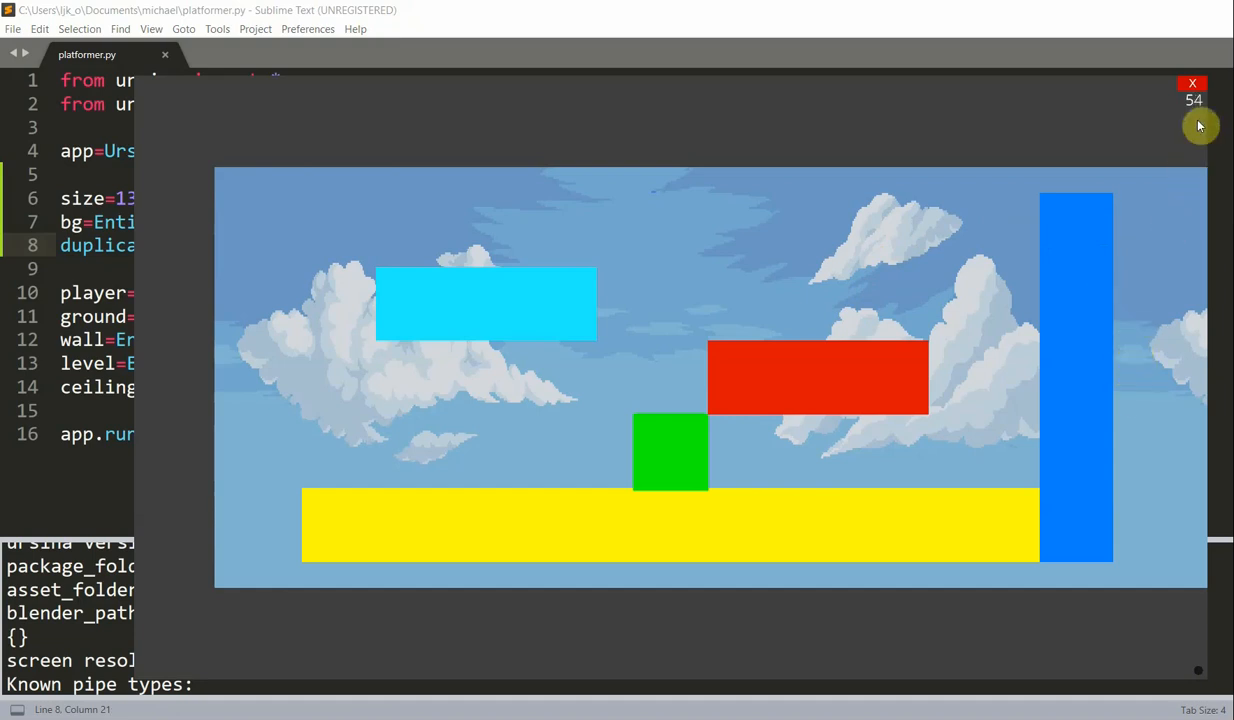
left_click(1192, 84)
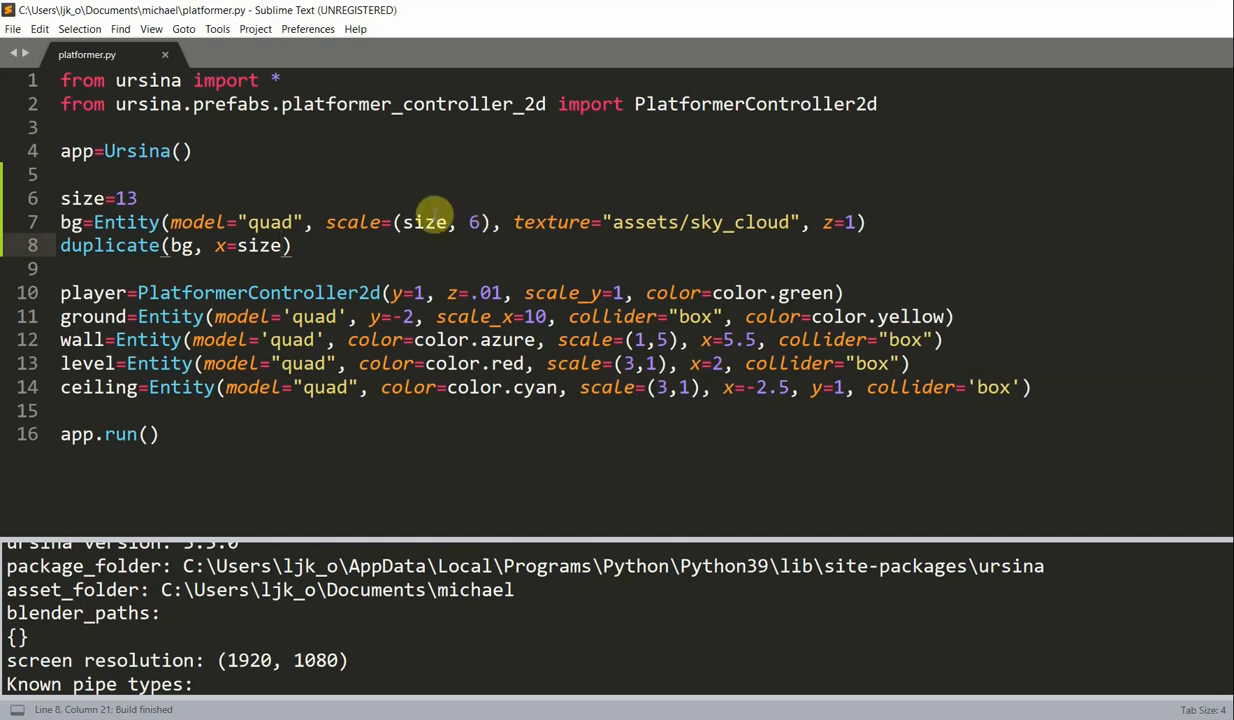
Write duplicate(bg, x=-size) on the next line, run the game and close it.
type("dupl")
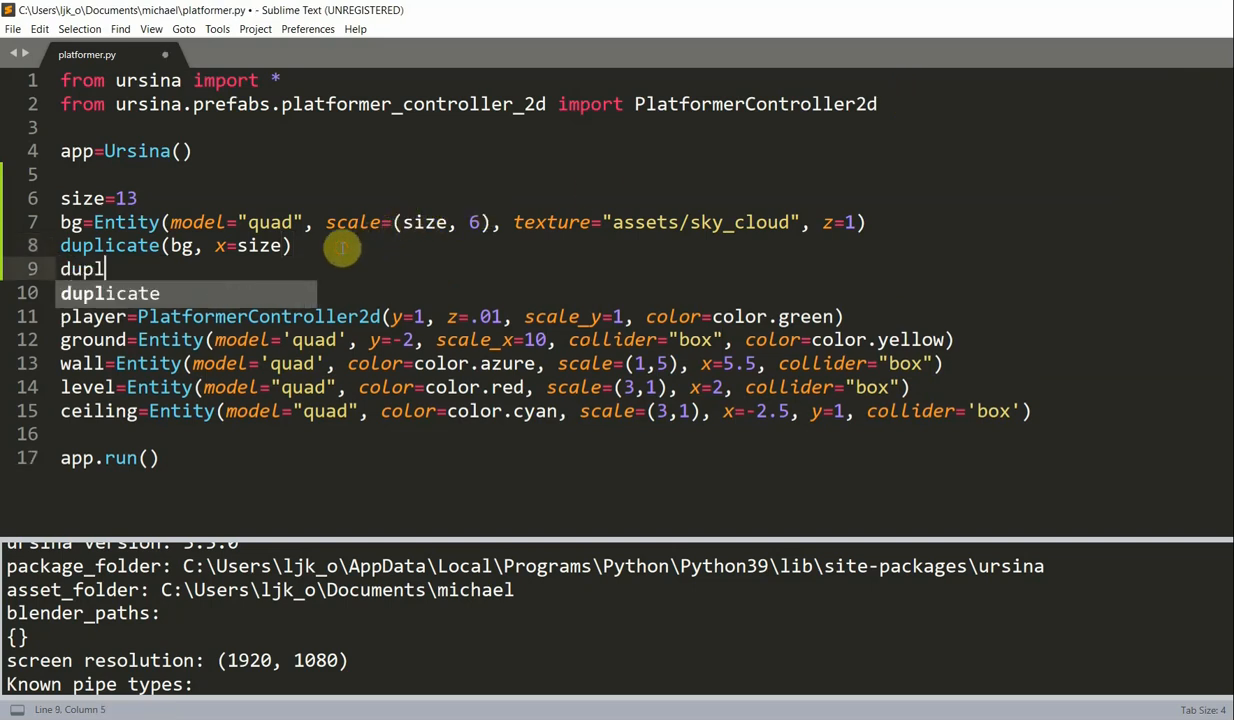
type("icate(bg, x")
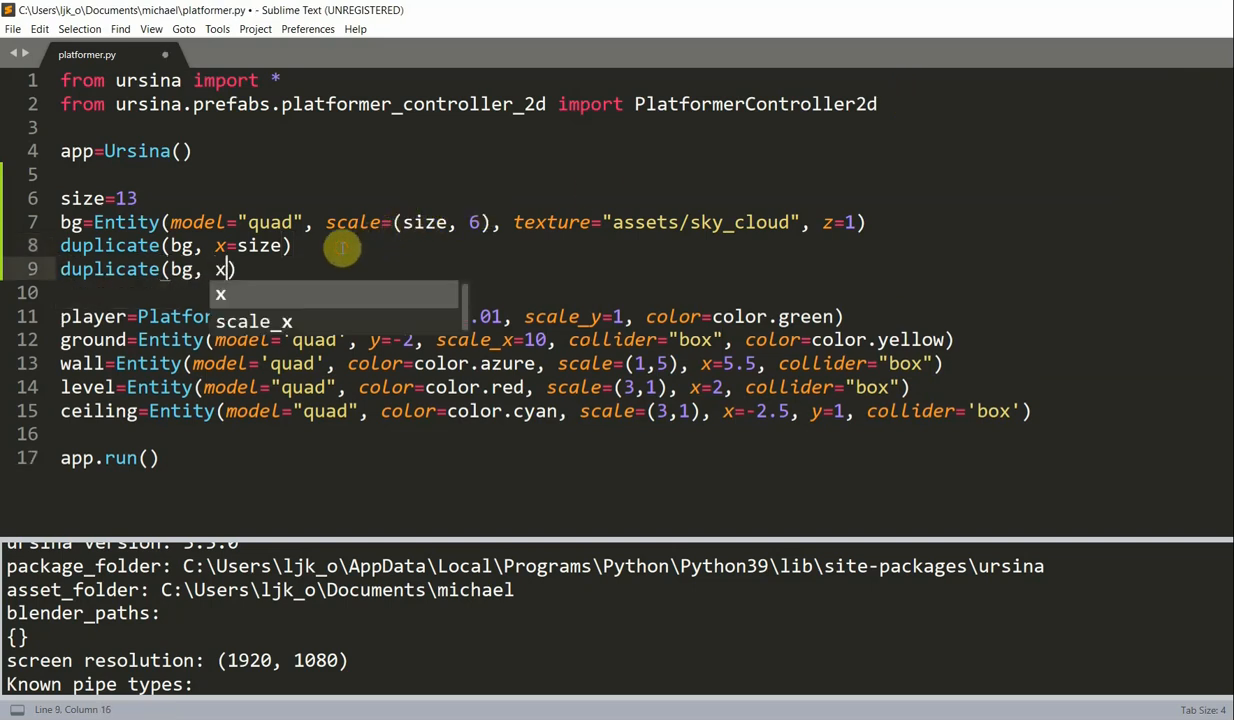
type("=-size")
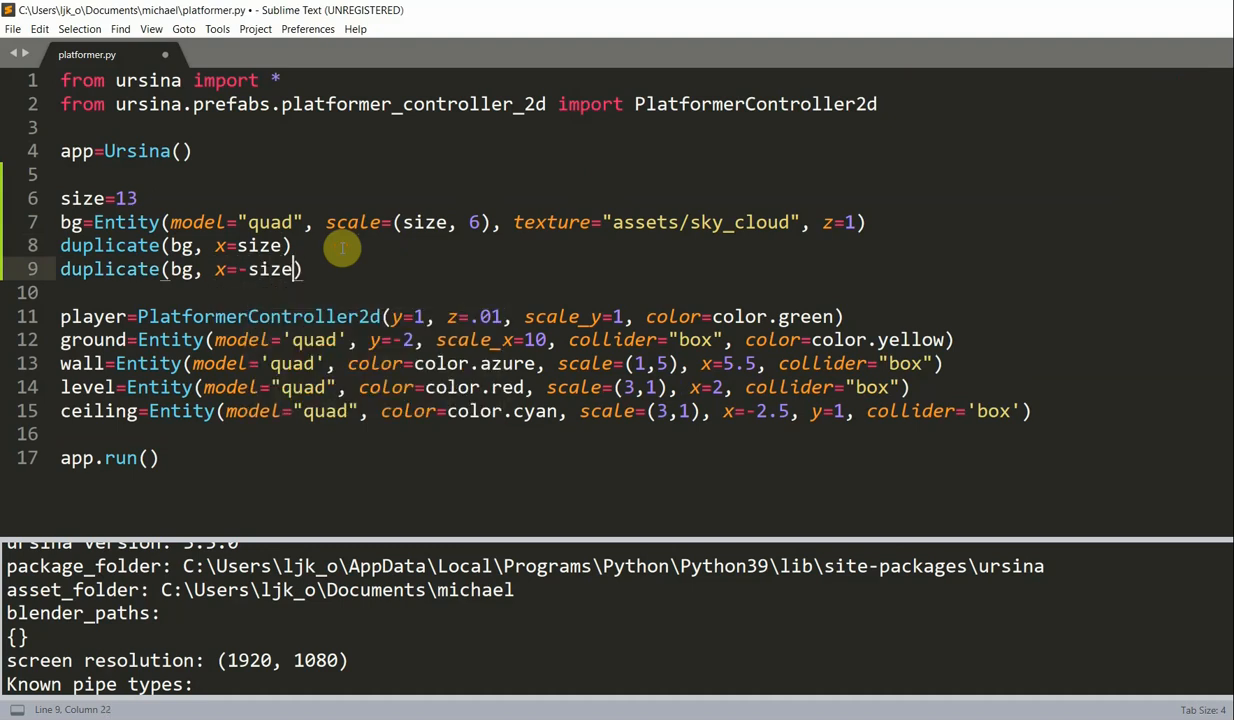
key("ctrl+b")
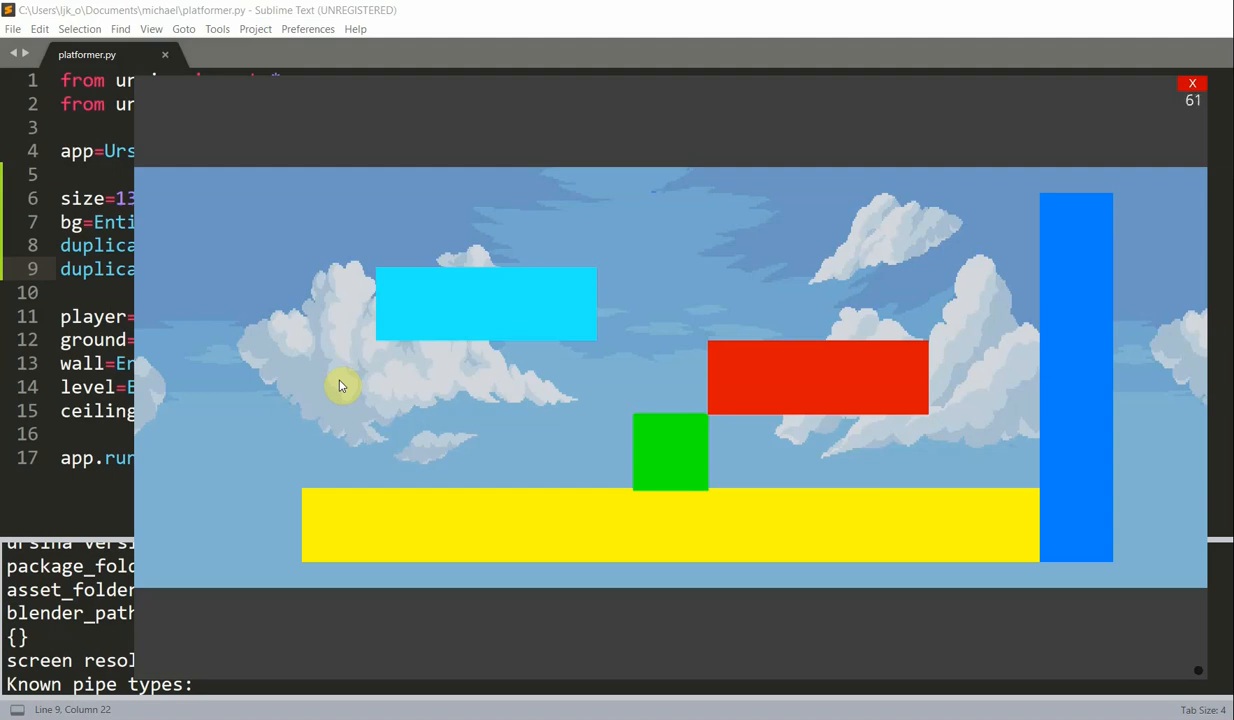
left_click(1192, 84)
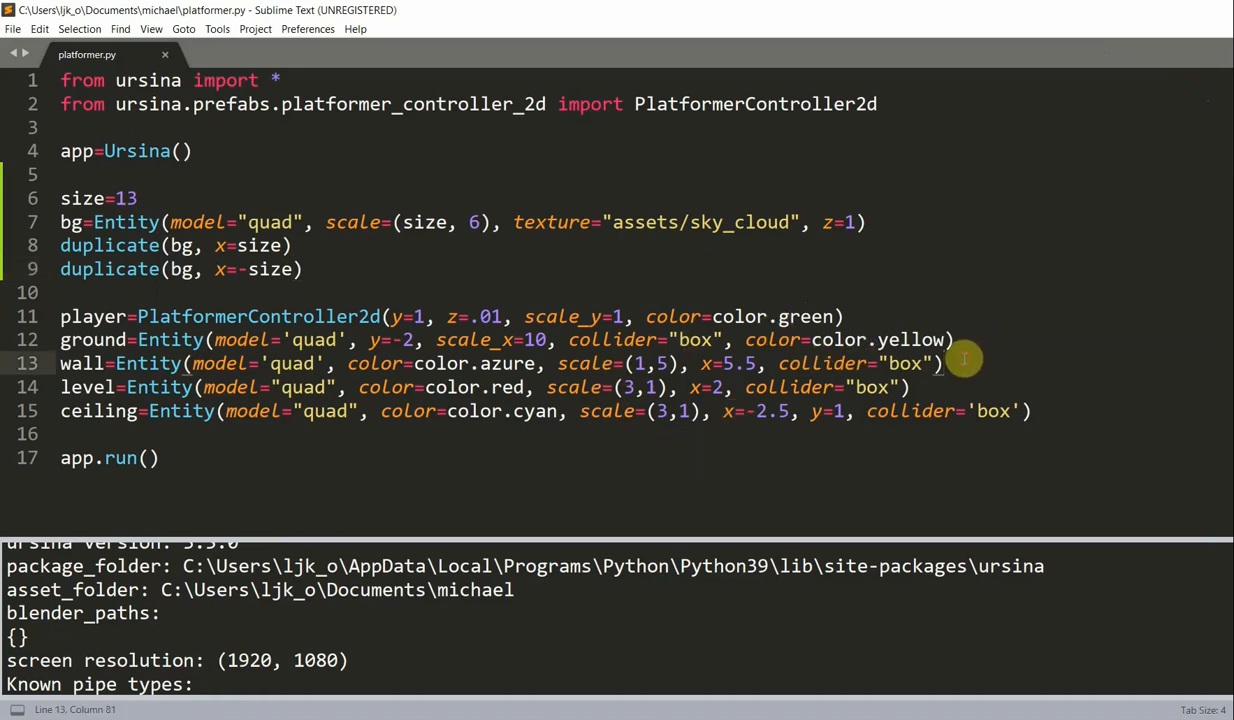
mouse_move(958, 340)
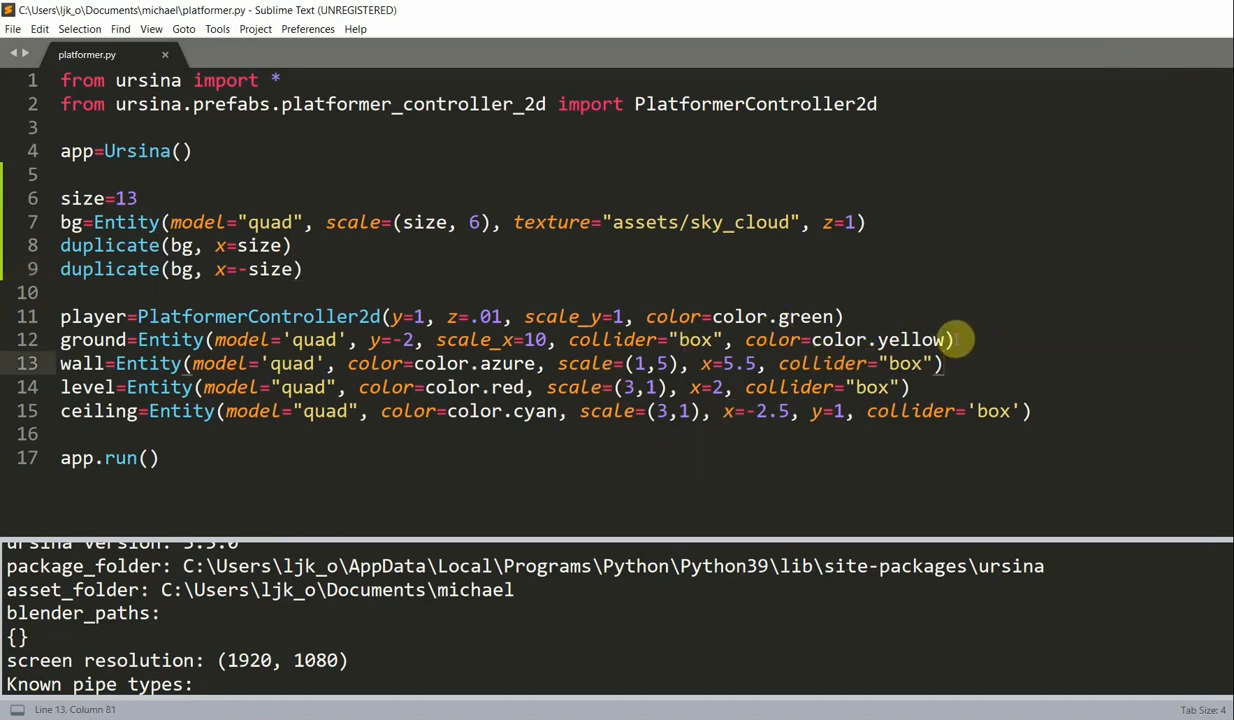
Add size and -size duplicate lines under ground, wall, level and ceiling, fix names and save.
key("Enter")
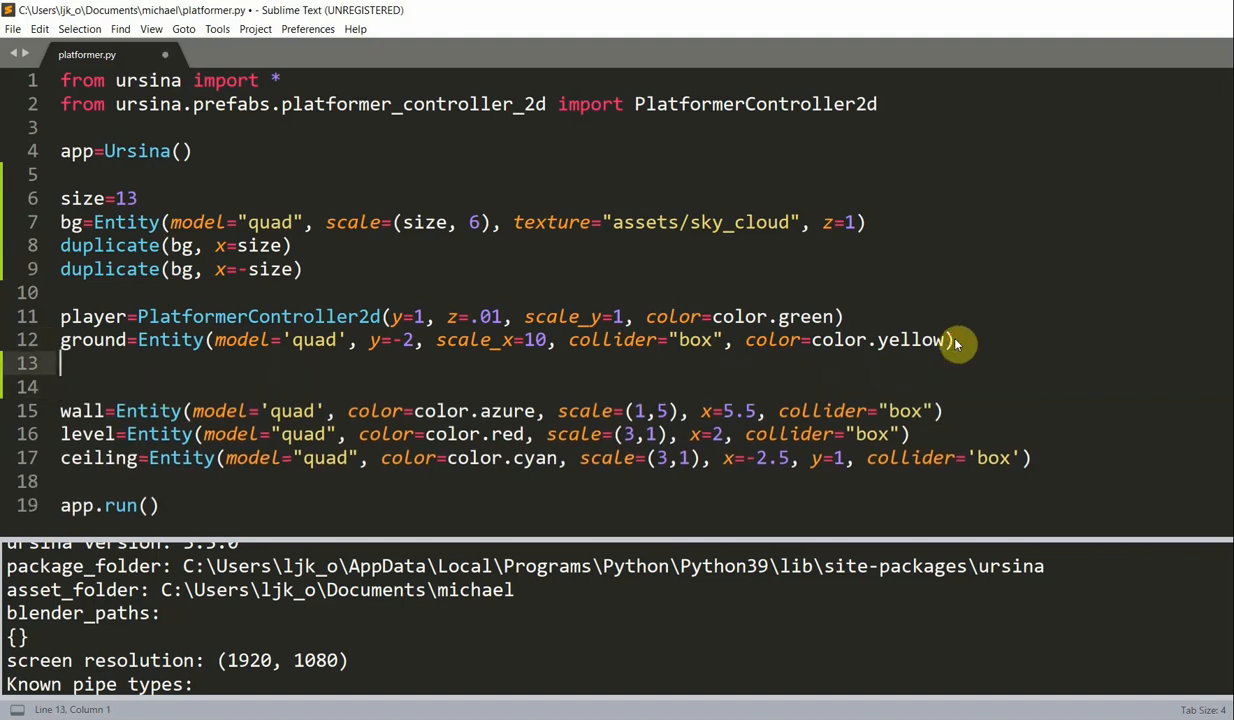
type("duplicate()")
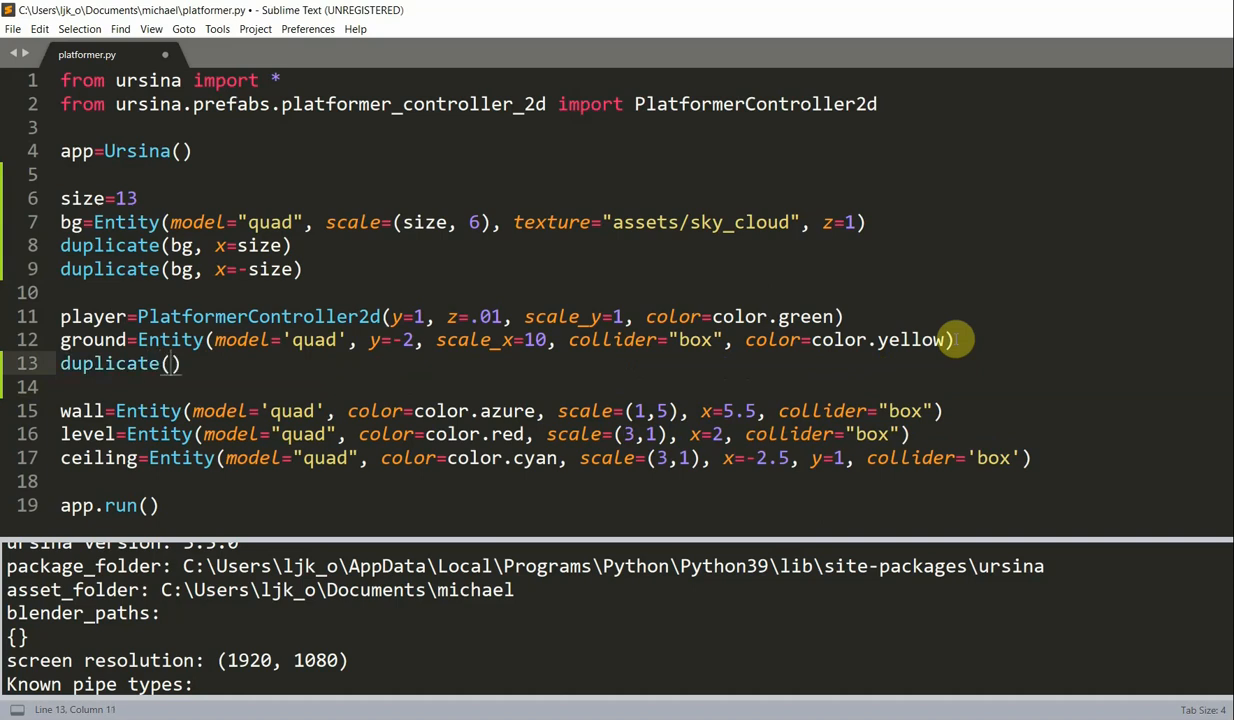
type("ground, z")
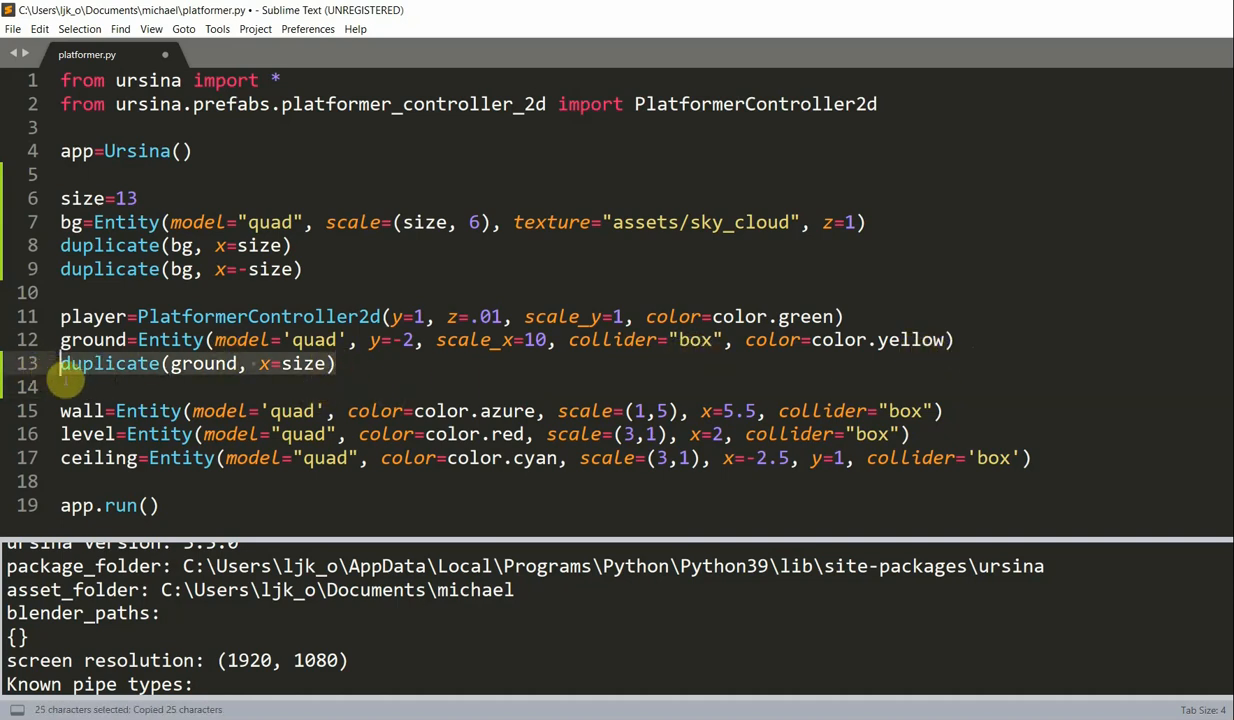
key("ctrl+v")
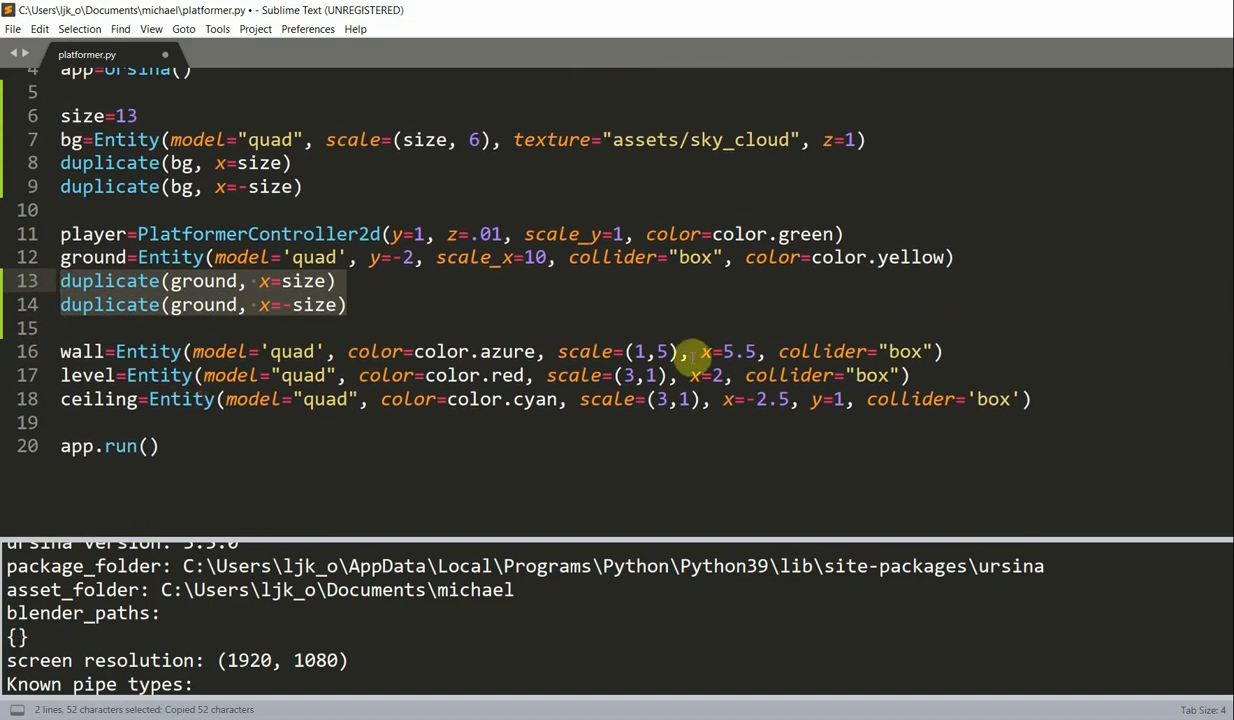
key("ctrl+v")
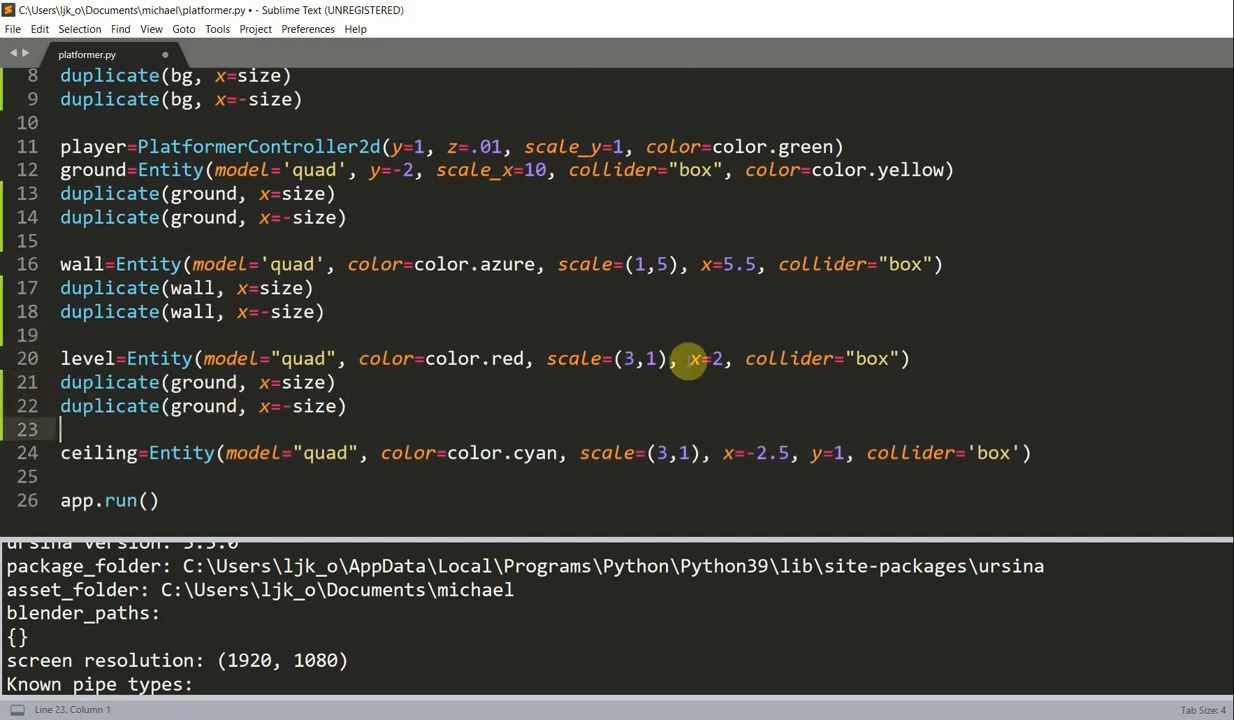
left_click(240, 382)
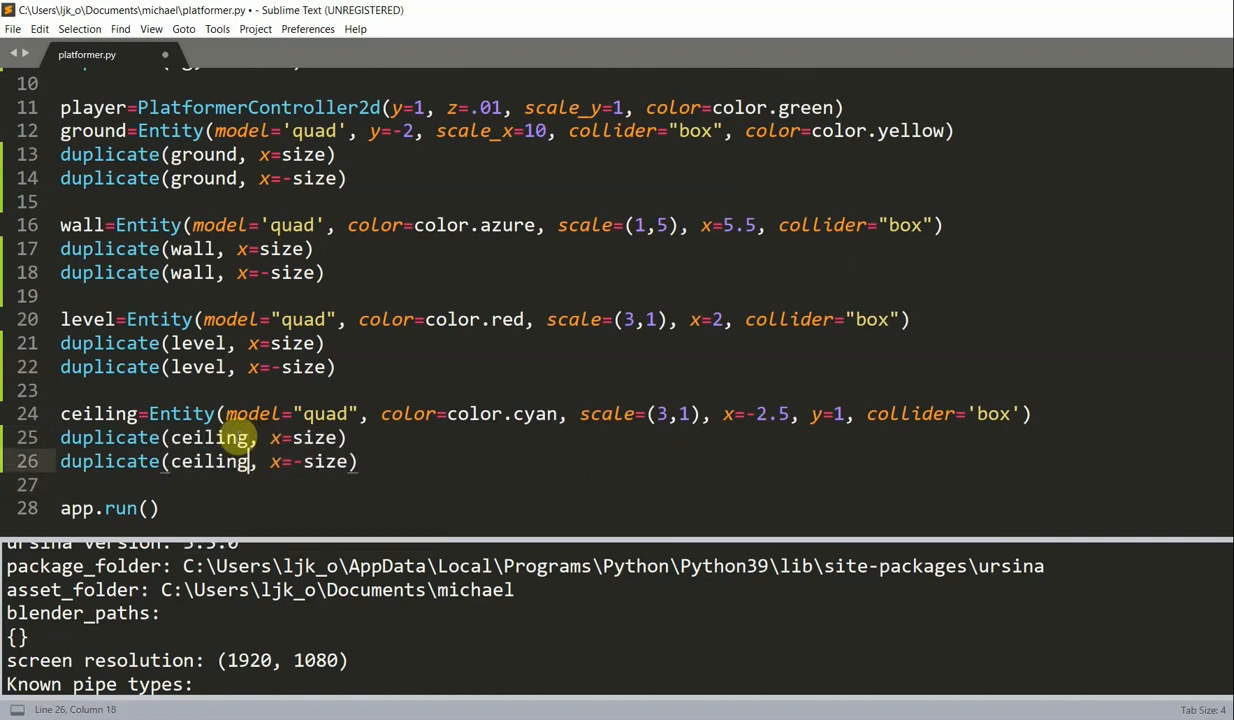
key("ctrl+s")
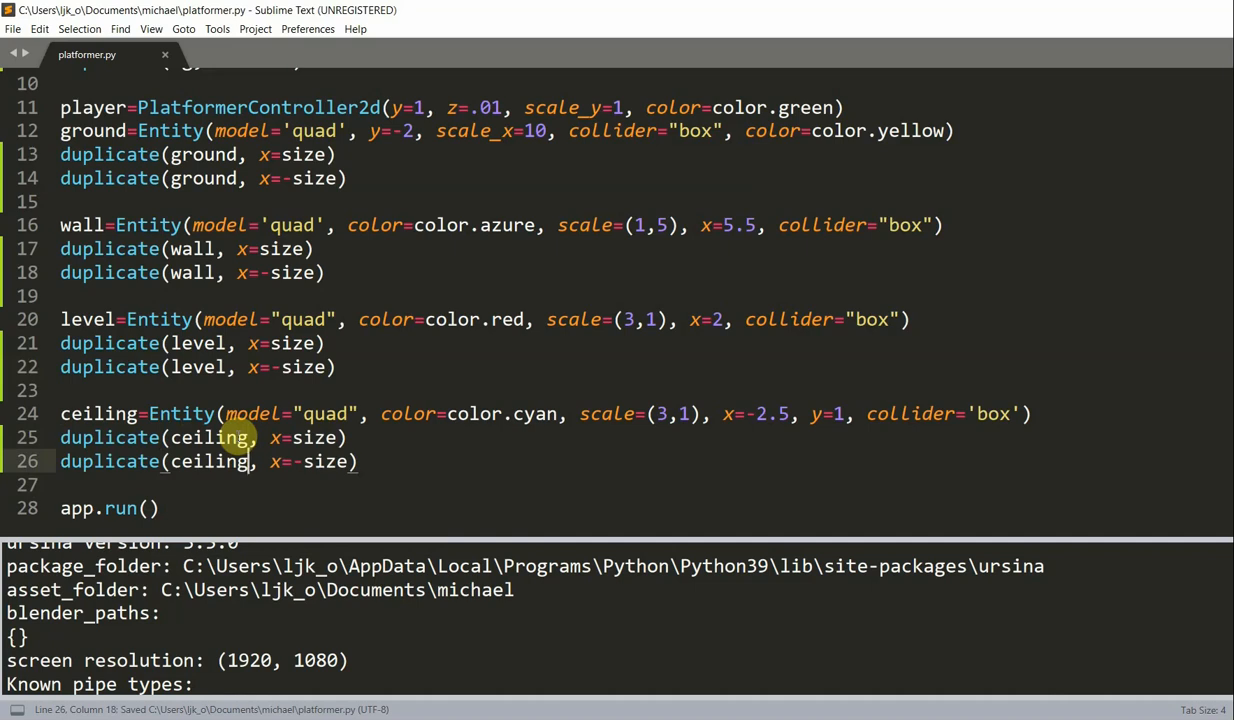
Run the game to view the duplicated platforms, then close the game window.
key("ctrl+b")
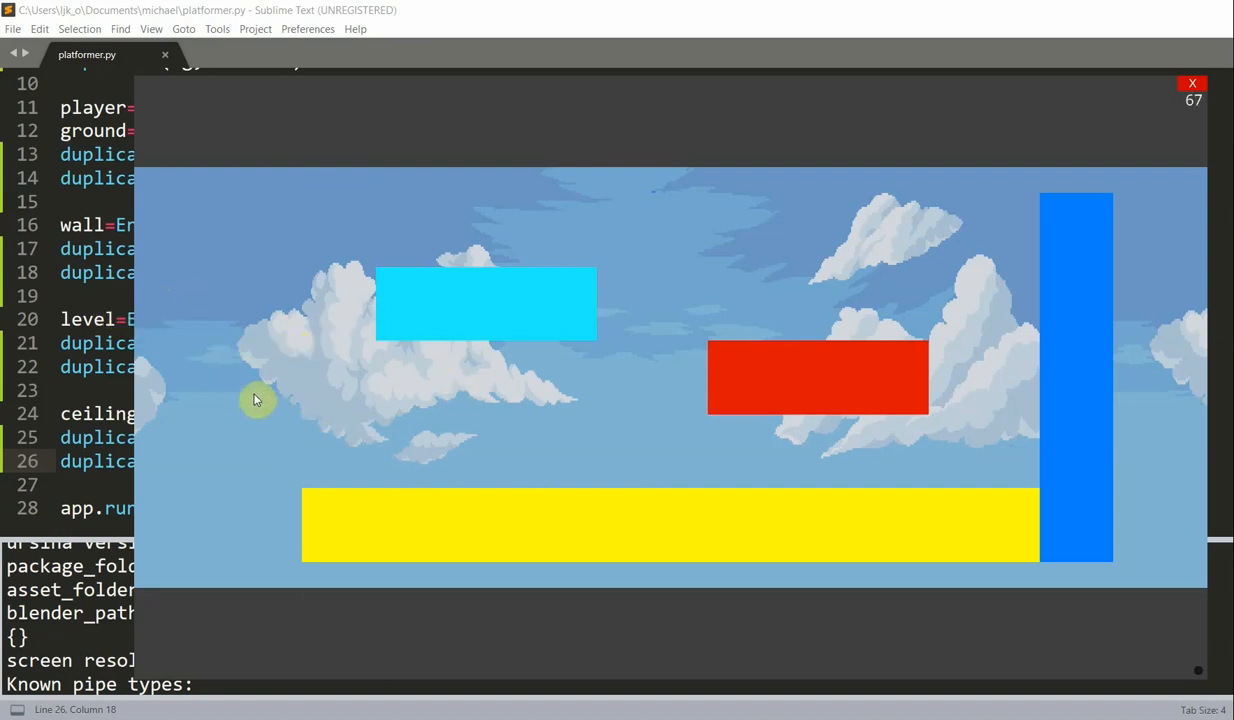
mouse_move(1088, 150)
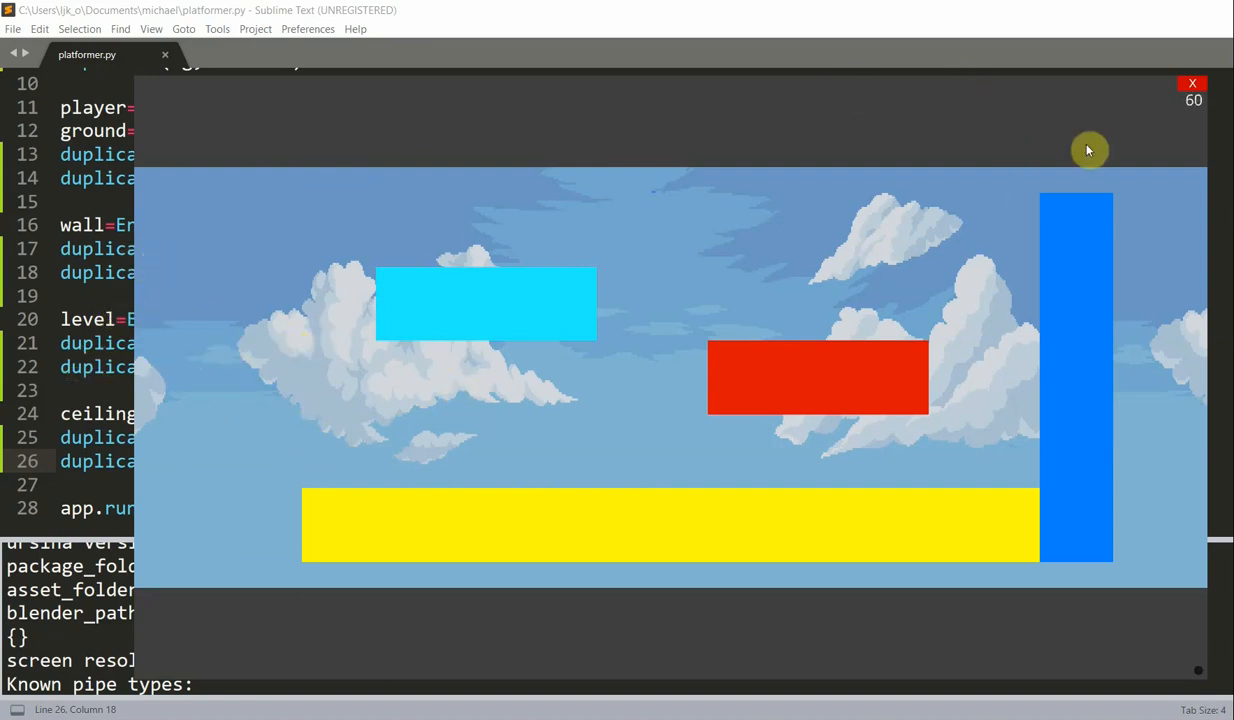
left_click(1192, 84)
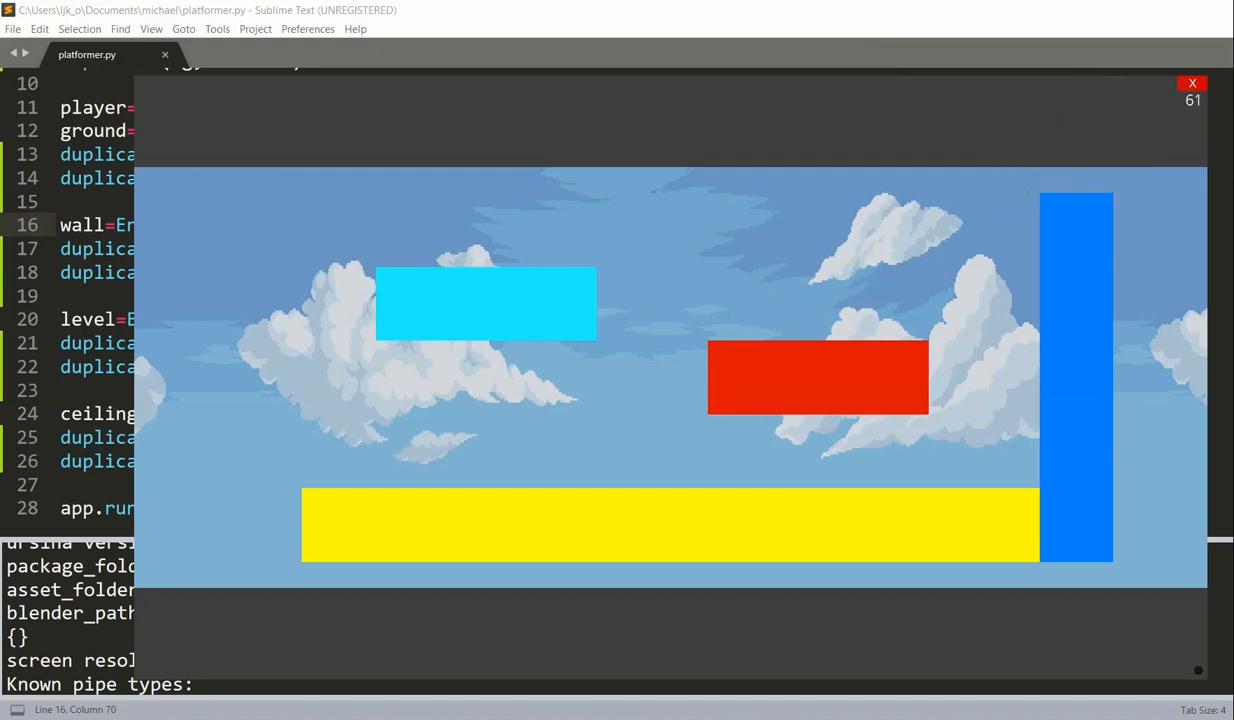
left_click(1192, 84)
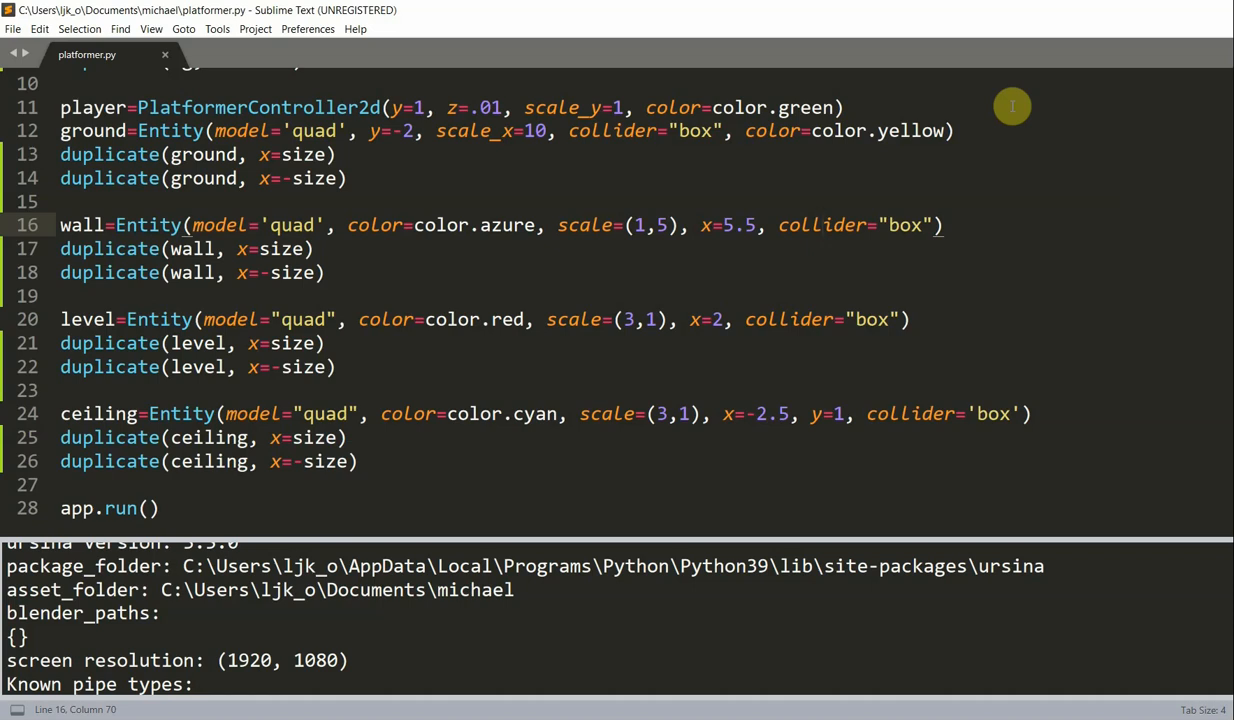
mouse_move(496, 210)
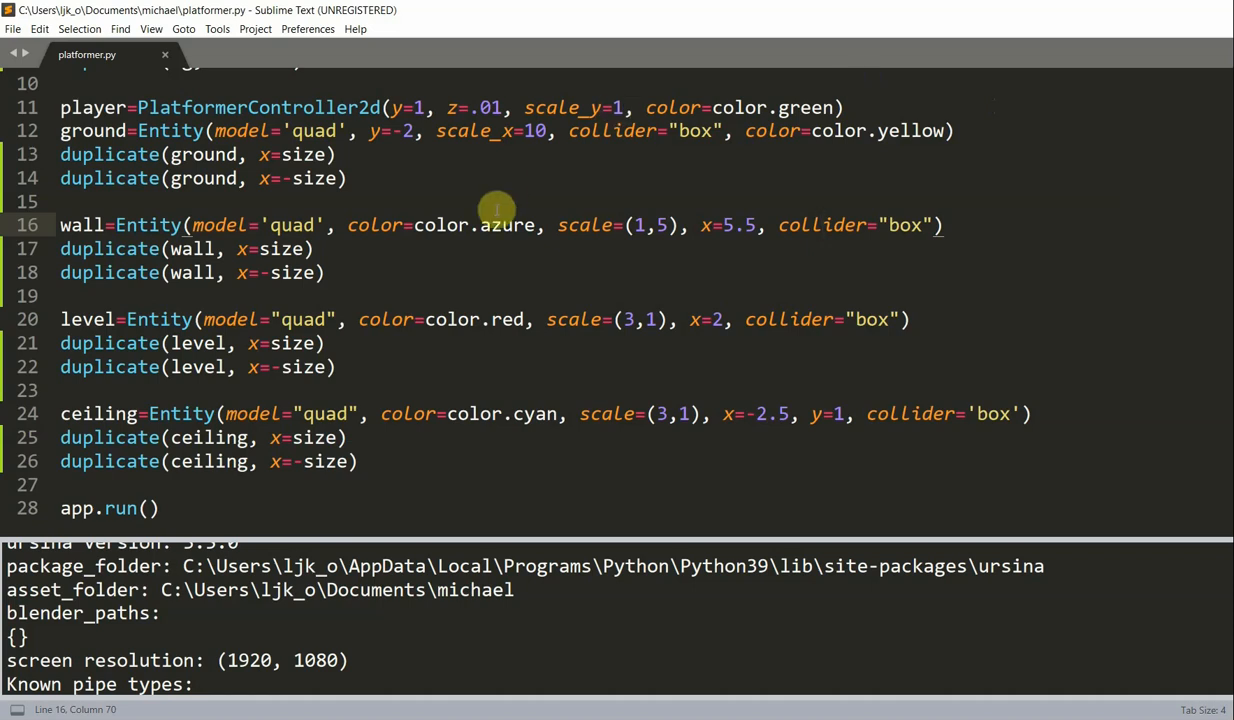
Add camera.z=-30 above app.run(), preview the wider view and close the game.
scroll("down", 3)
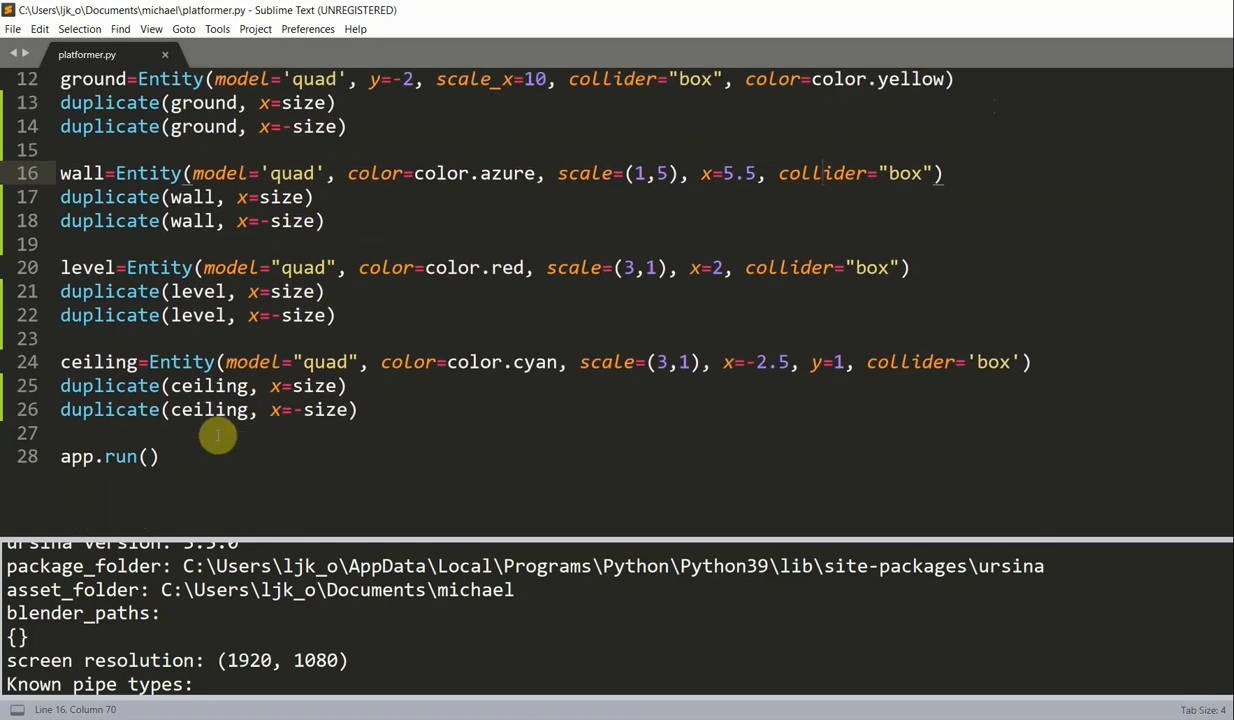
type("camera.")
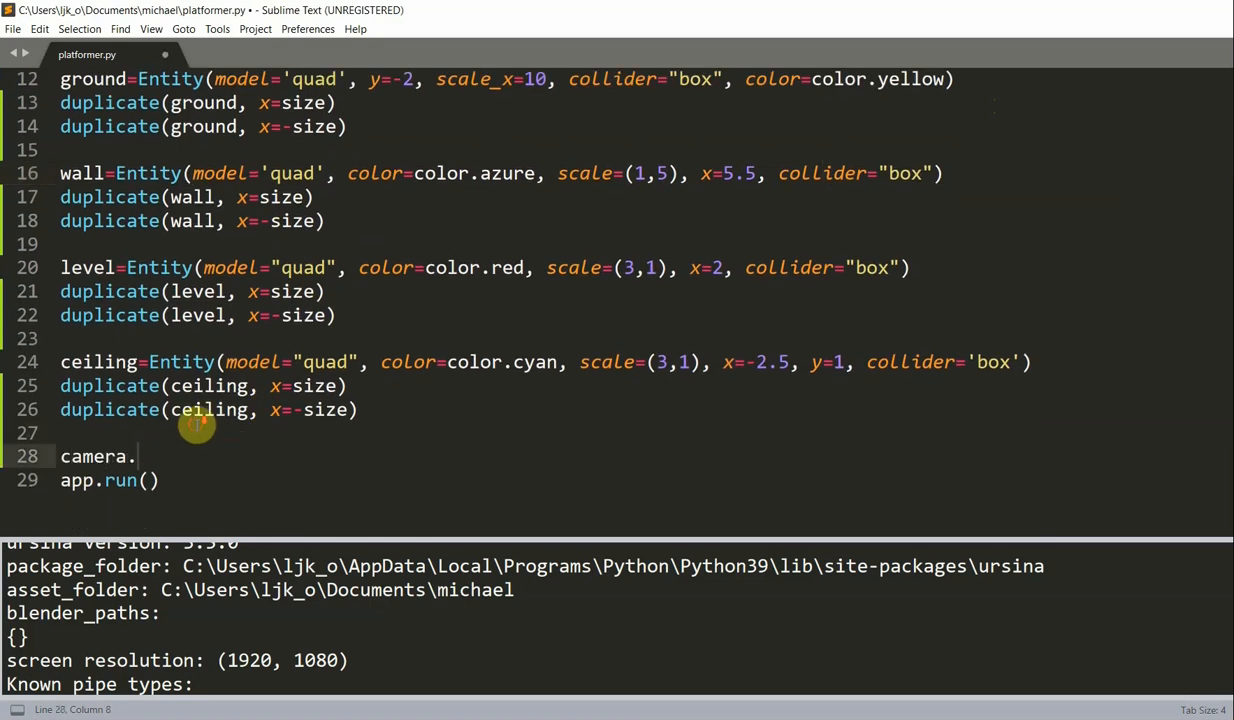
type("z=")
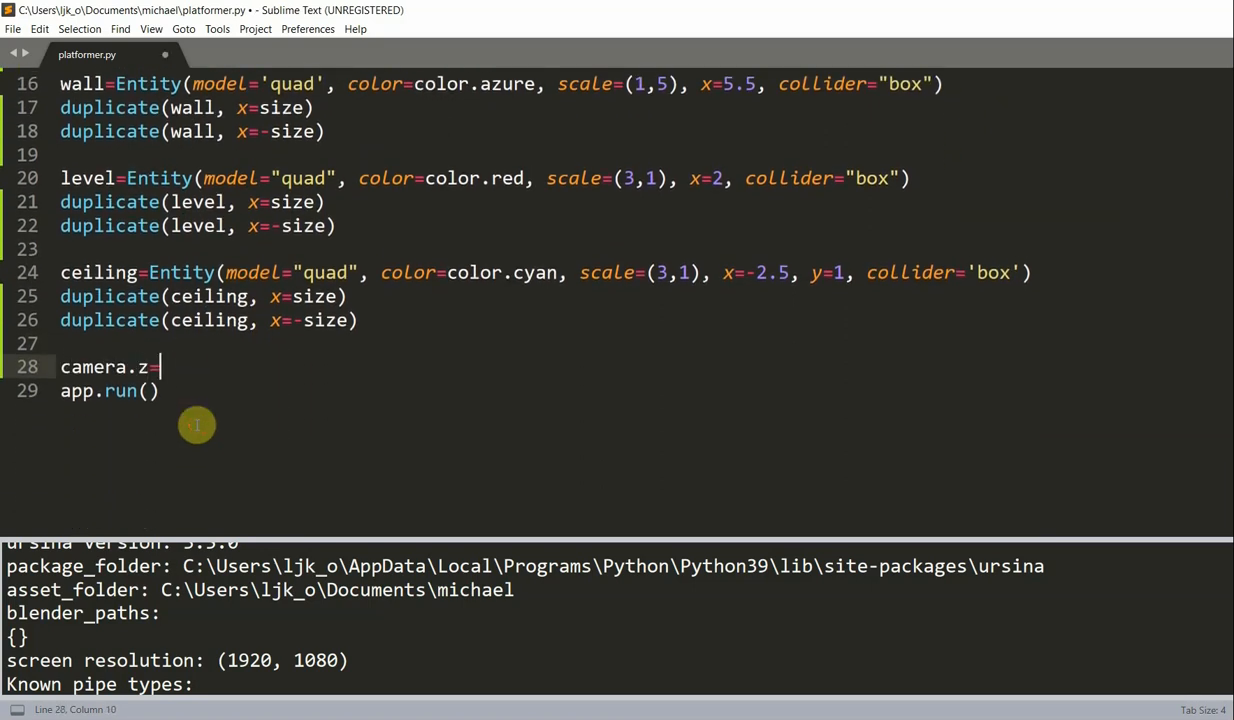
type("-30")
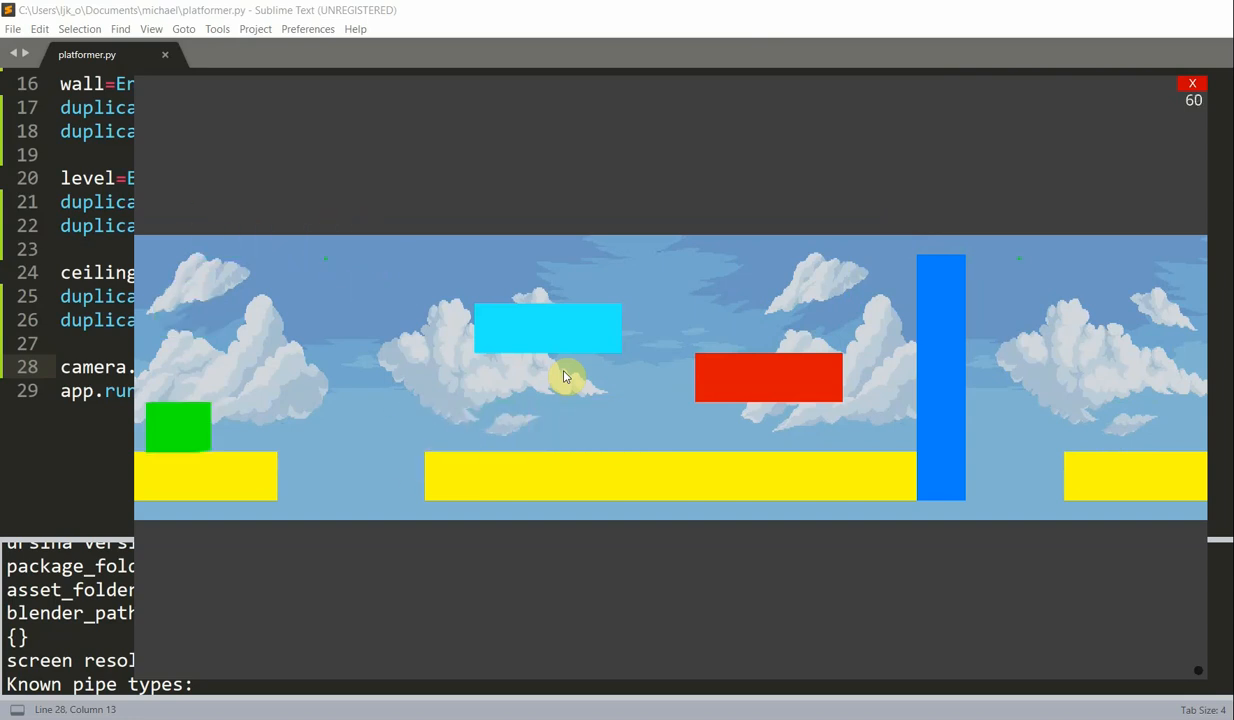
left_click(1192, 84)
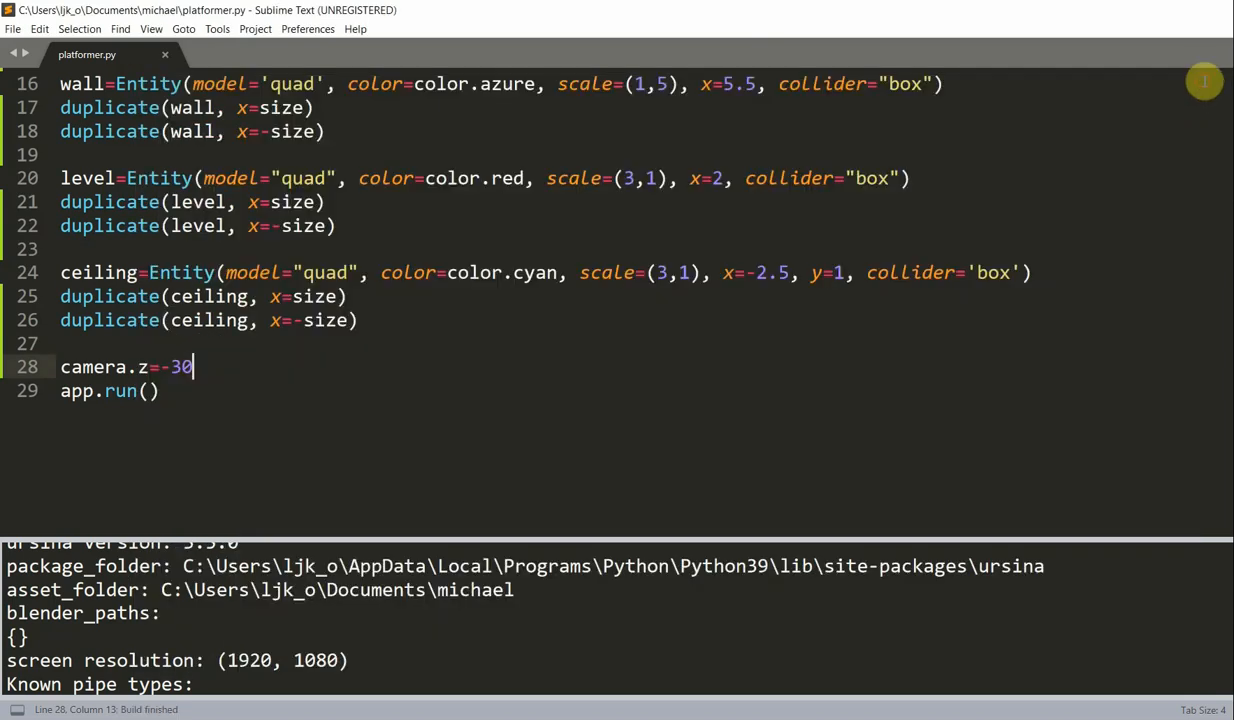
left_click(946, 84)
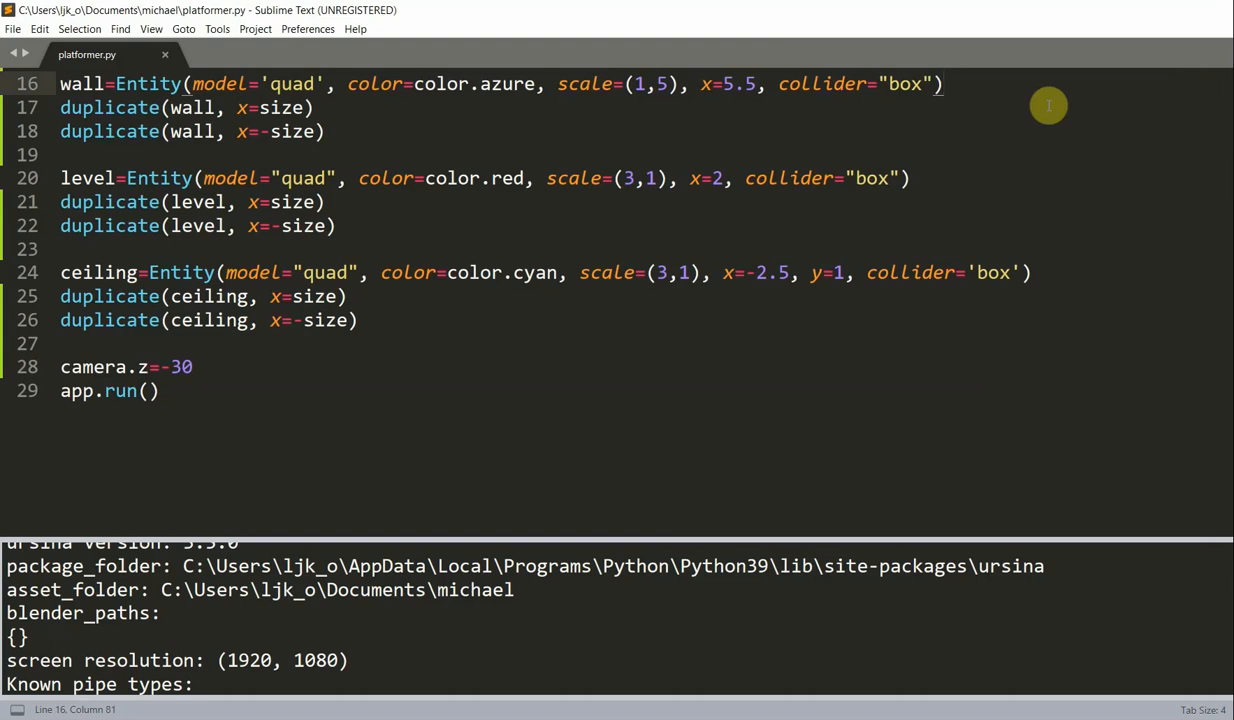
left_click(940, 84)
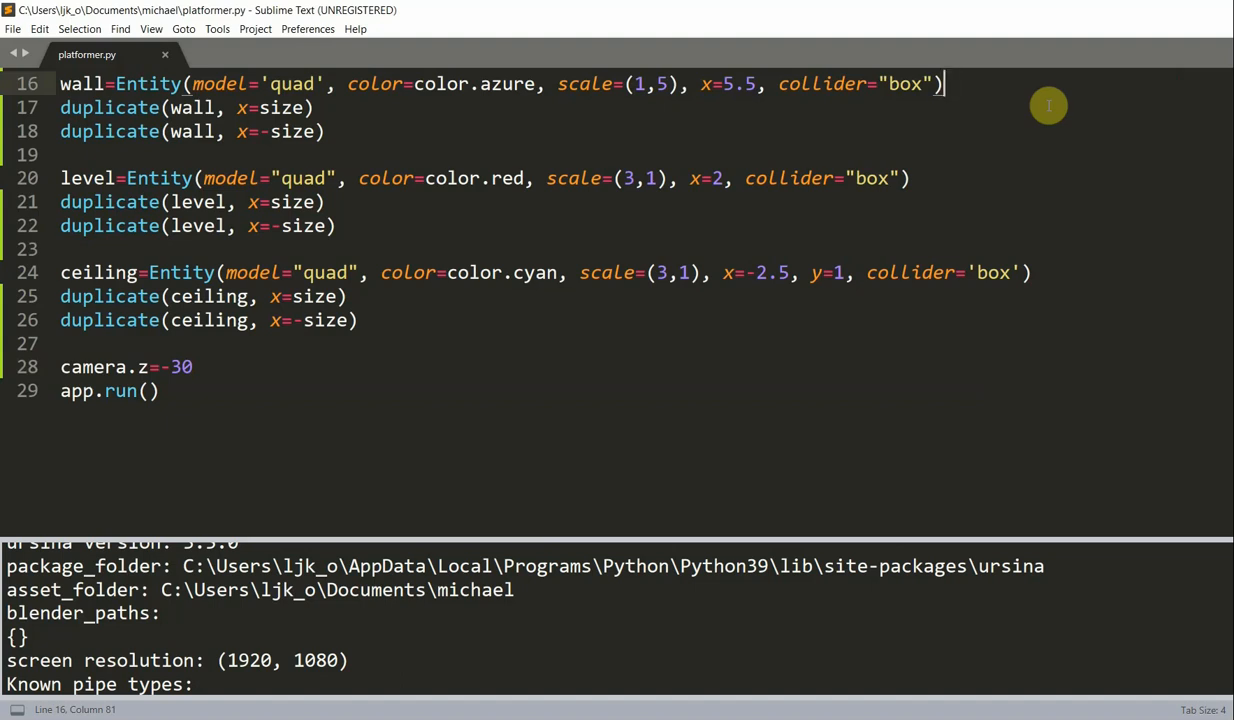
mouse_move(210, 374)
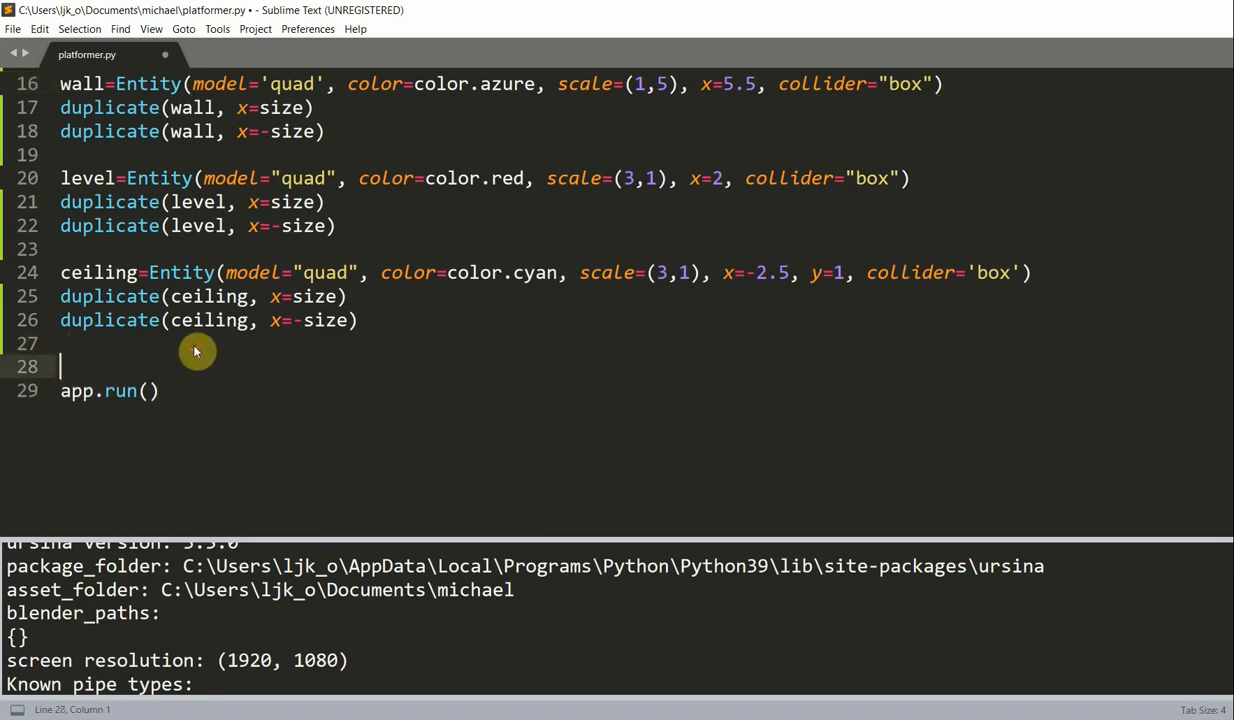
Start camera.add_script(SmoothFollow(target=player)) in place of camera.z.
type("camera.")
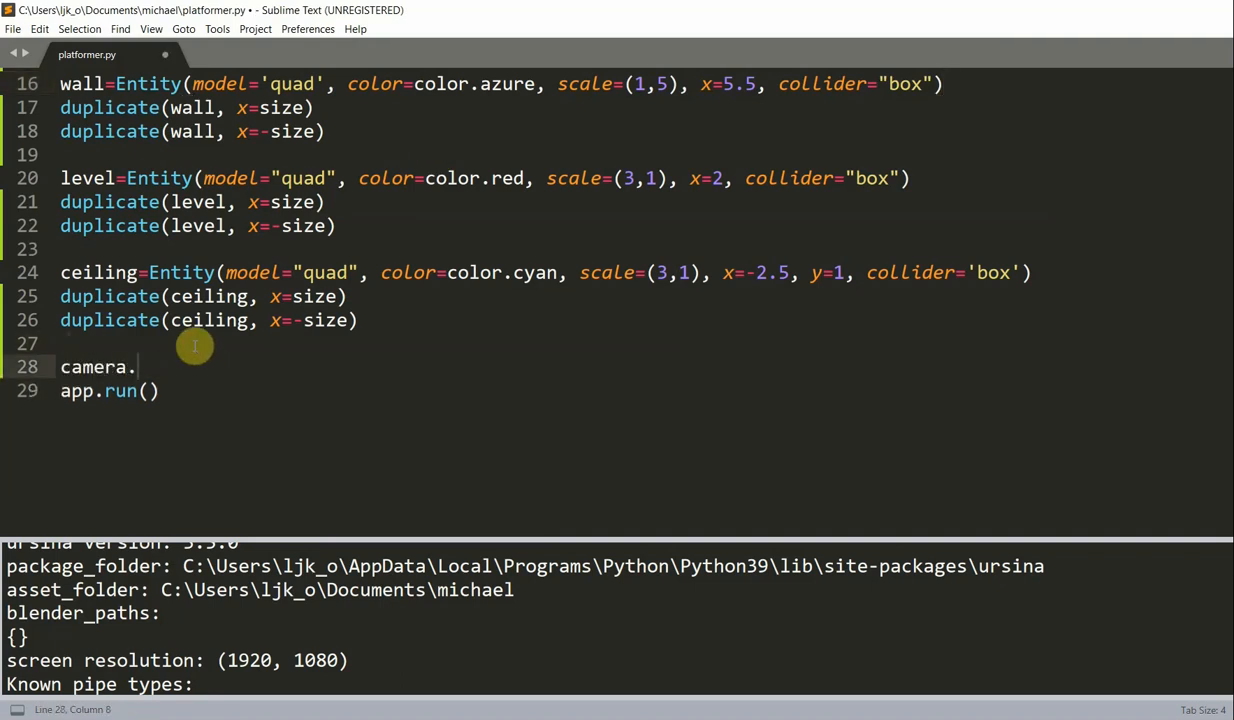
type("add_scip")
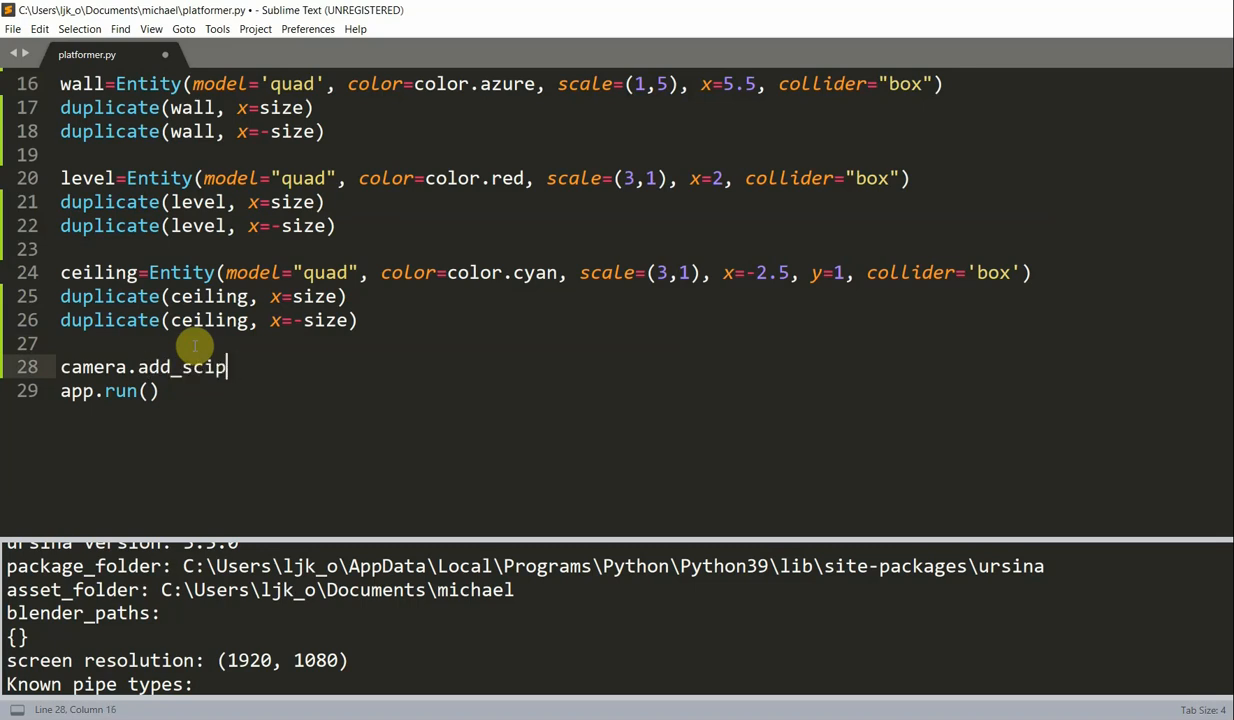
type("t()")
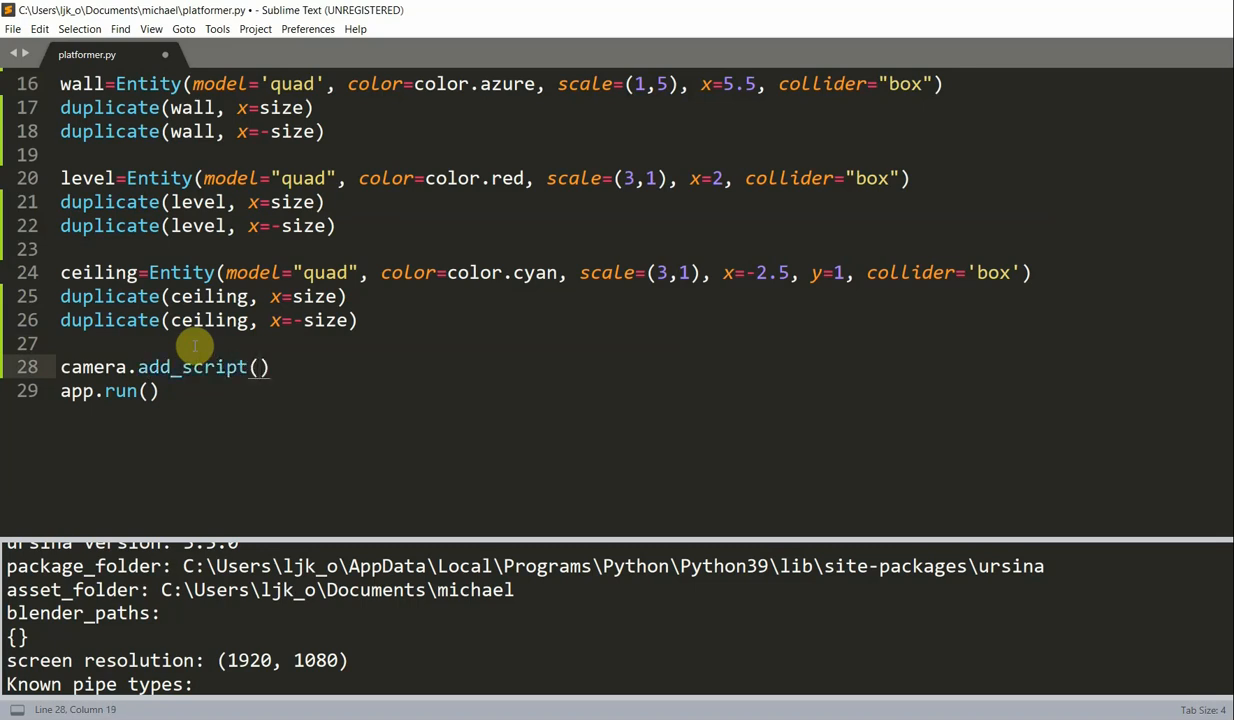
type("SmoothFlllo")
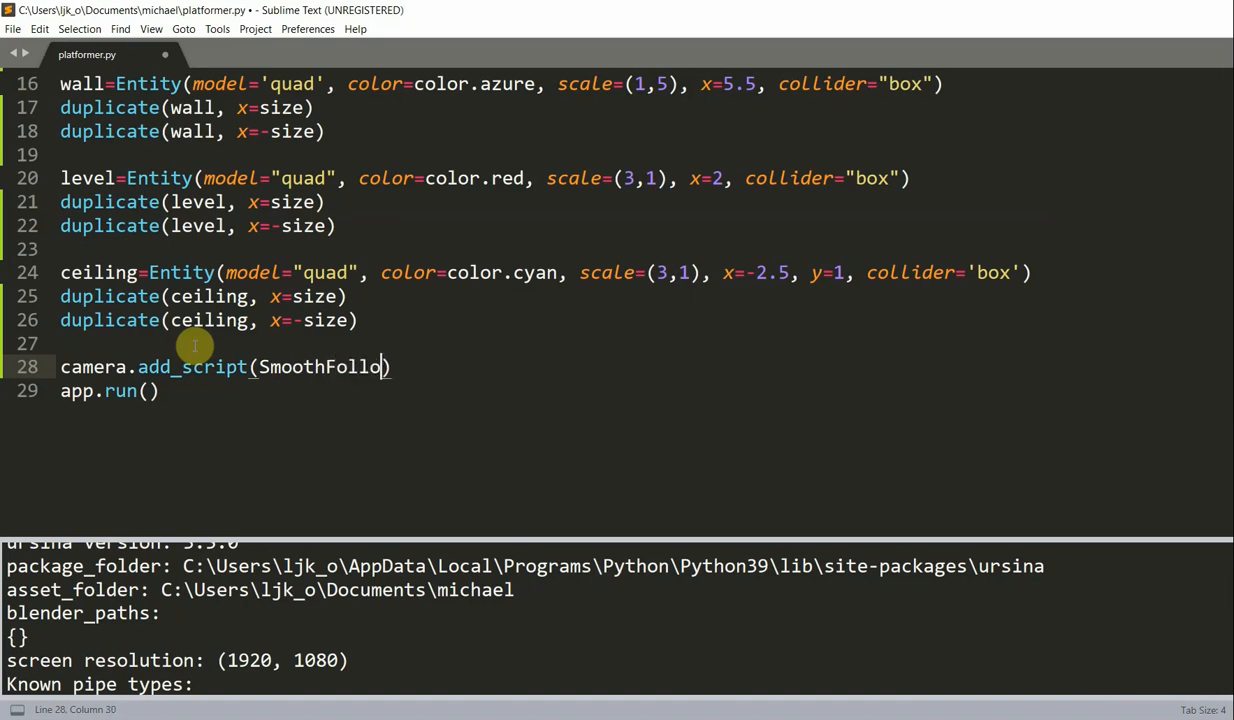
type("w()")
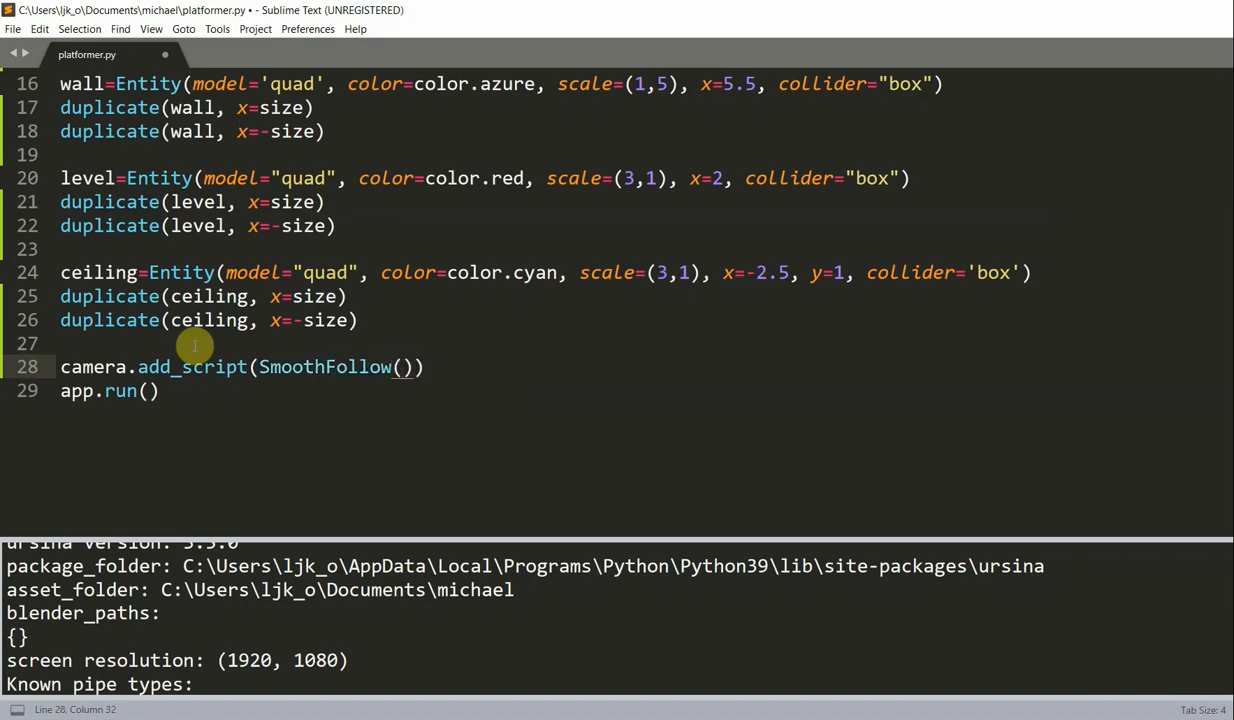
type("target=")
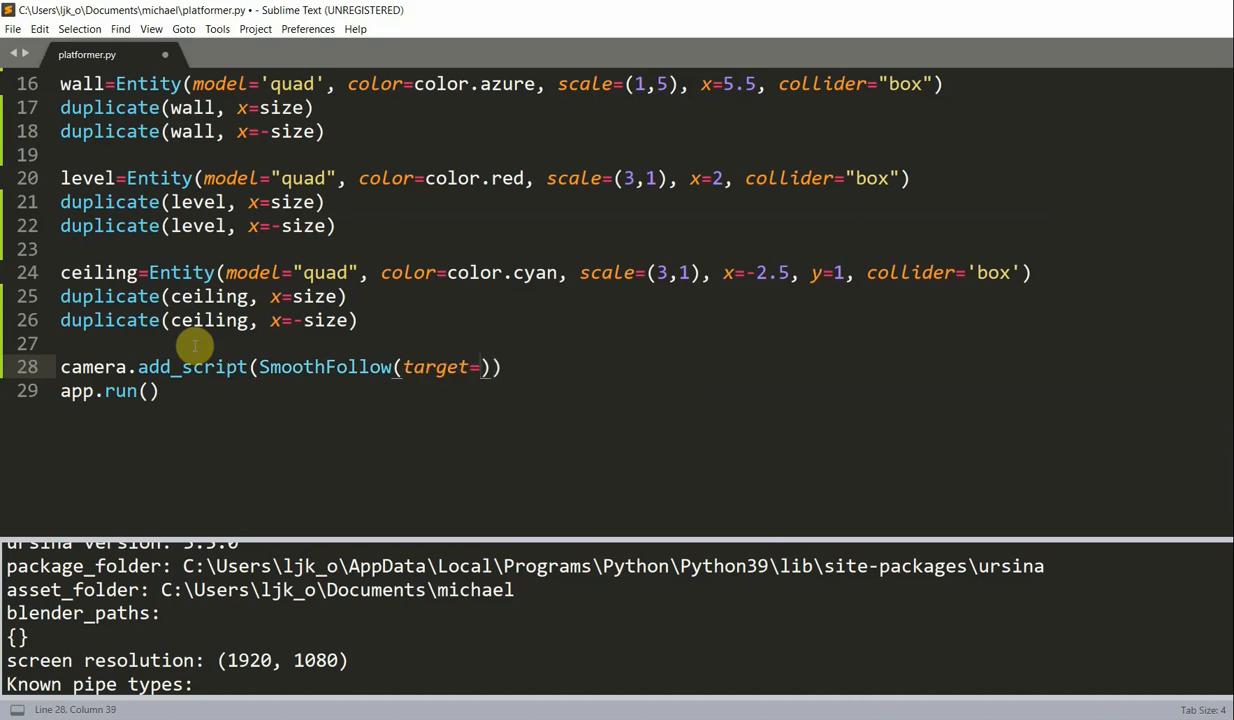
type("player,")
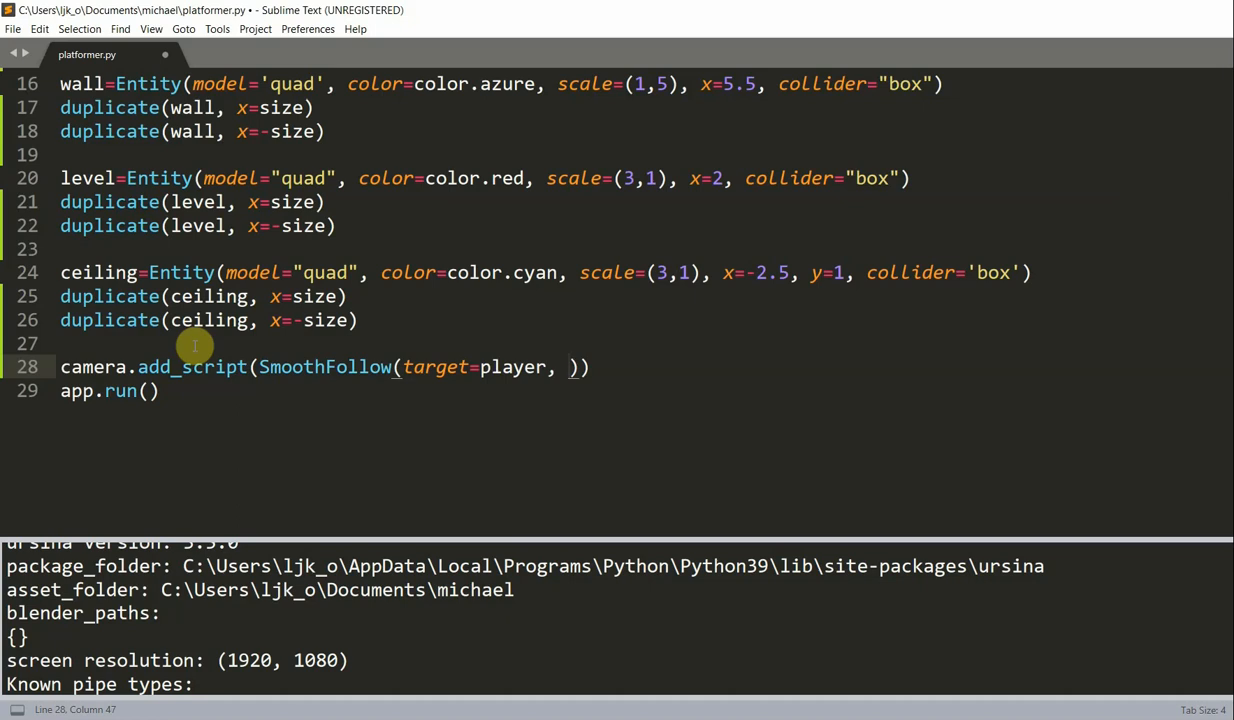
Complete SmoothFollow with offset [0, 1, -30] and speed=4, then run the game.
type("off")
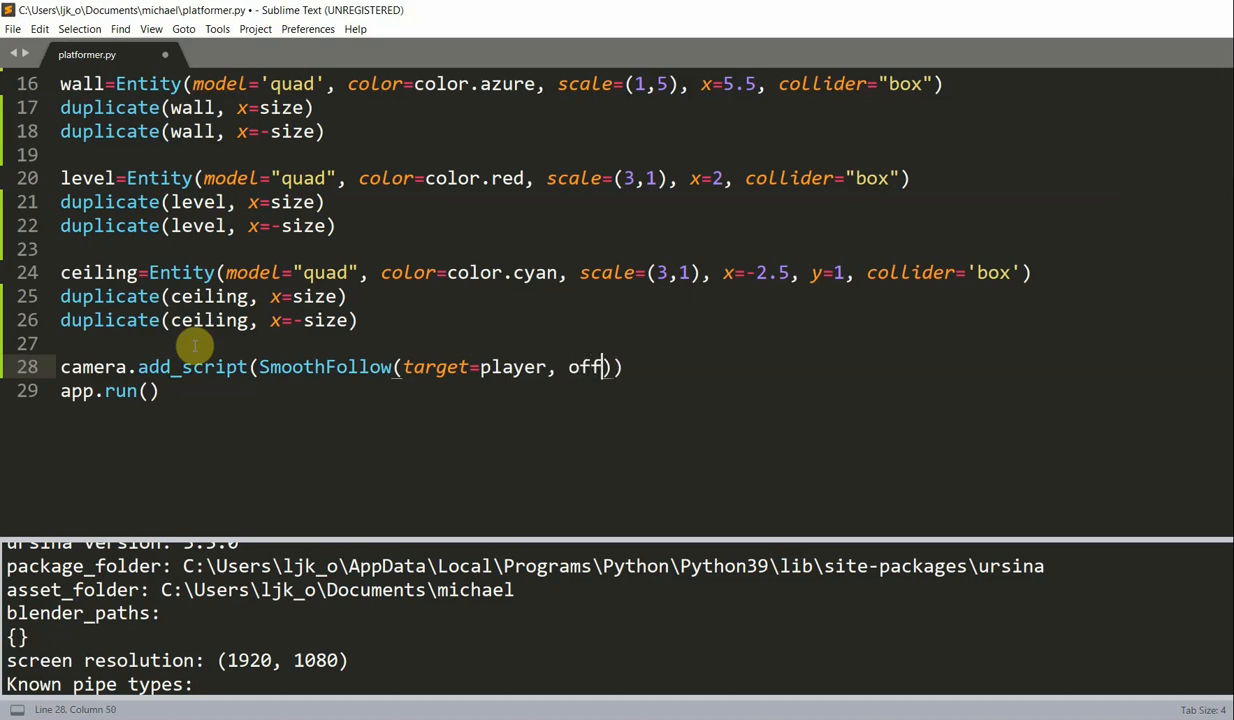
type("set=")
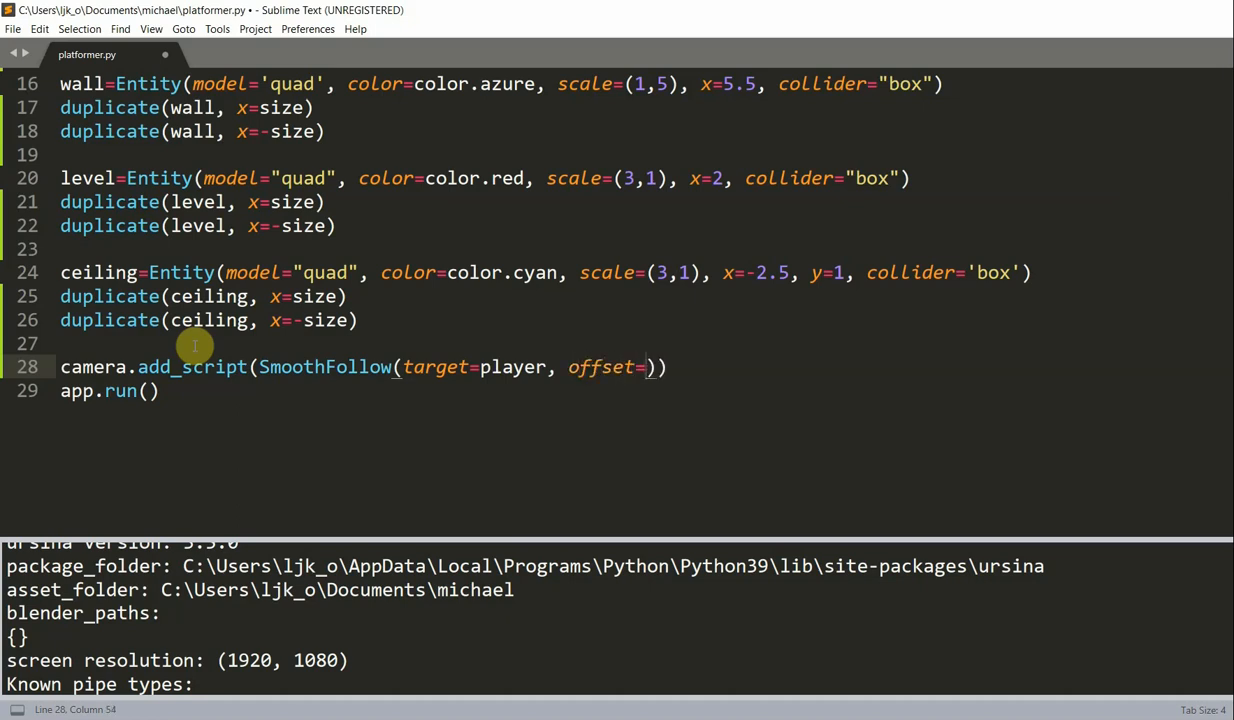
type("0, 1, ]")
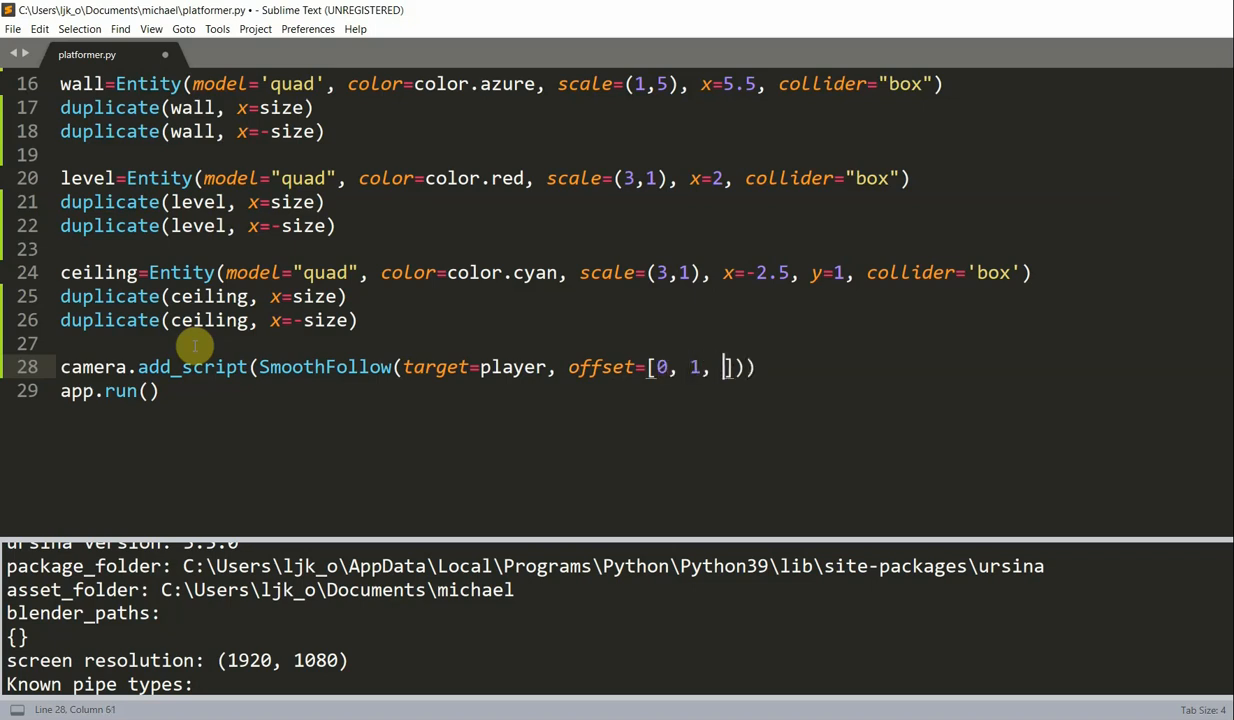
type("-30")
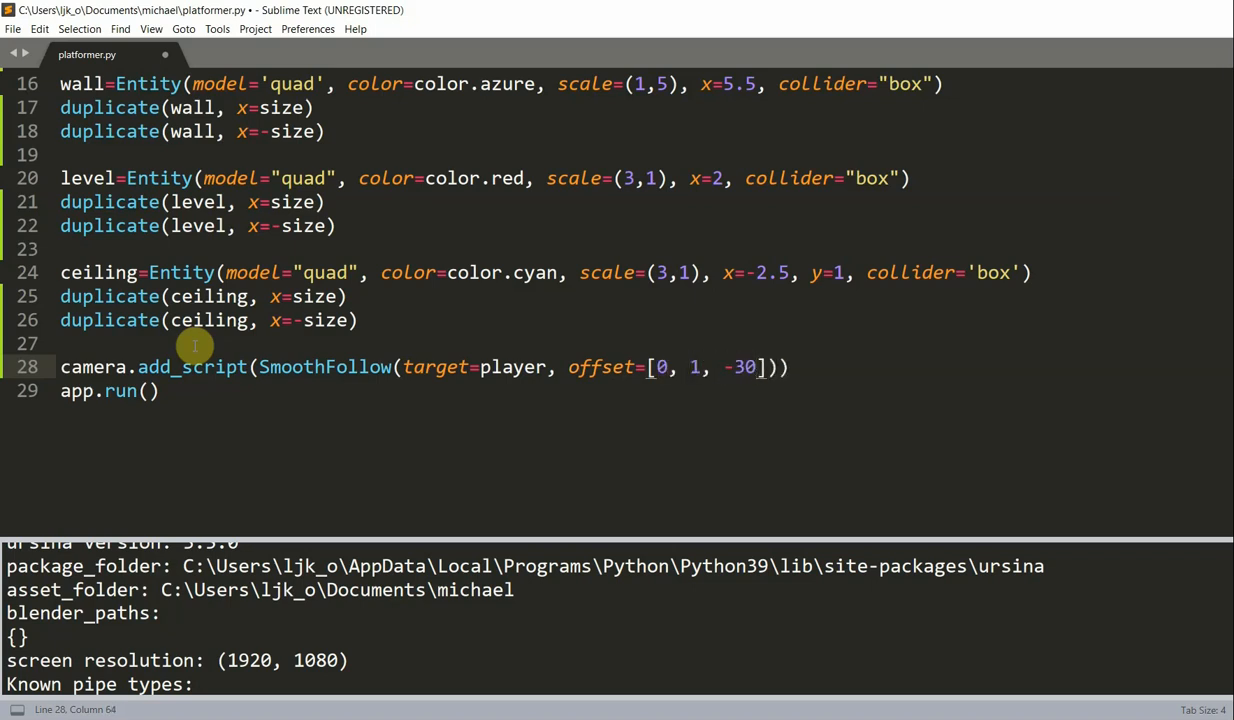
type(", speed=4")
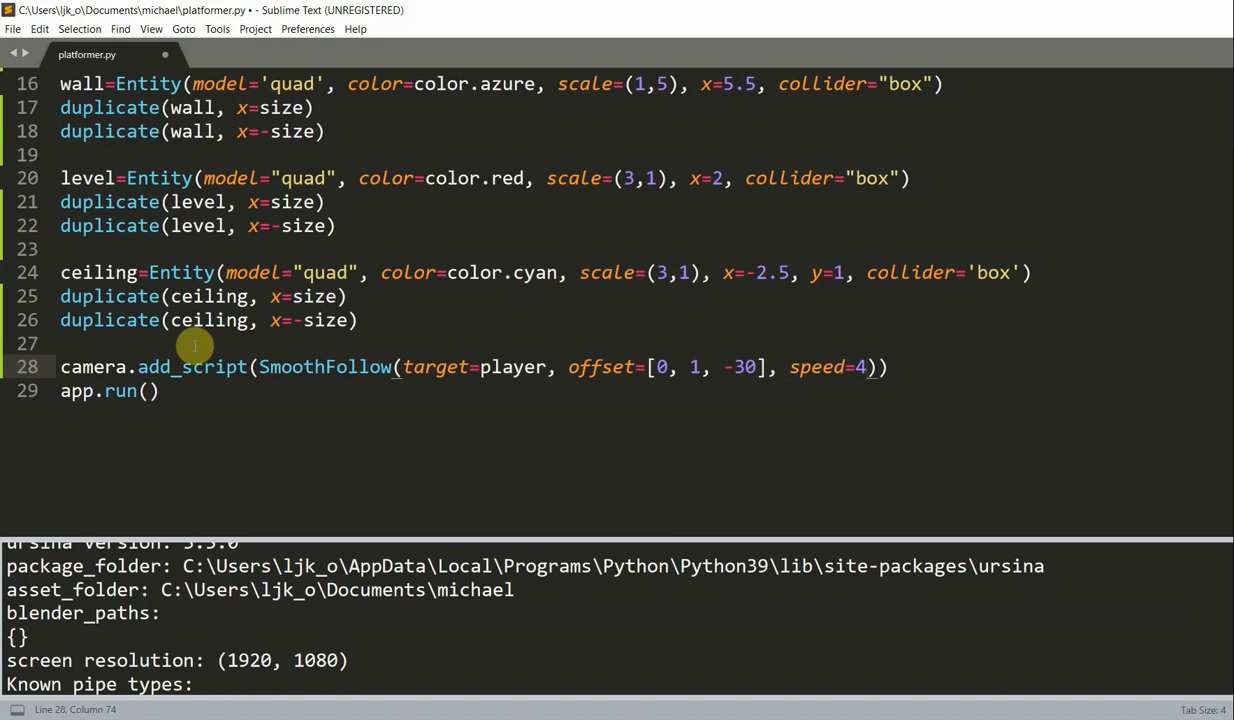
key("ctrl+b")
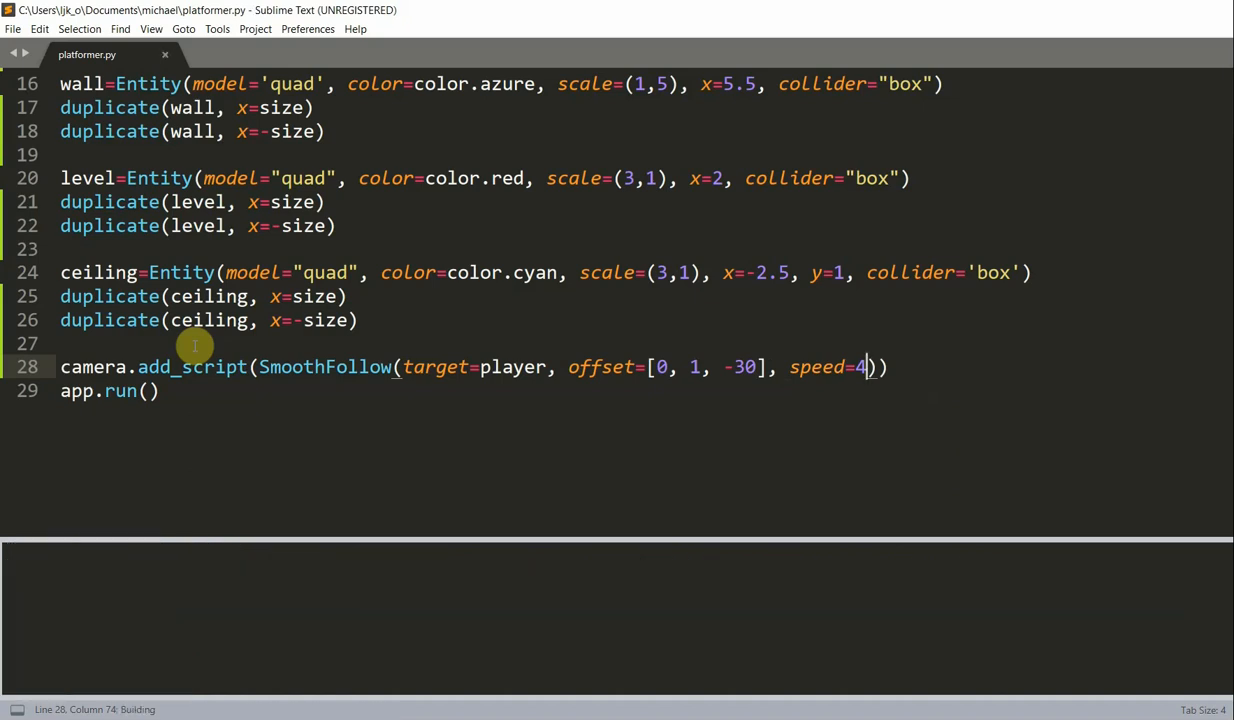
Run the follow-camera test and close the Ursina game window.
key("ctrl+b")
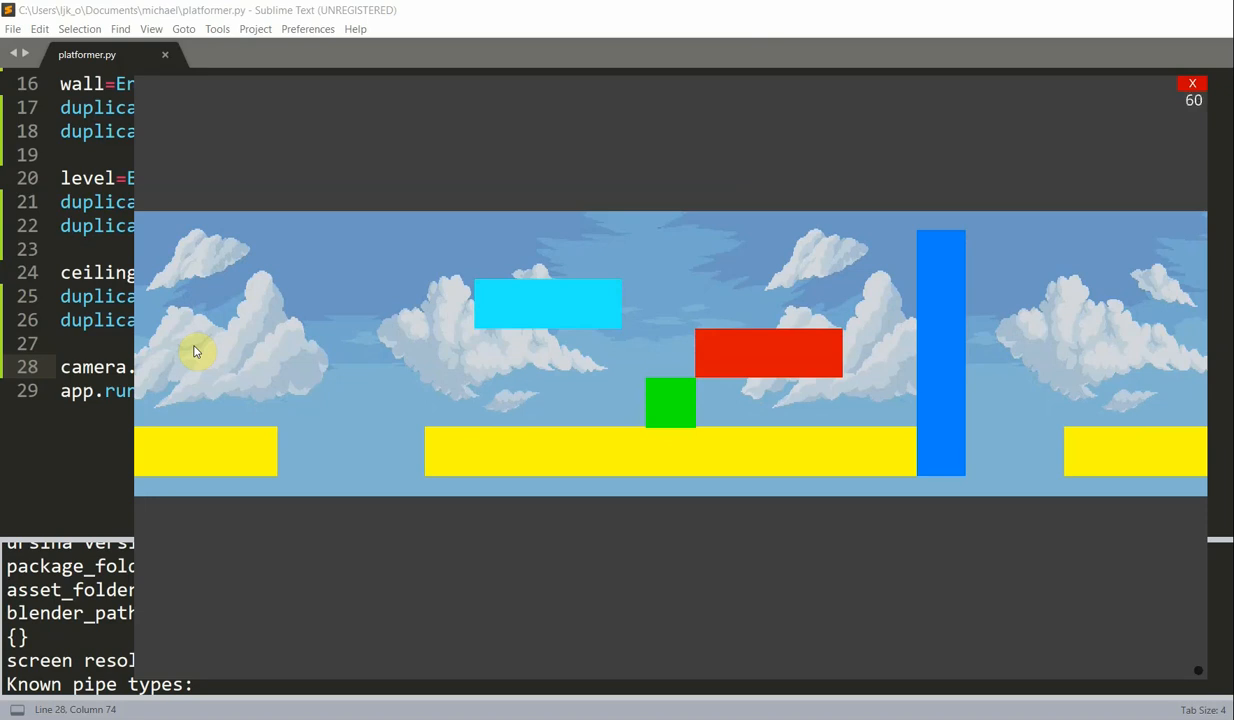
mouse_move(340, 360)
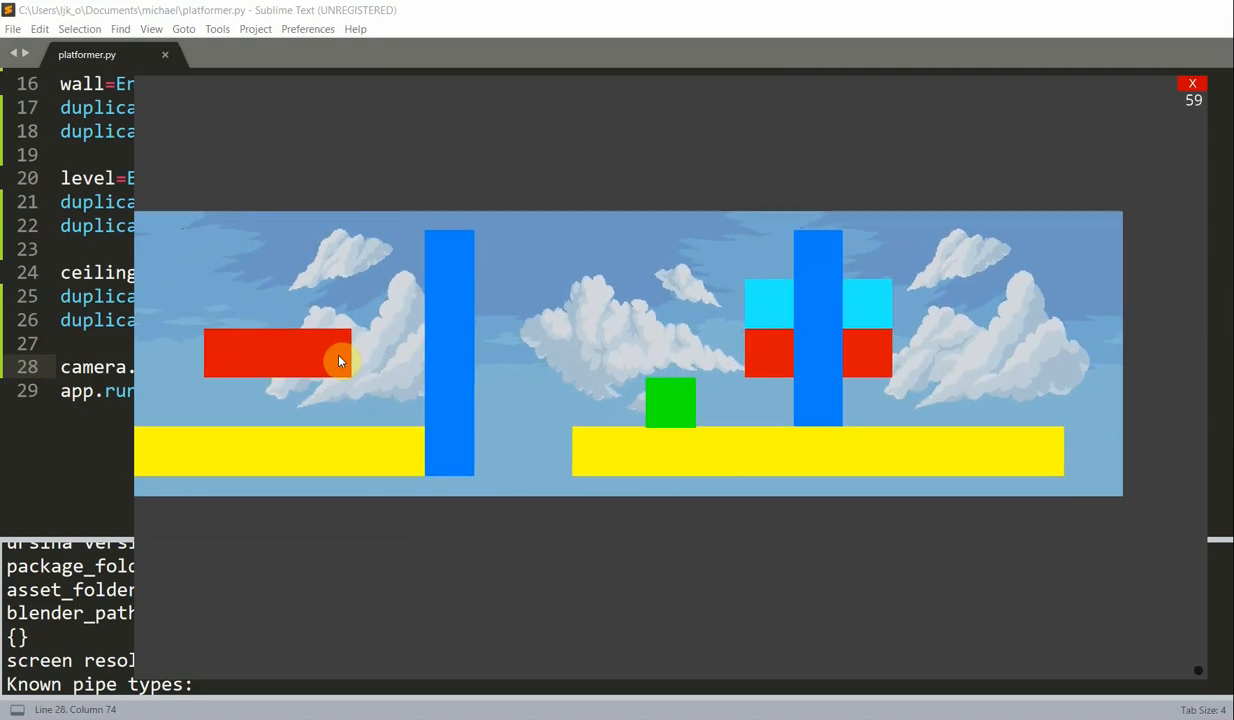
mouse_move(1208, 116)
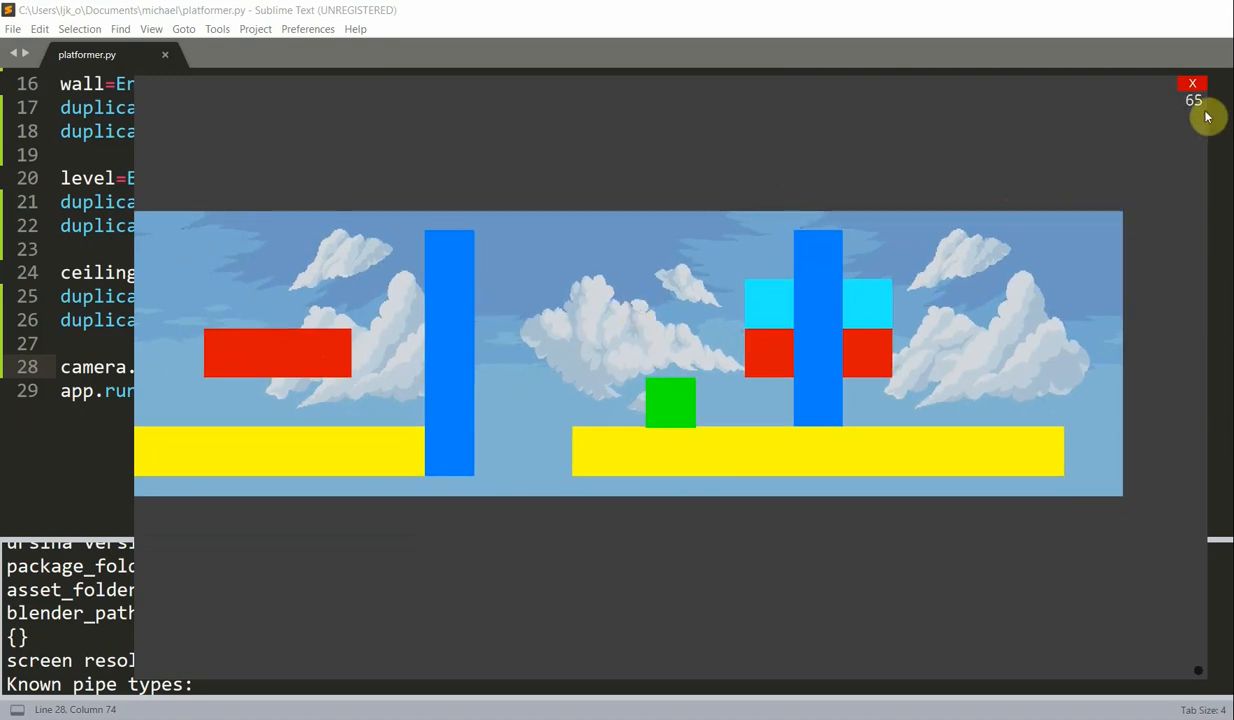
left_click(1192, 84)
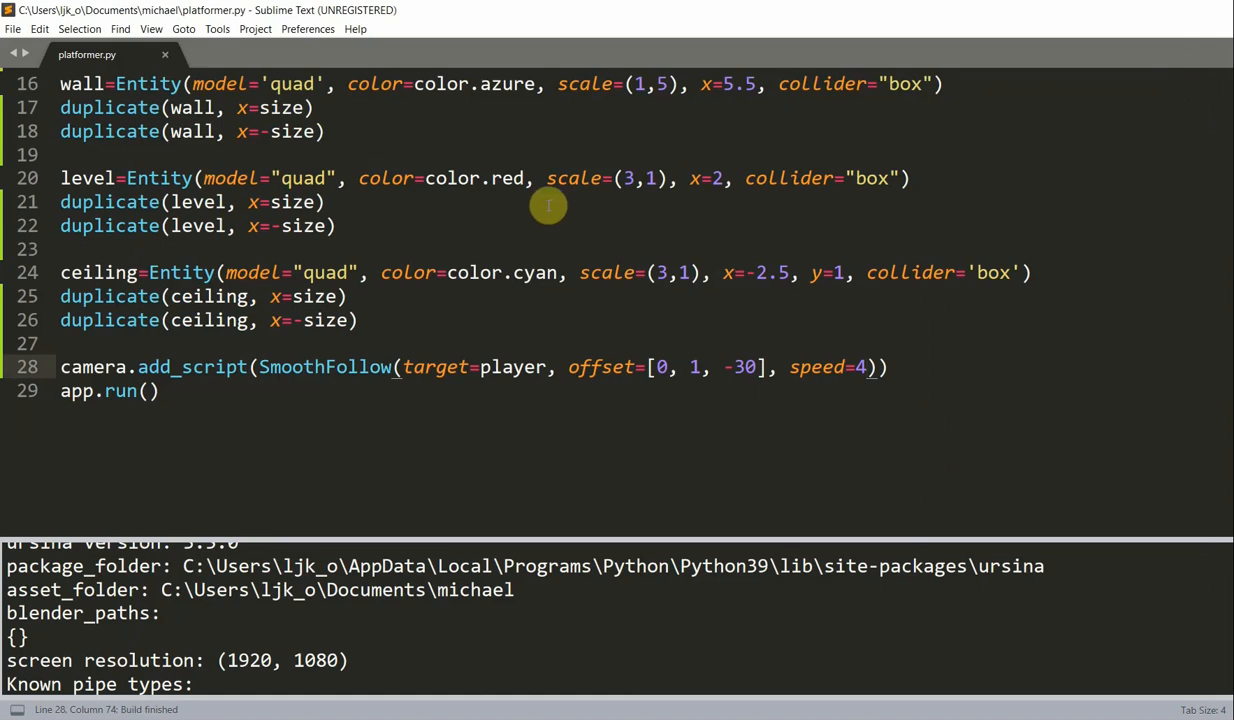
Offset the wall duplicates to x=size+5.5 and x=5.5-size.
scroll("up", 3)
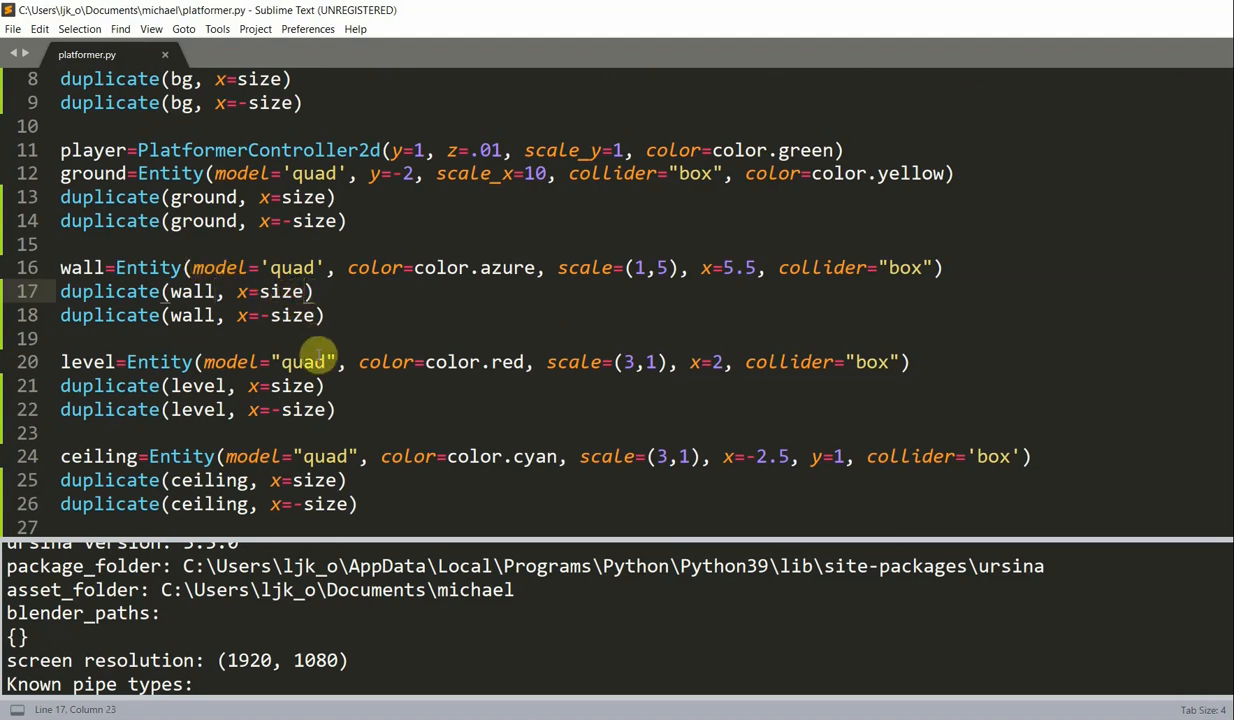
type("+5.5")
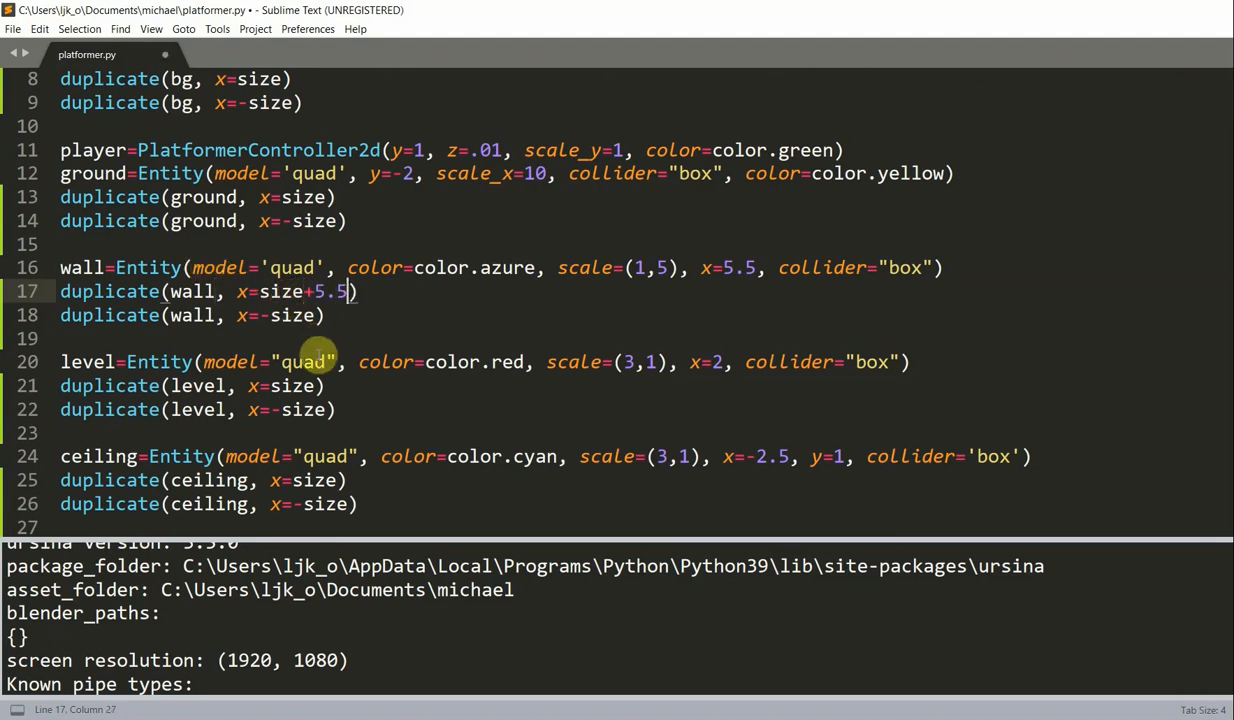
left_click(80, 338)
type("5.5")
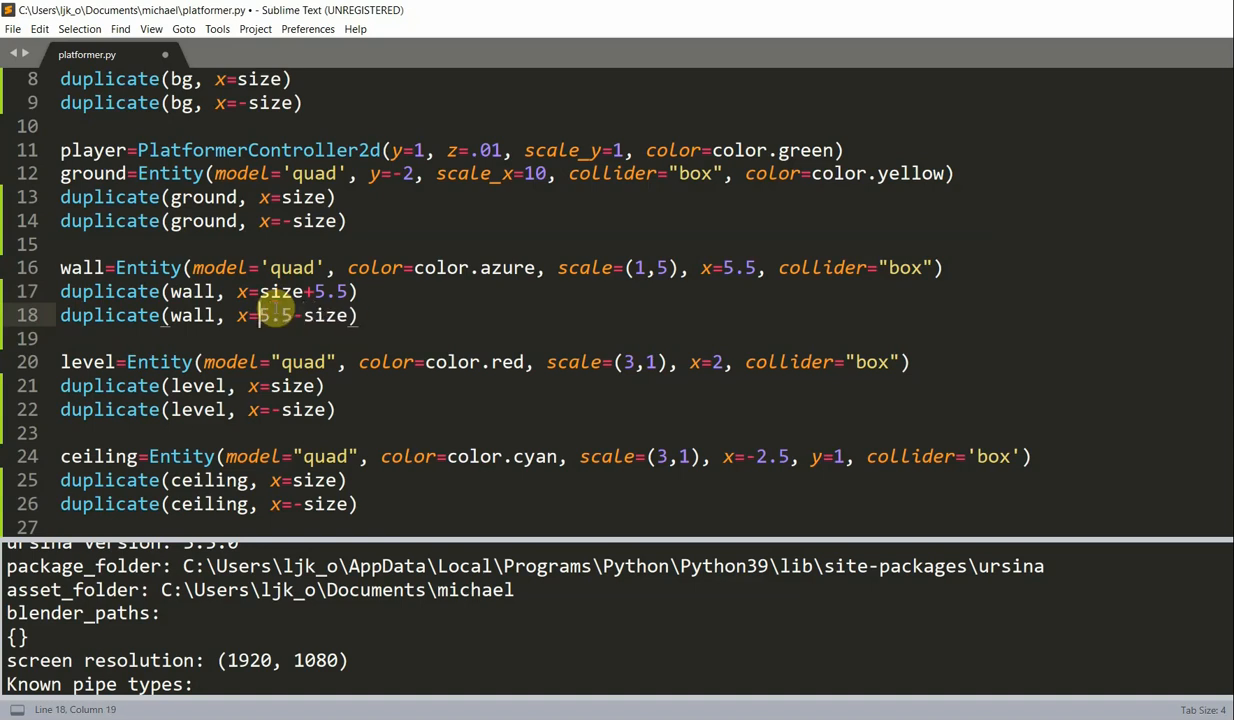
scroll("down", 3)
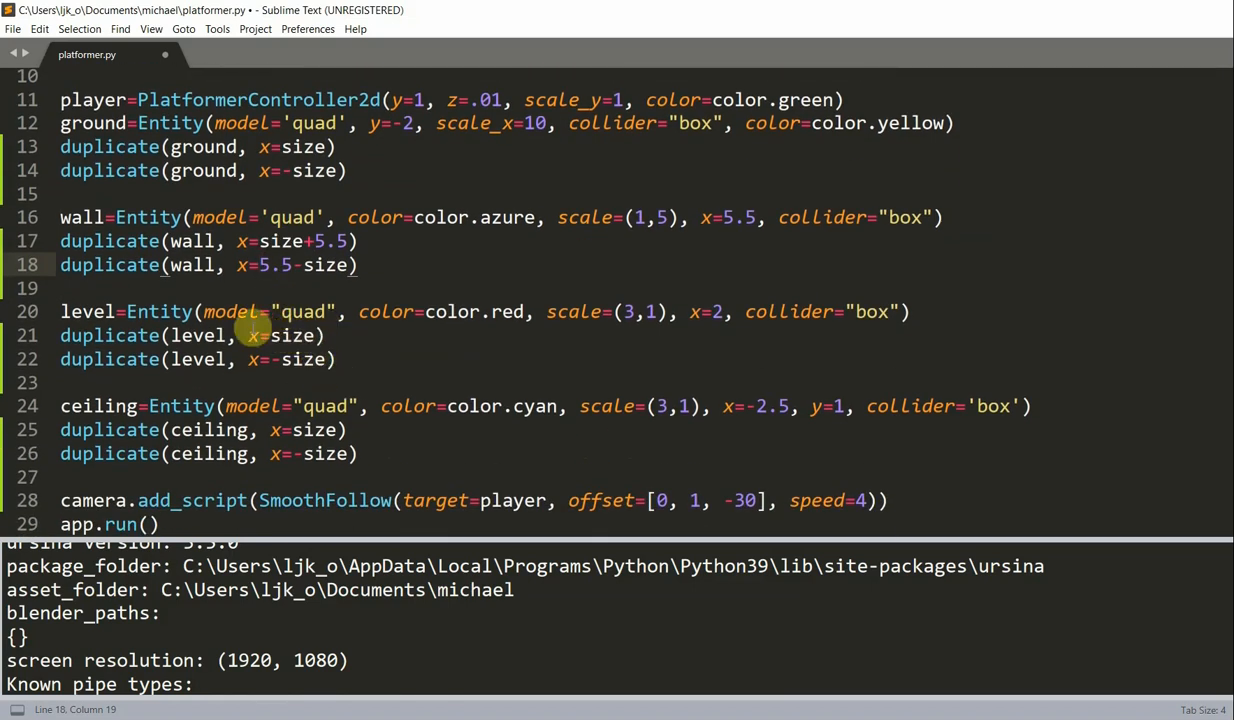
left_click(264, 336)
type("2+")
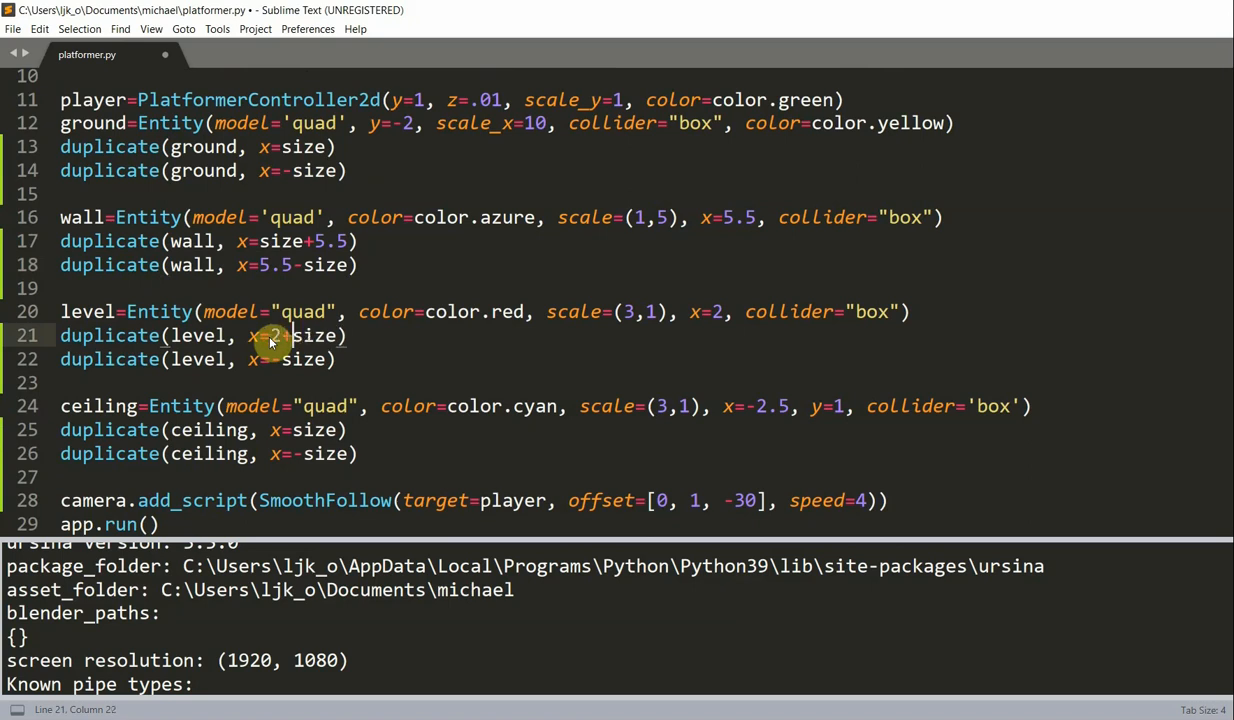
Offset the level duplicates by 2 and the ceiling duplicates by -2.5, then save and run.
left_click(294, 360)
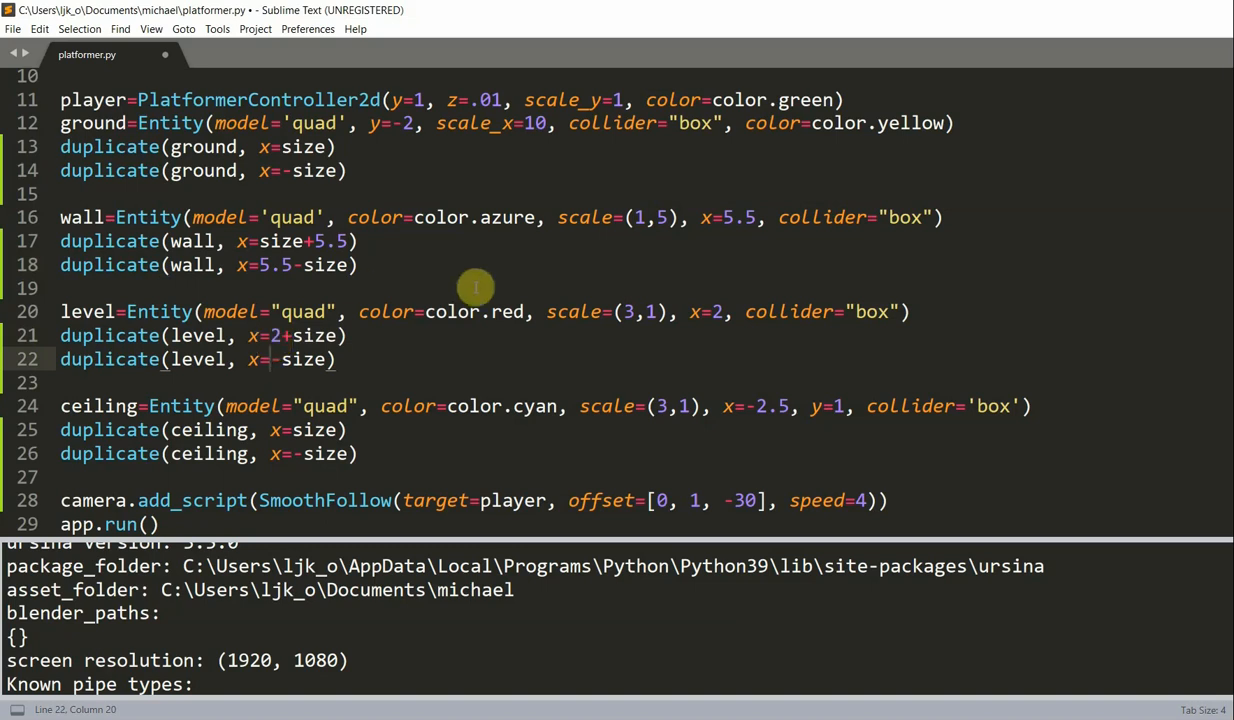
type("2")
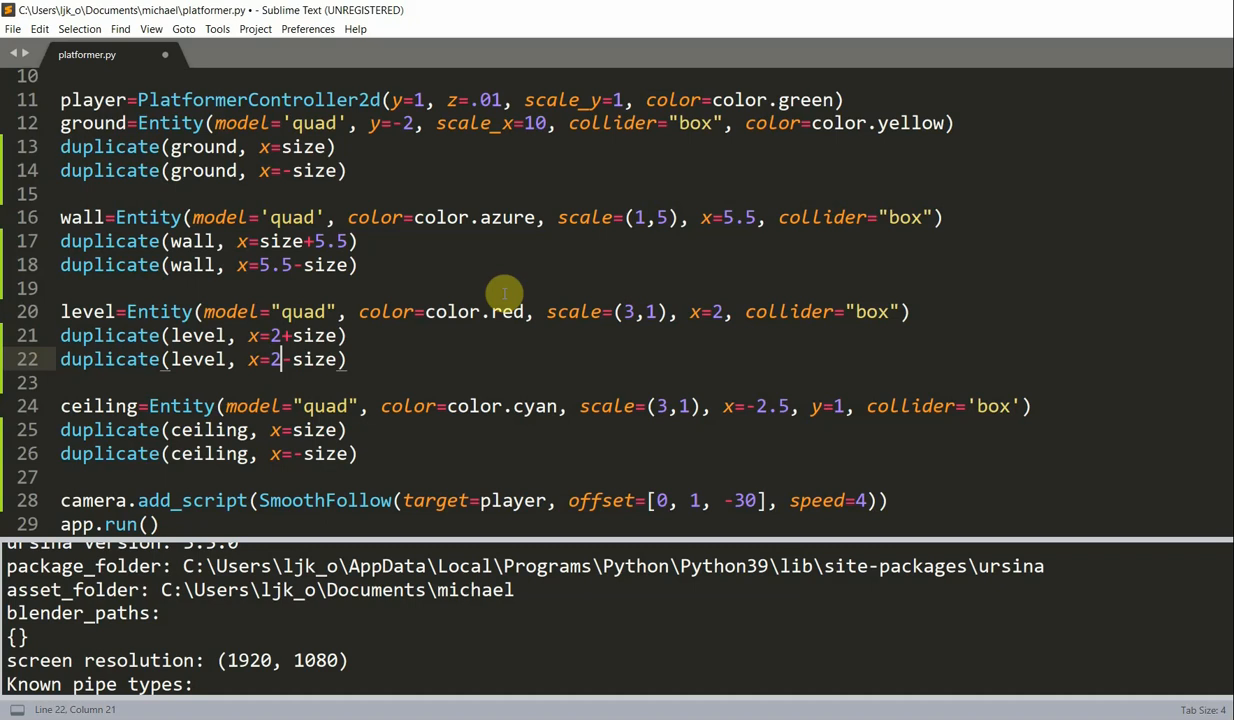
scroll("up", 3)
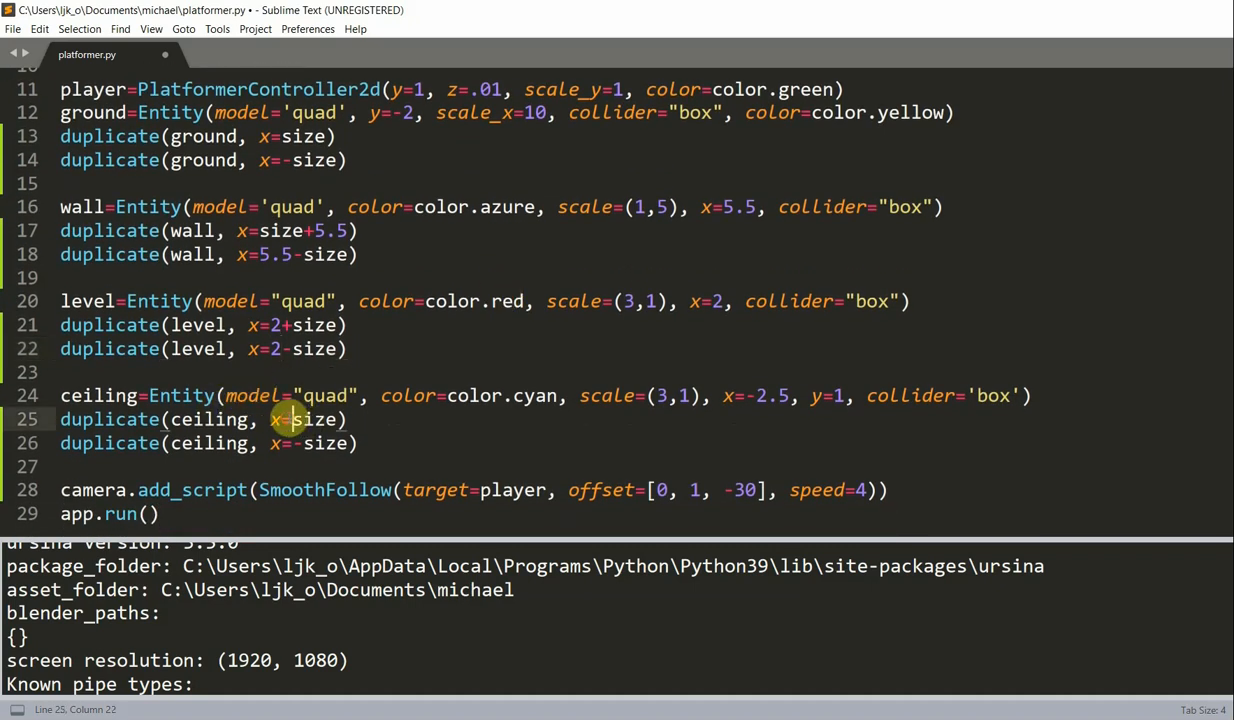
type("25")
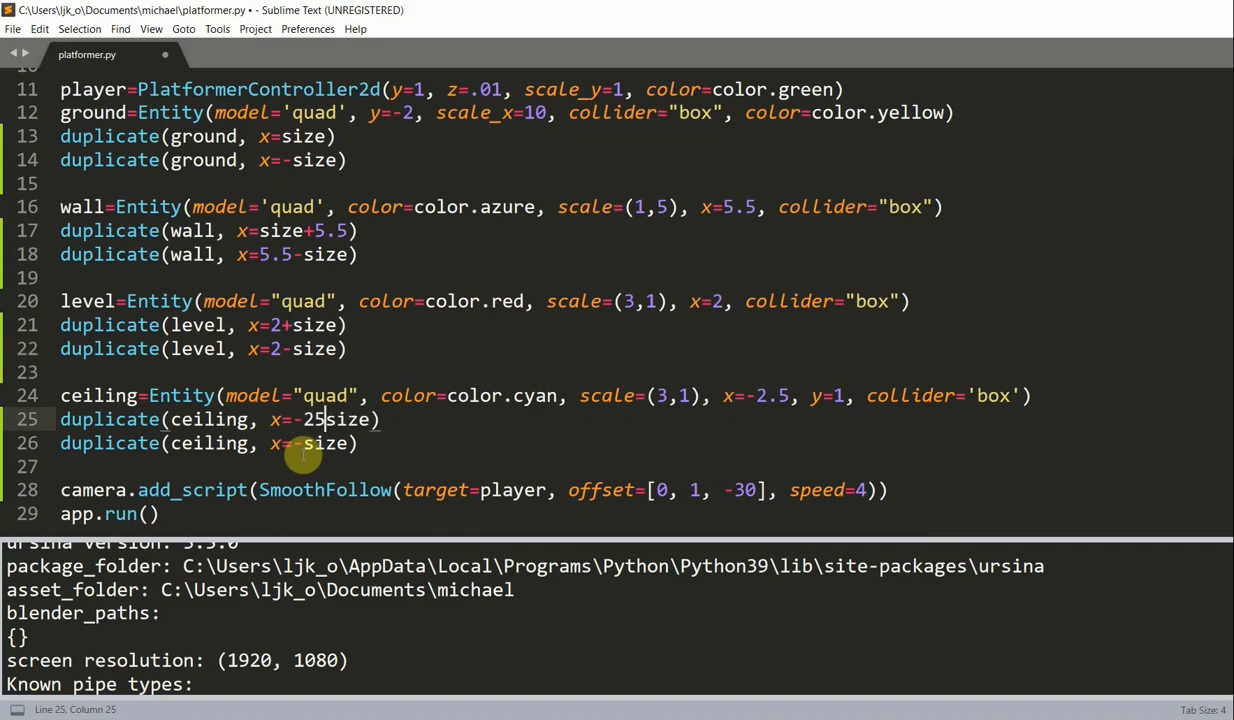
type(".5+")
left_click(210, 444)
type("2.5-")
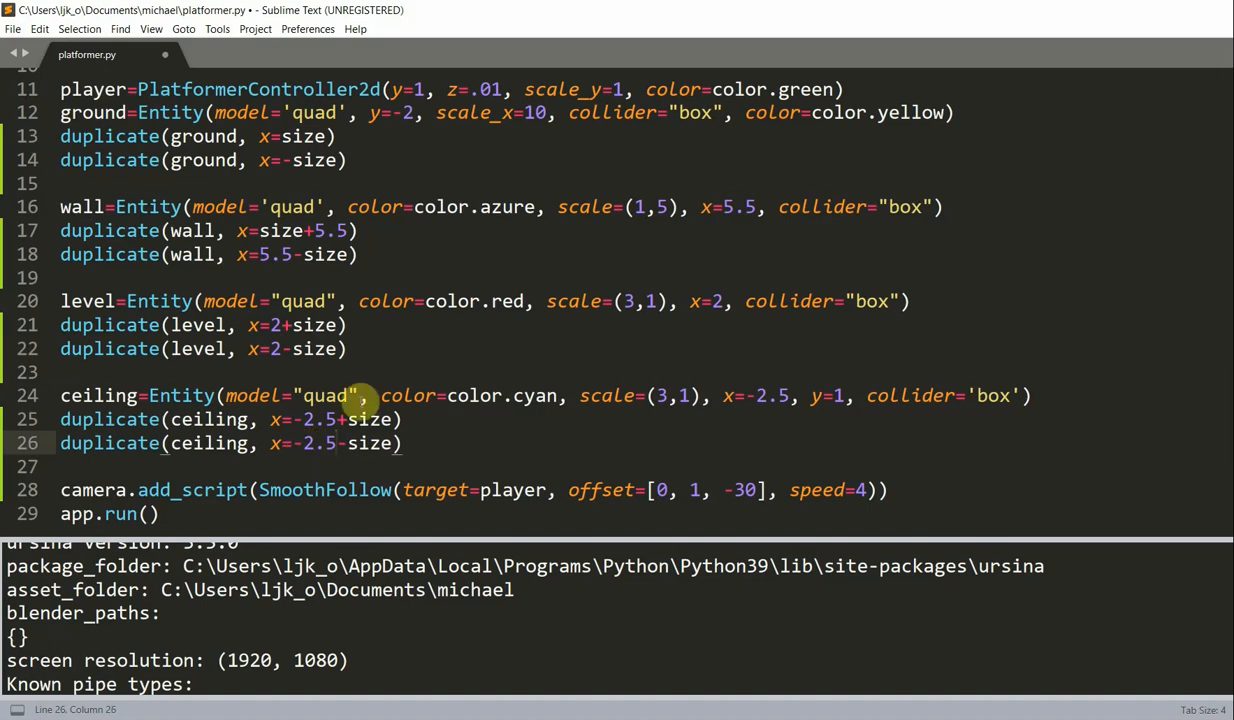
key("ctrl+s")
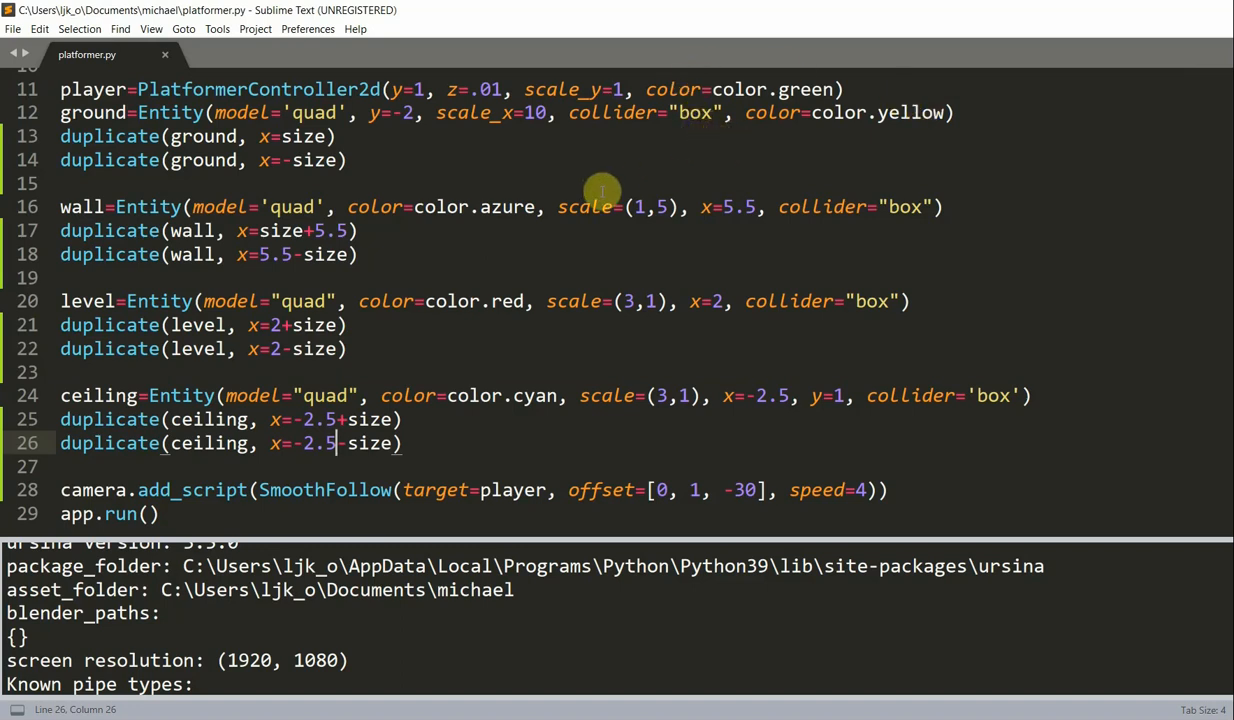
Add a 'for m in range(2):' loop below the background entity.
scroll("up", 3)
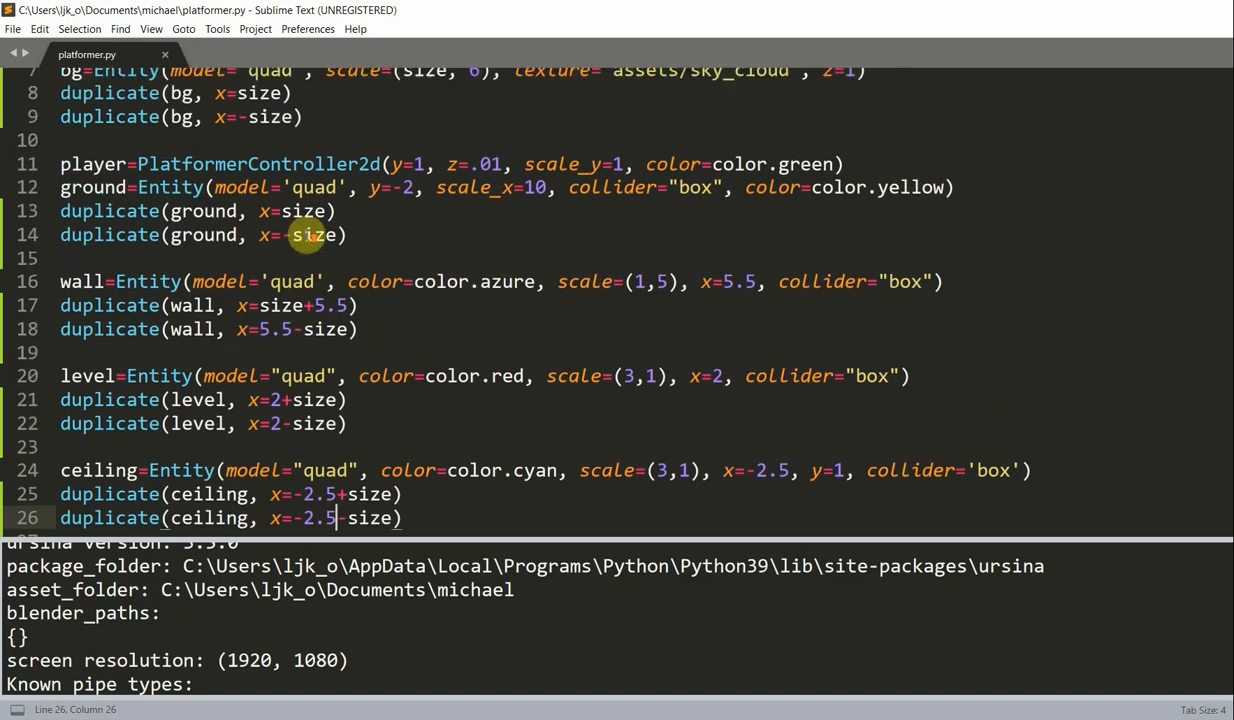
scroll("up", 3)
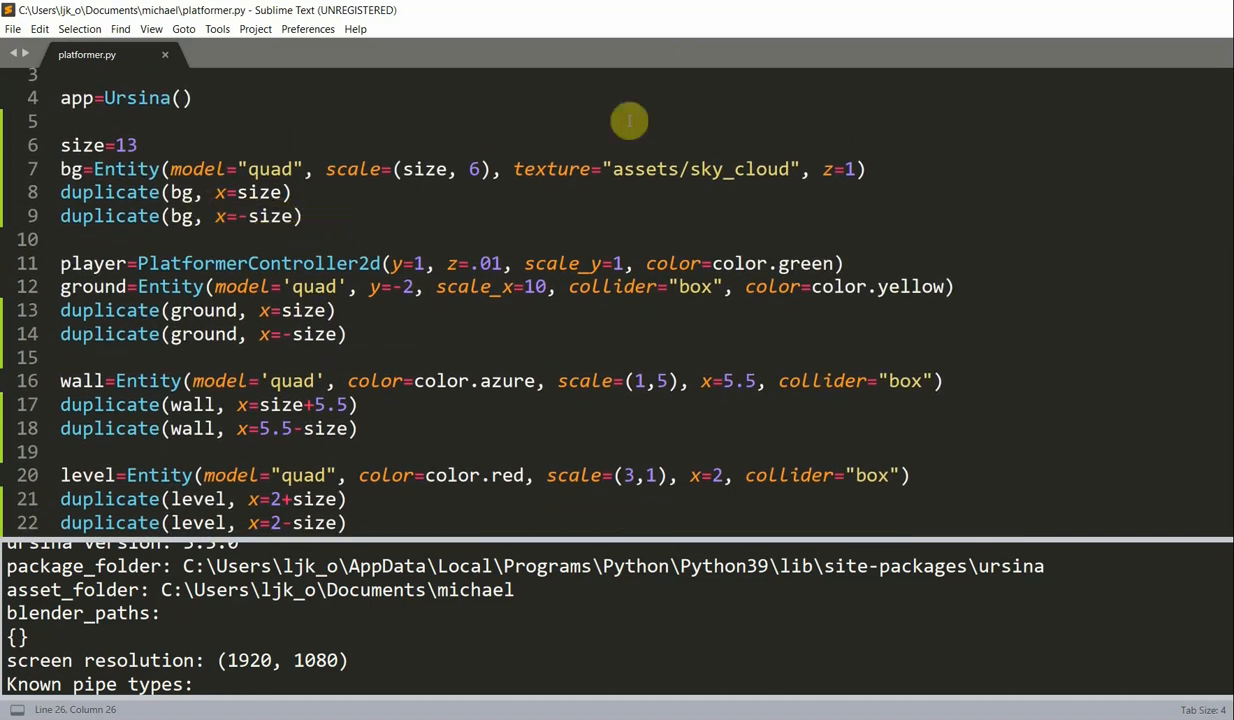
key("enter")
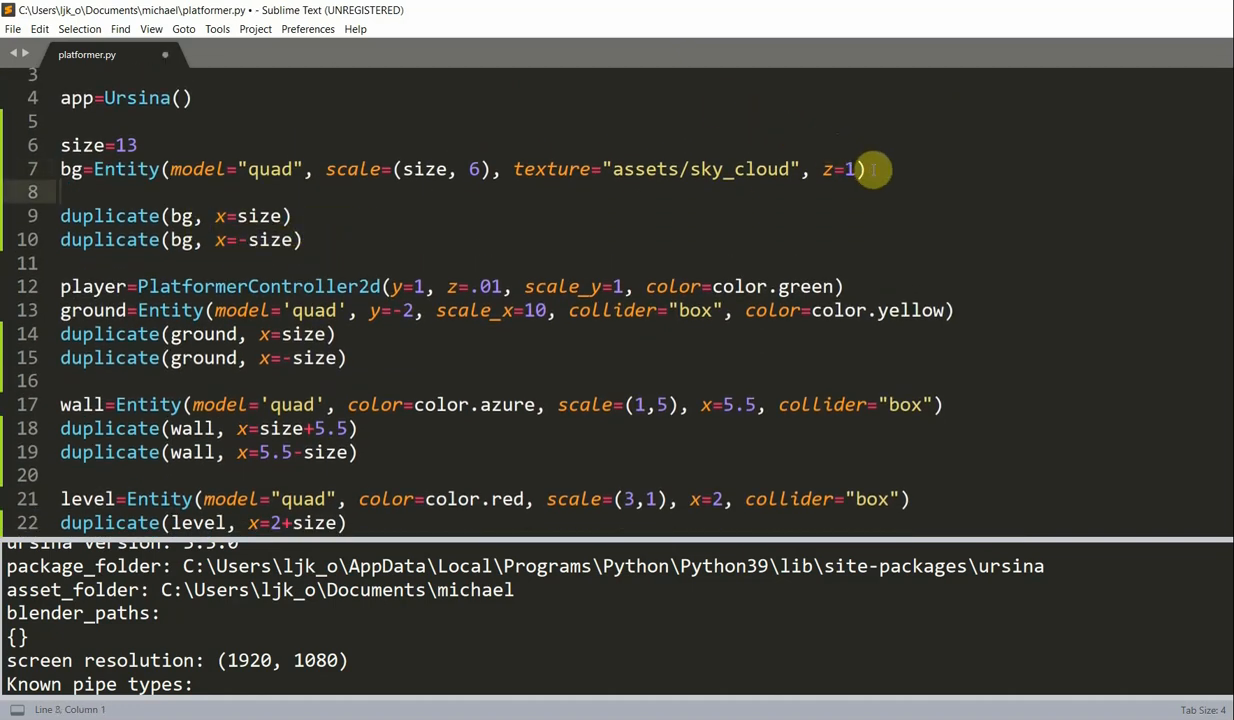
type("for m")
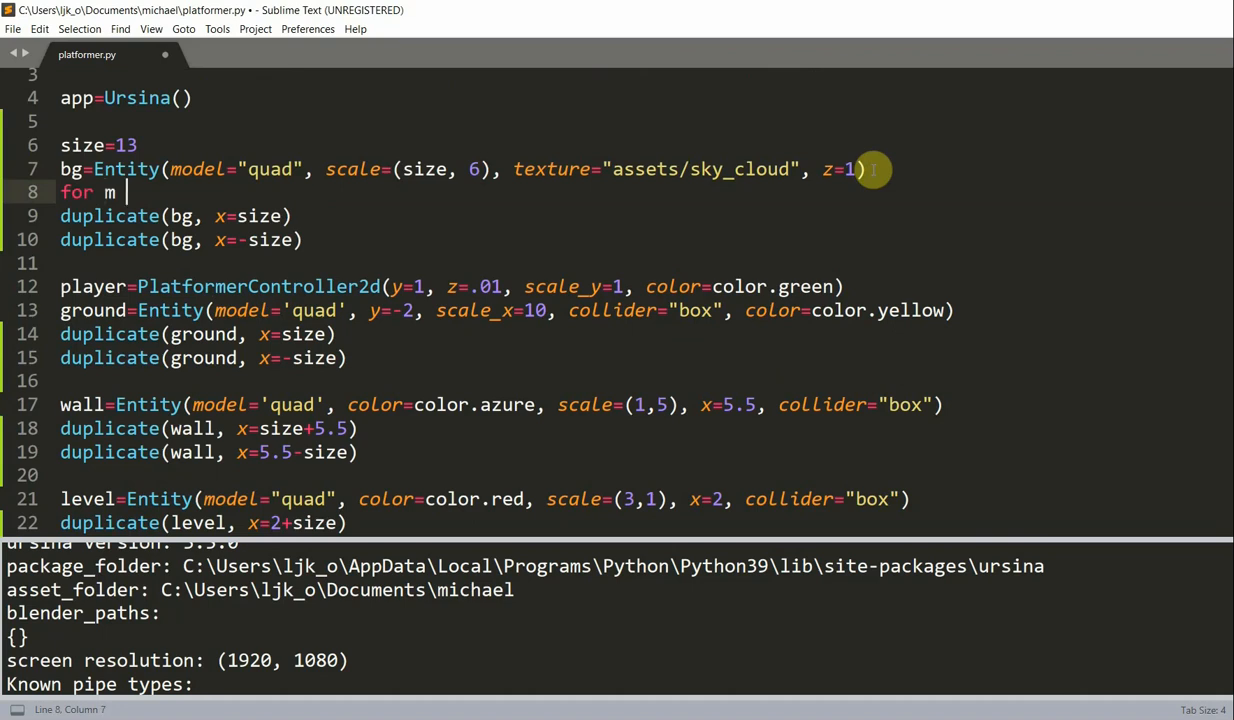
type("in range(2):")
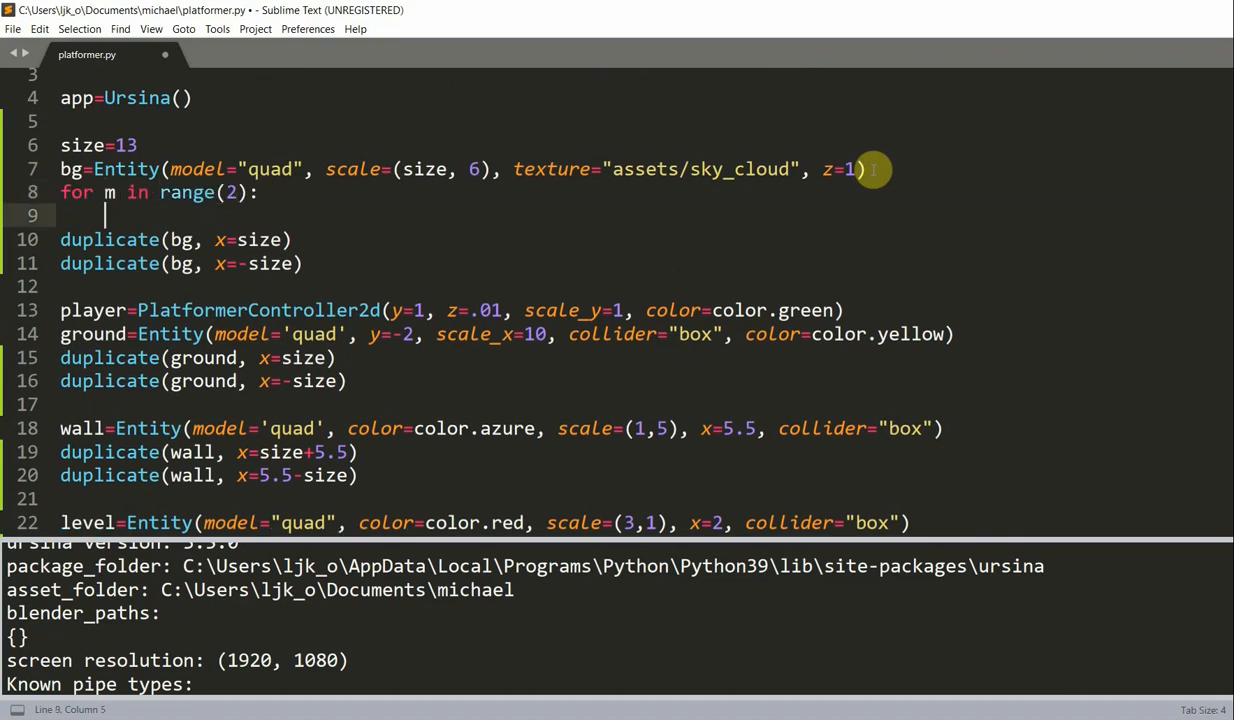
Inside the loop, duplicate bg at x=size*(m+1).
type("duplicate(bg,")
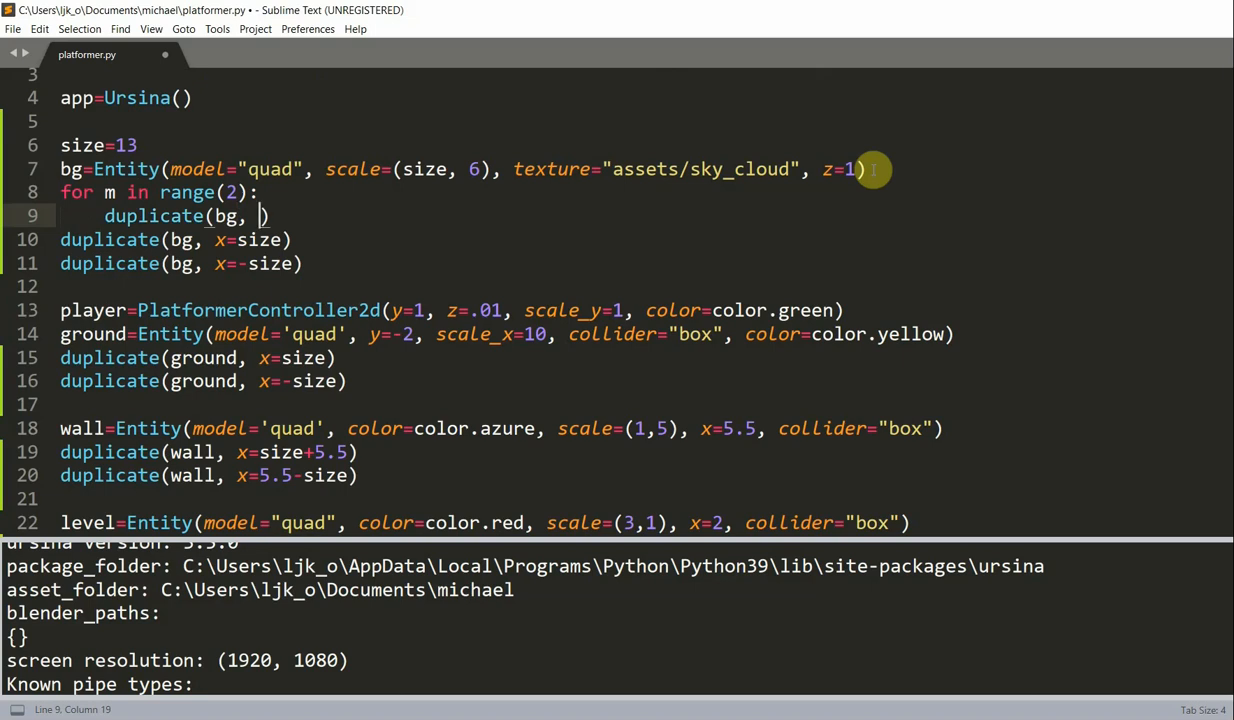
type("x=size")
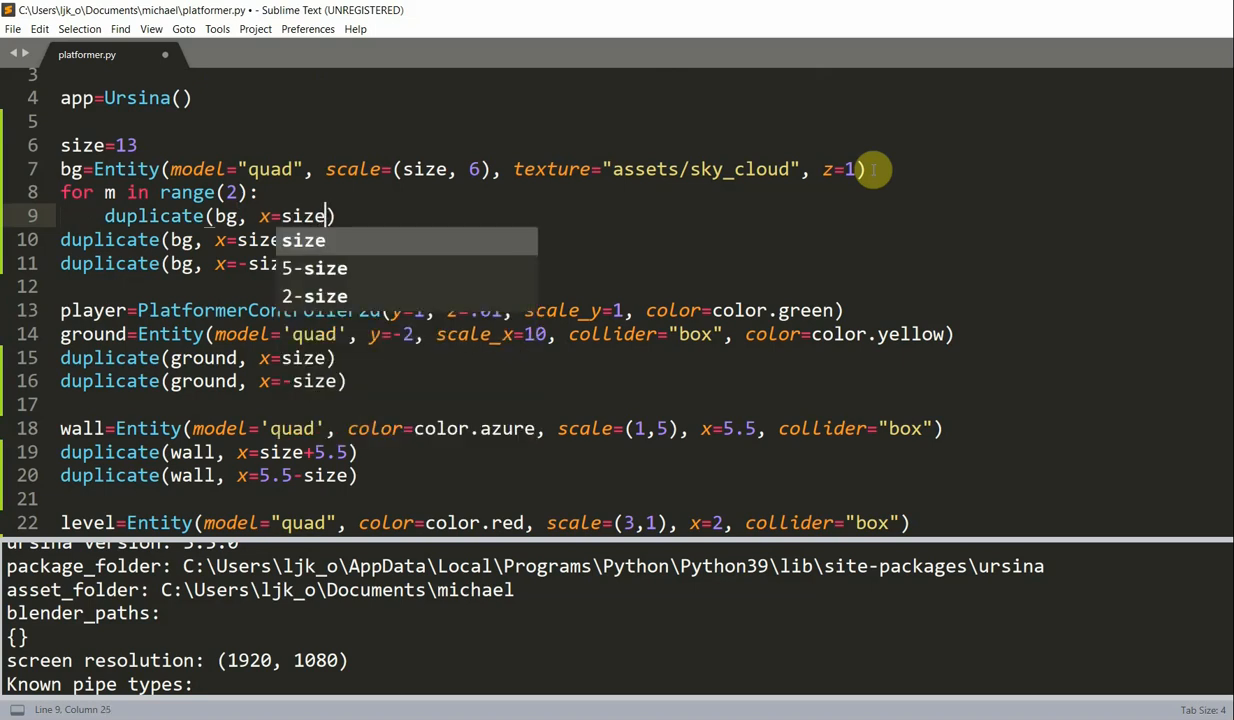
type("*(")
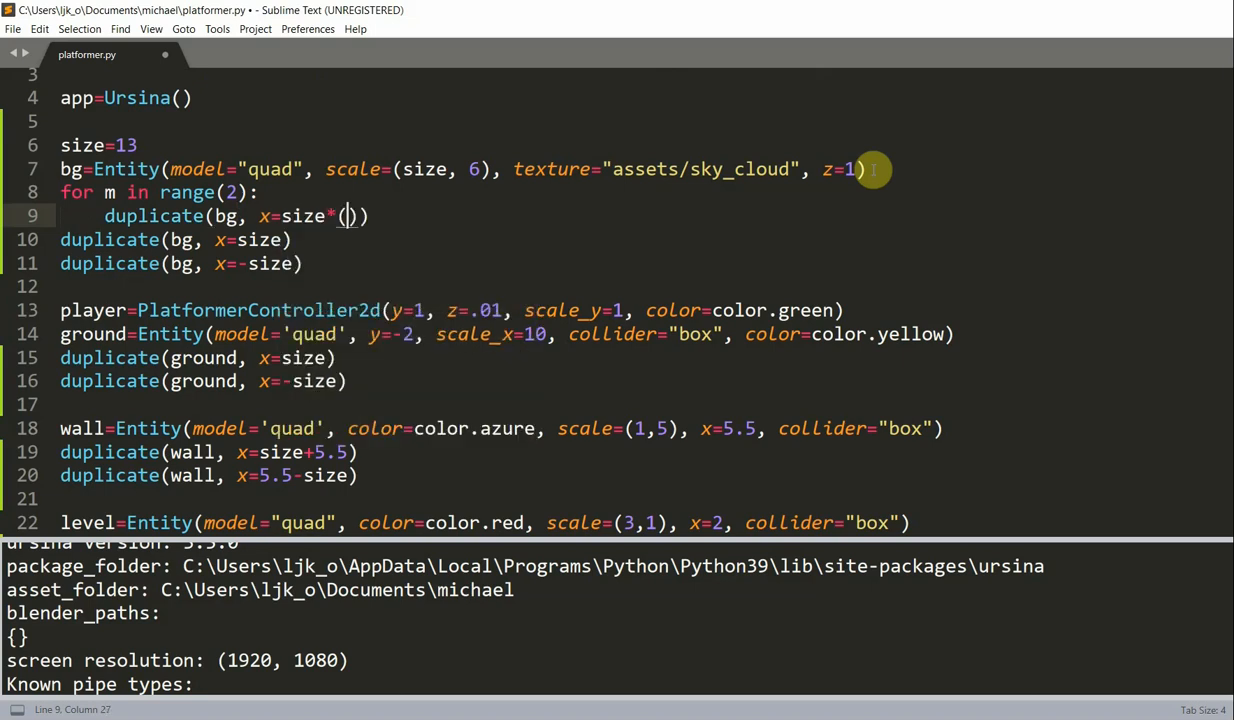
type("m+1")
type("duplcaite(")
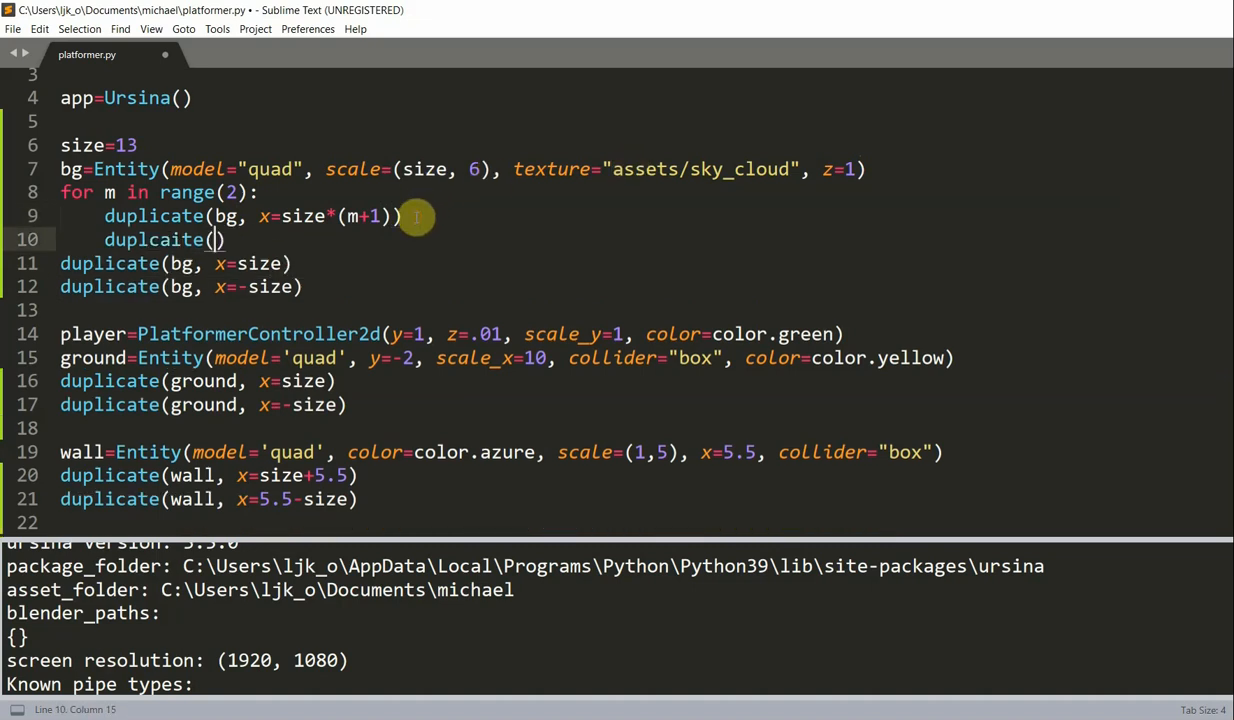
type("bg, x=-size(m+1")
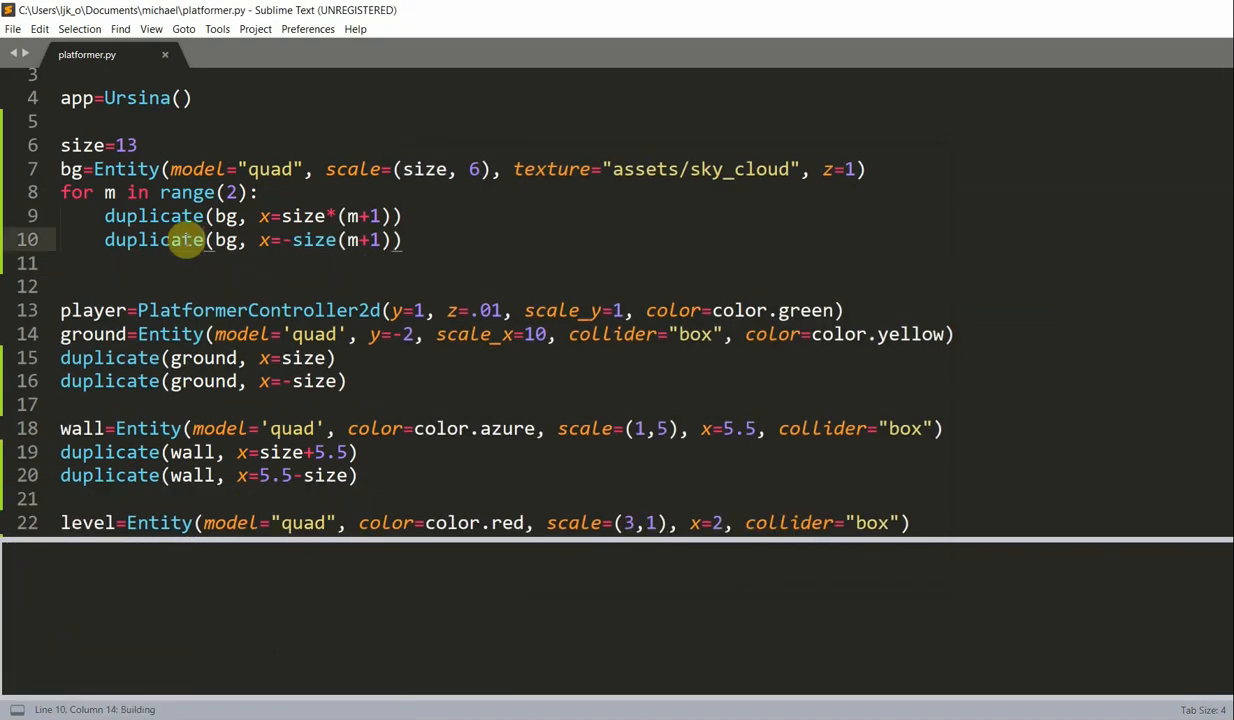
Run the script, then fix line 10 to read x=-size*(m+1).
key("ctrl+b")
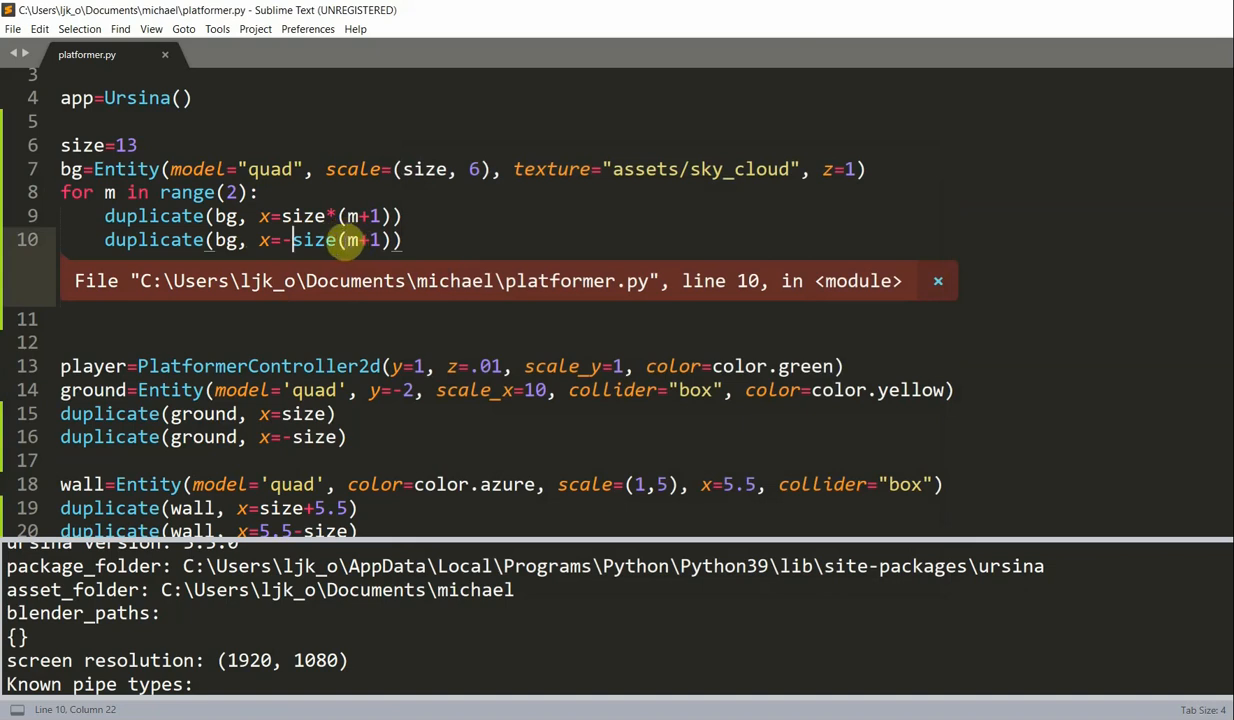
type("*")
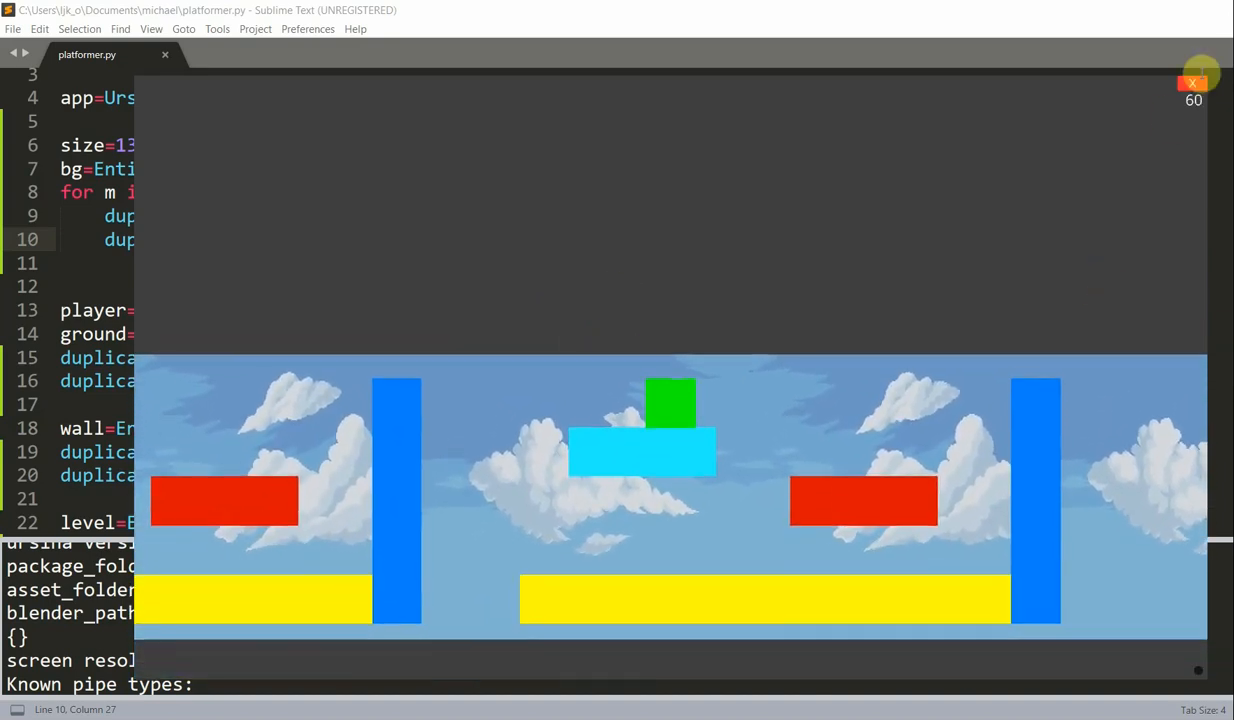
Close the Ursina game window after checking the extended background.
left_click(1192, 82)
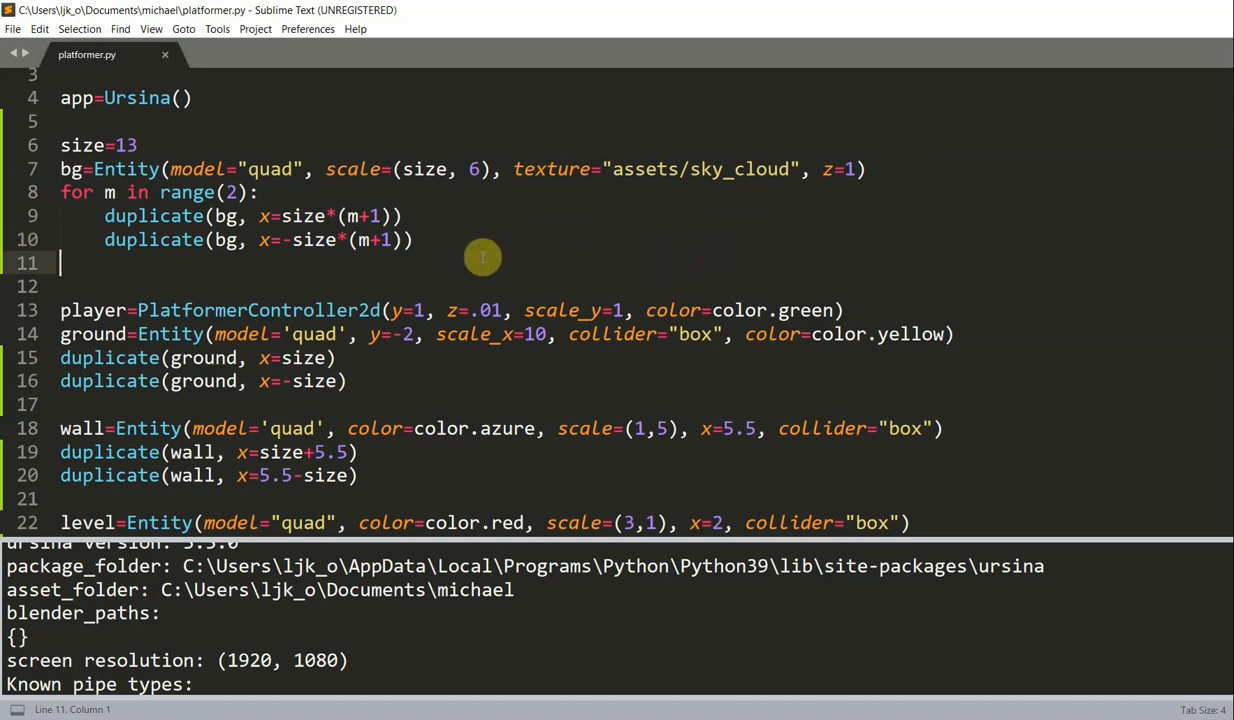
mouse_move(386, 274)
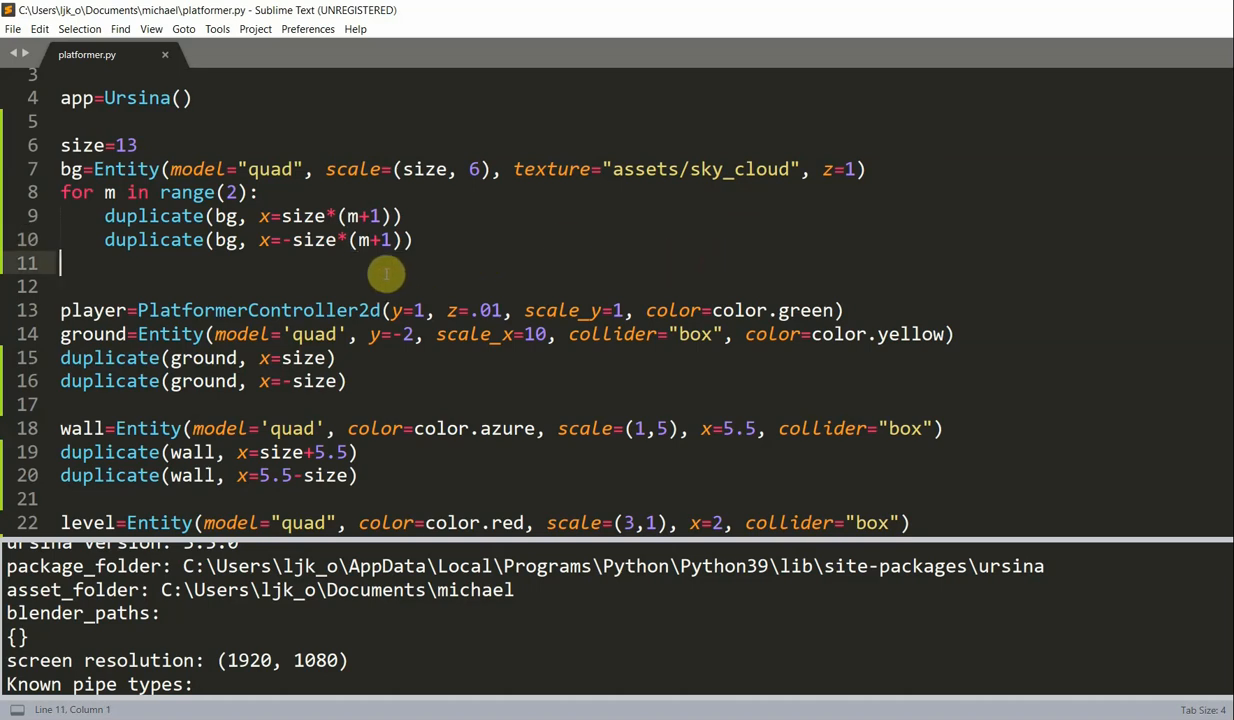